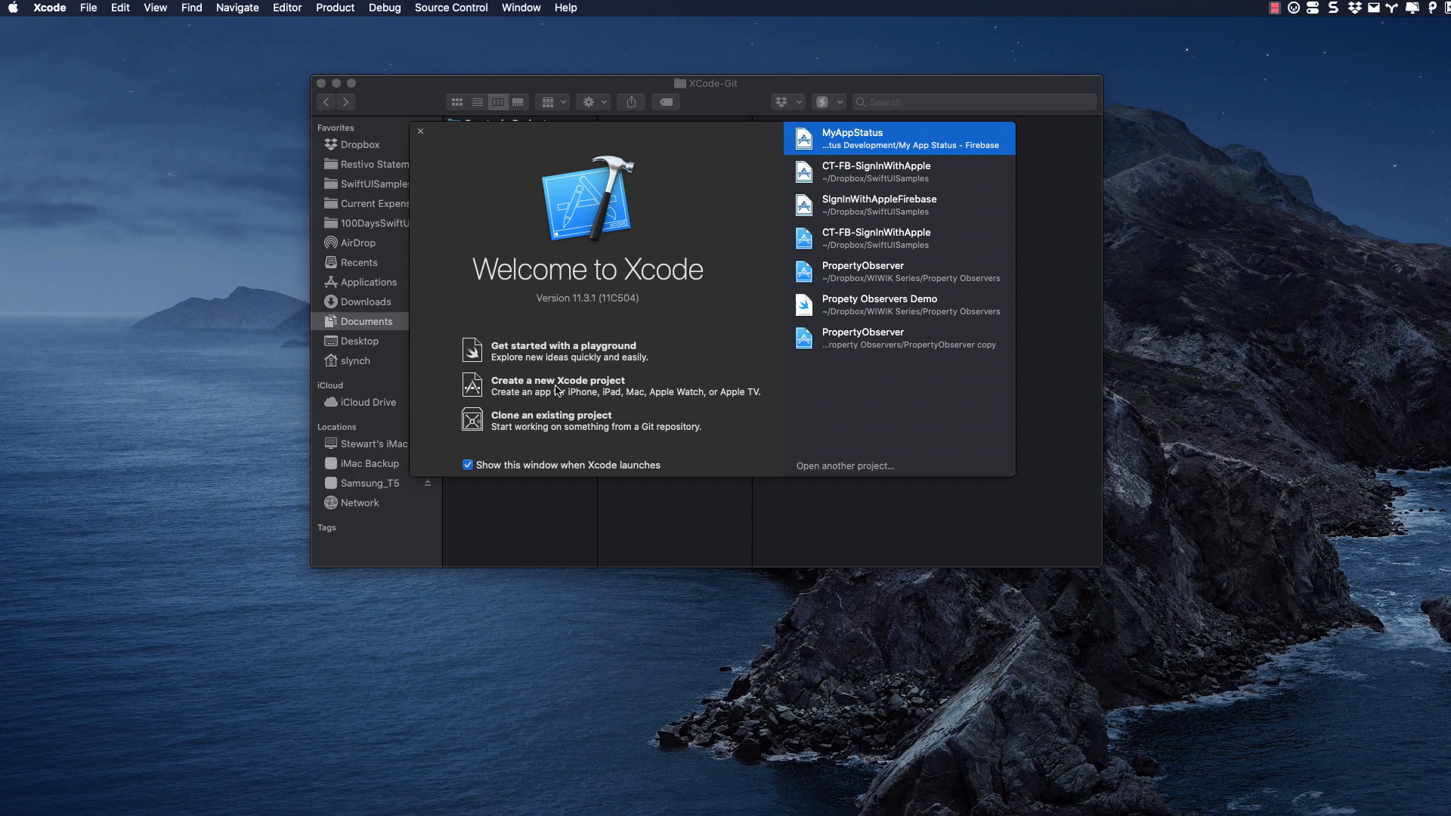
Create a SwiftUI Single View App named 'Git Project' and save it in XCode-Git.
click(558, 384)
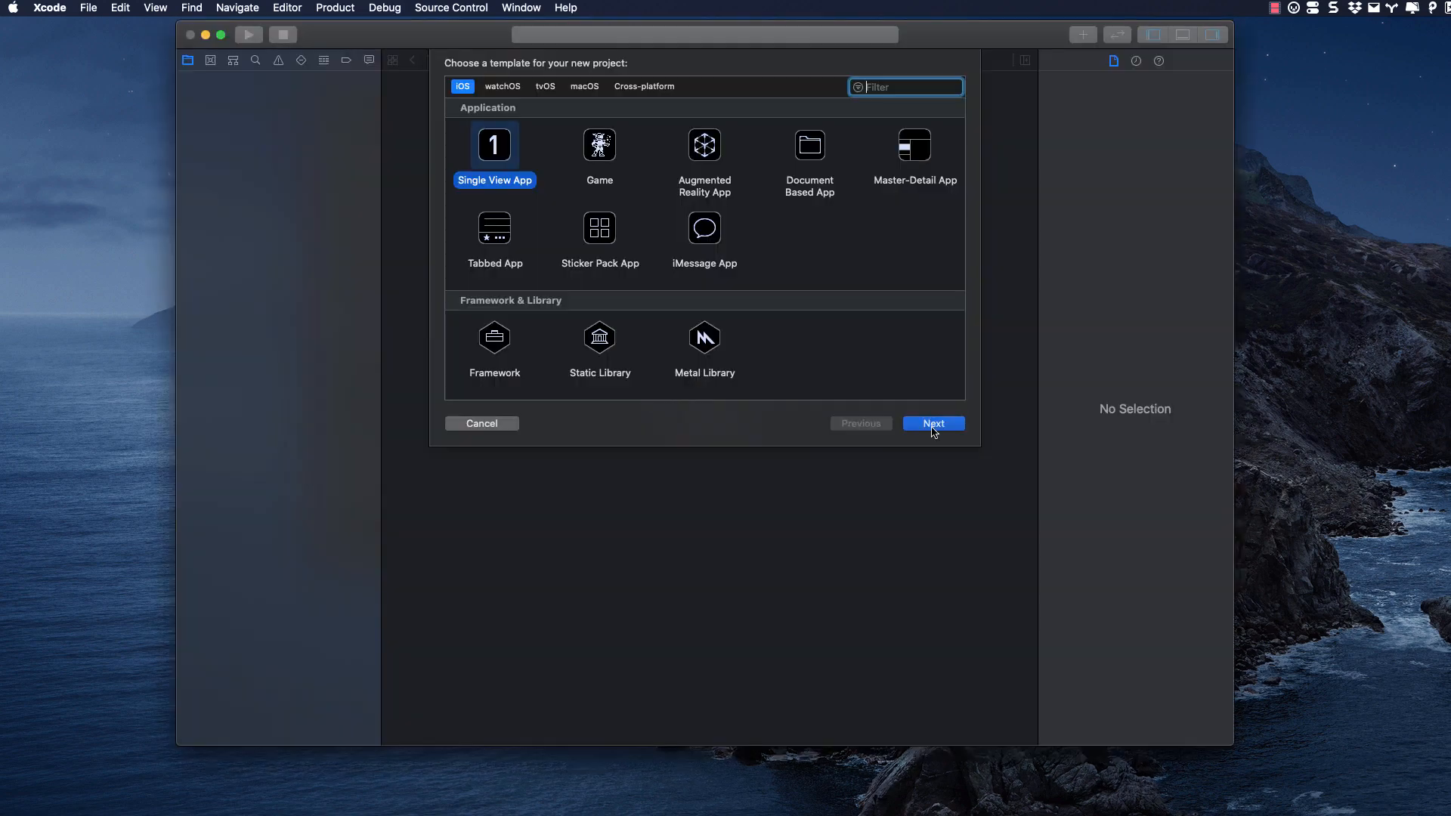
click(933, 424)
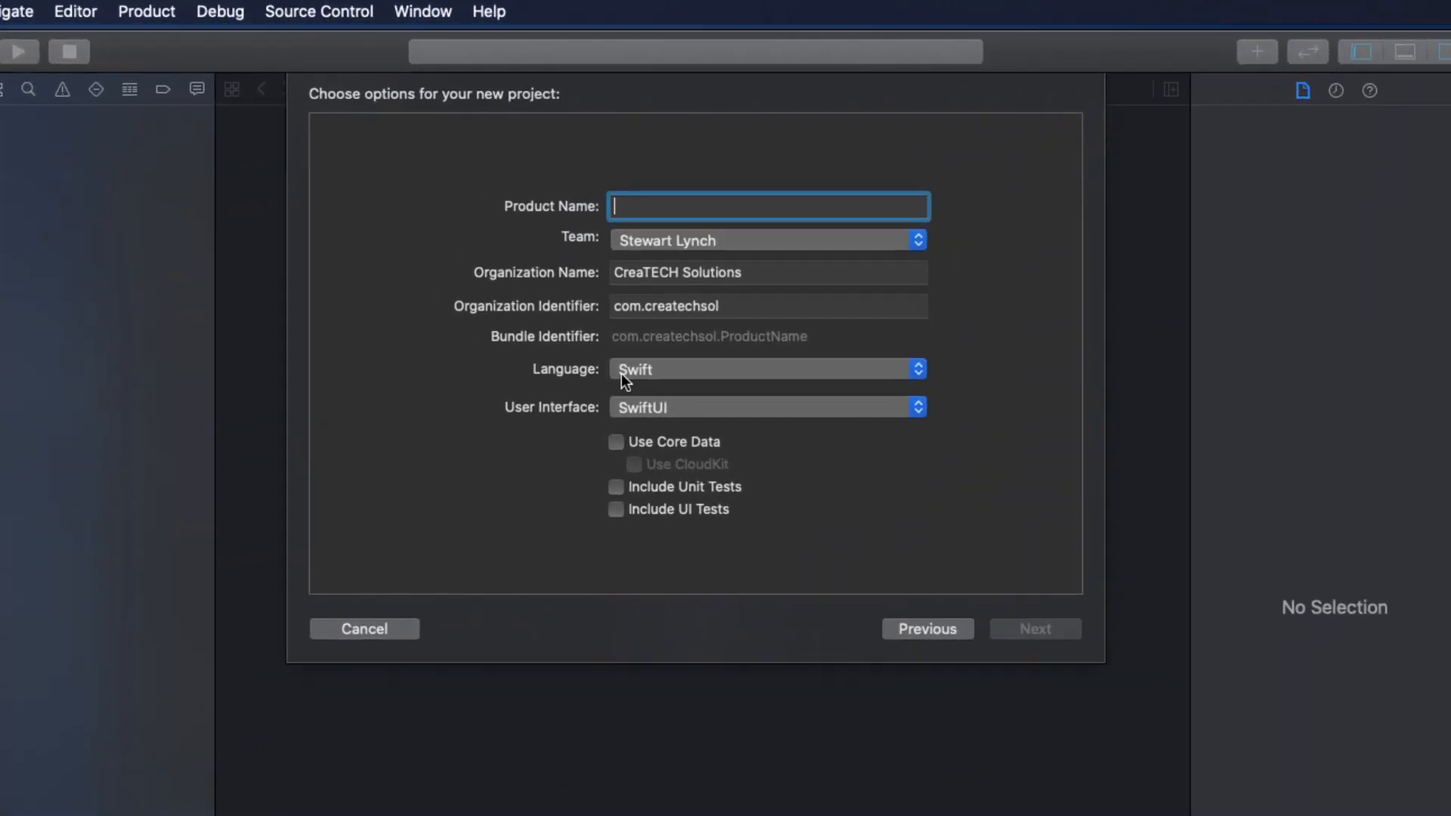
text(Git Proj)
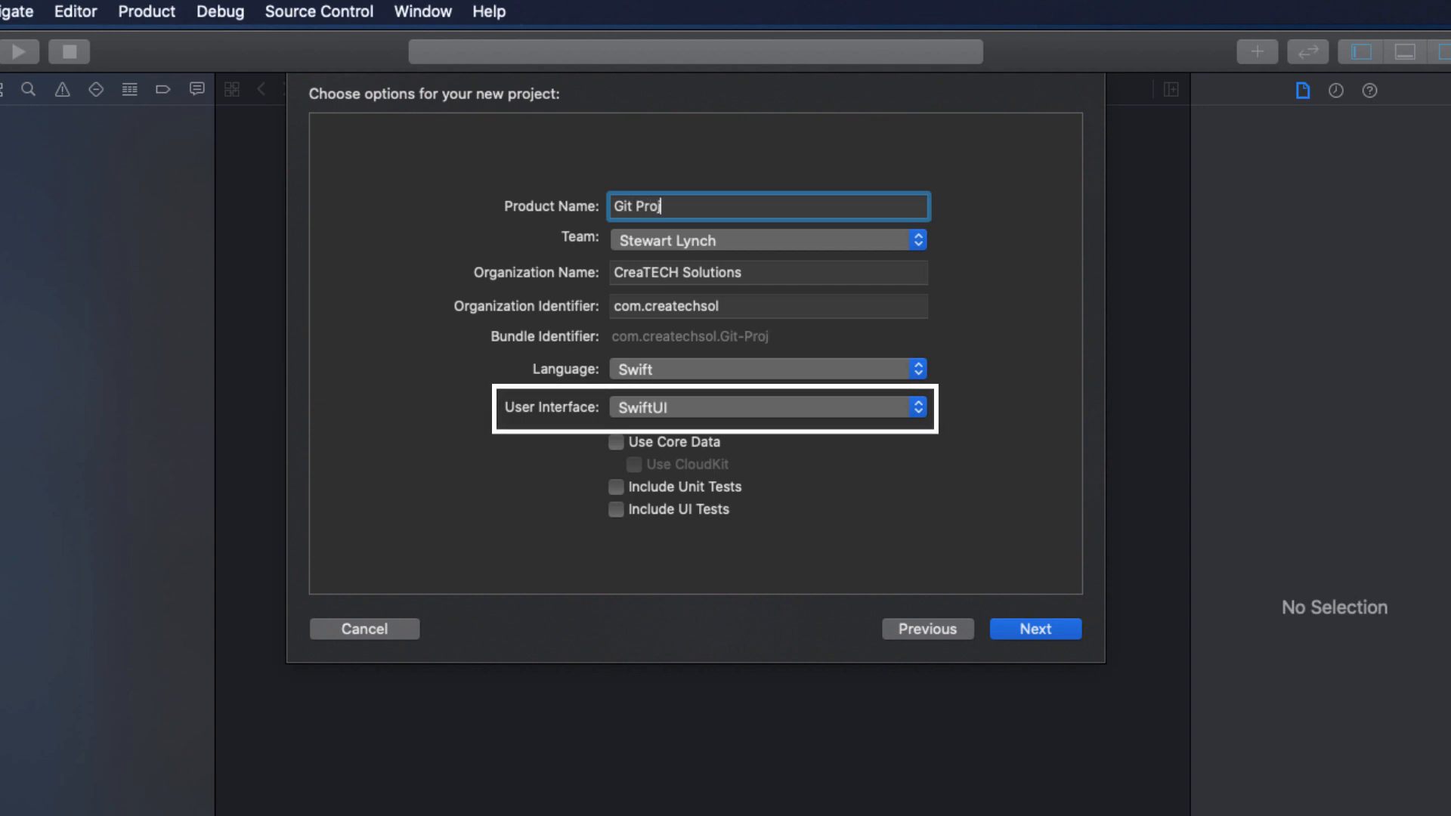
text(ect)
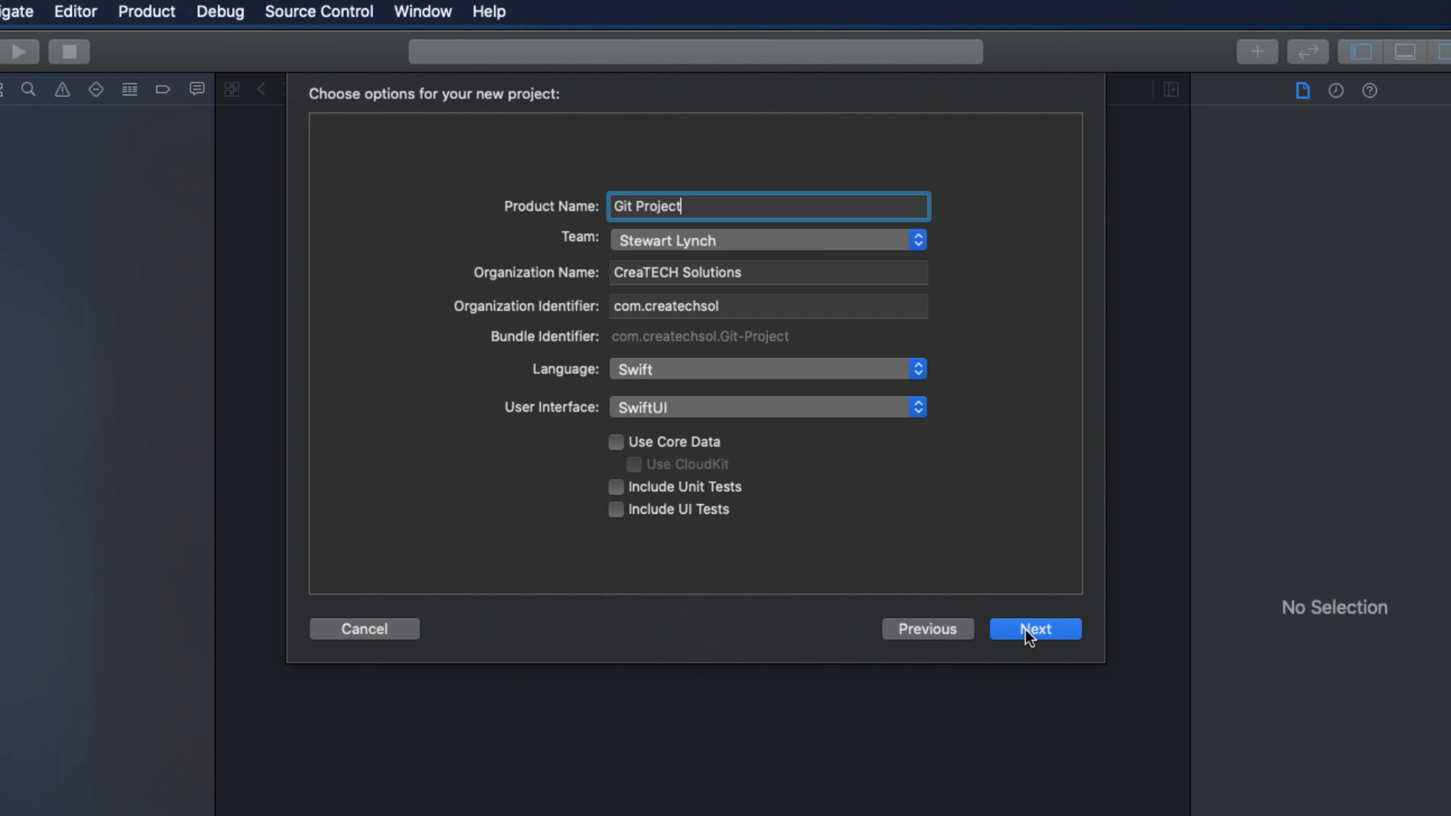
click(1034, 630)
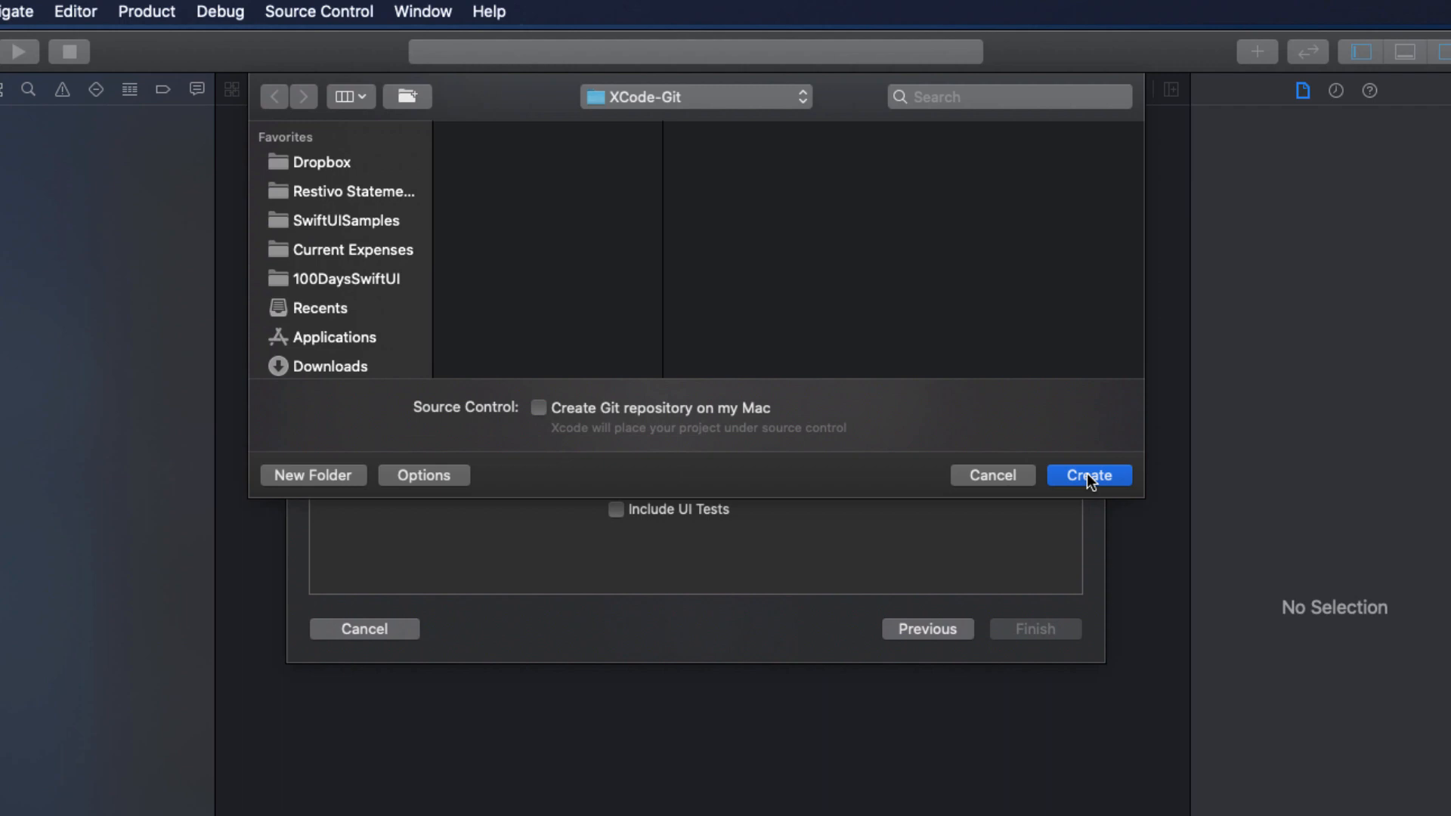
click(1089, 475)
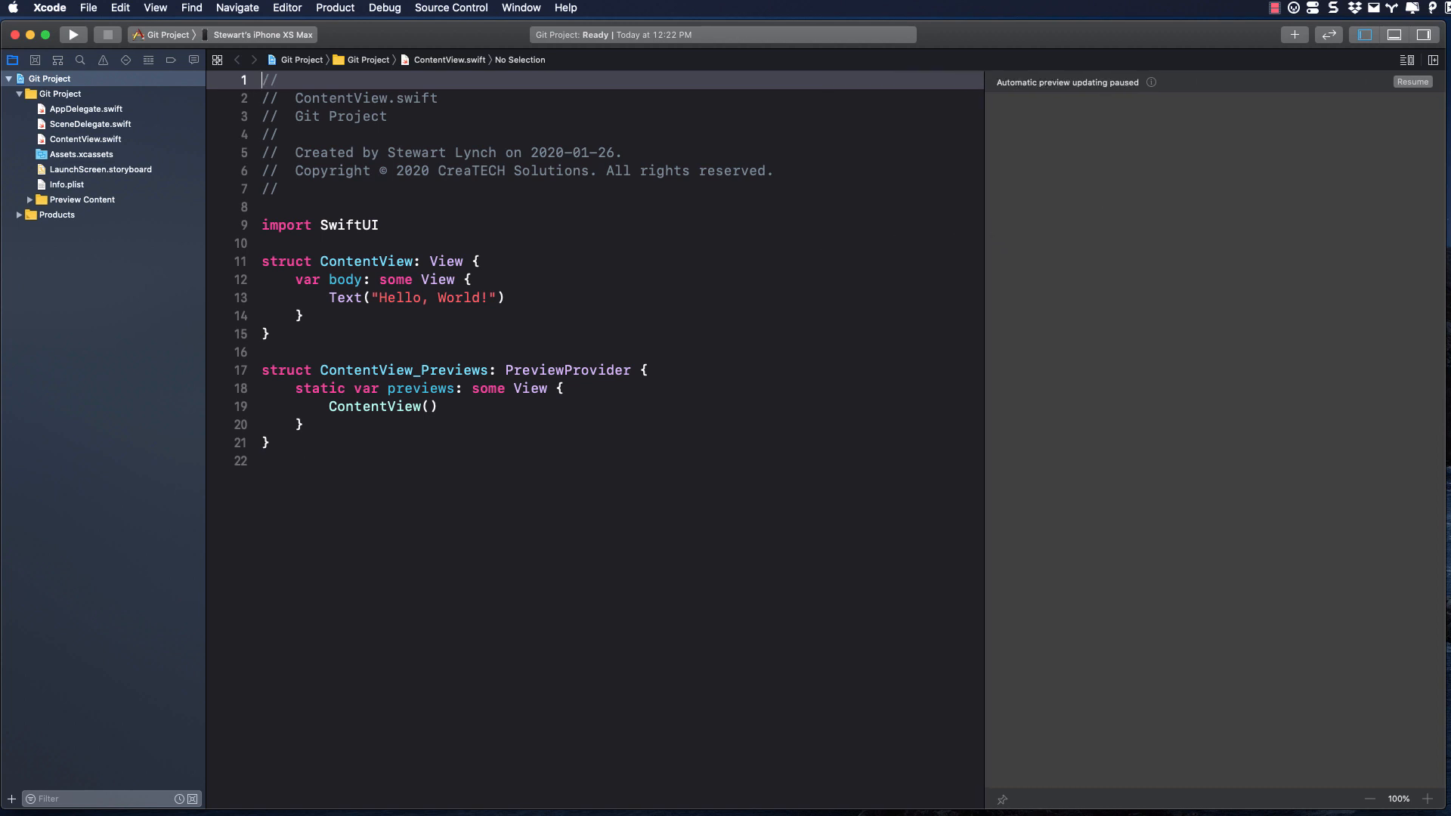
click(1412, 81)
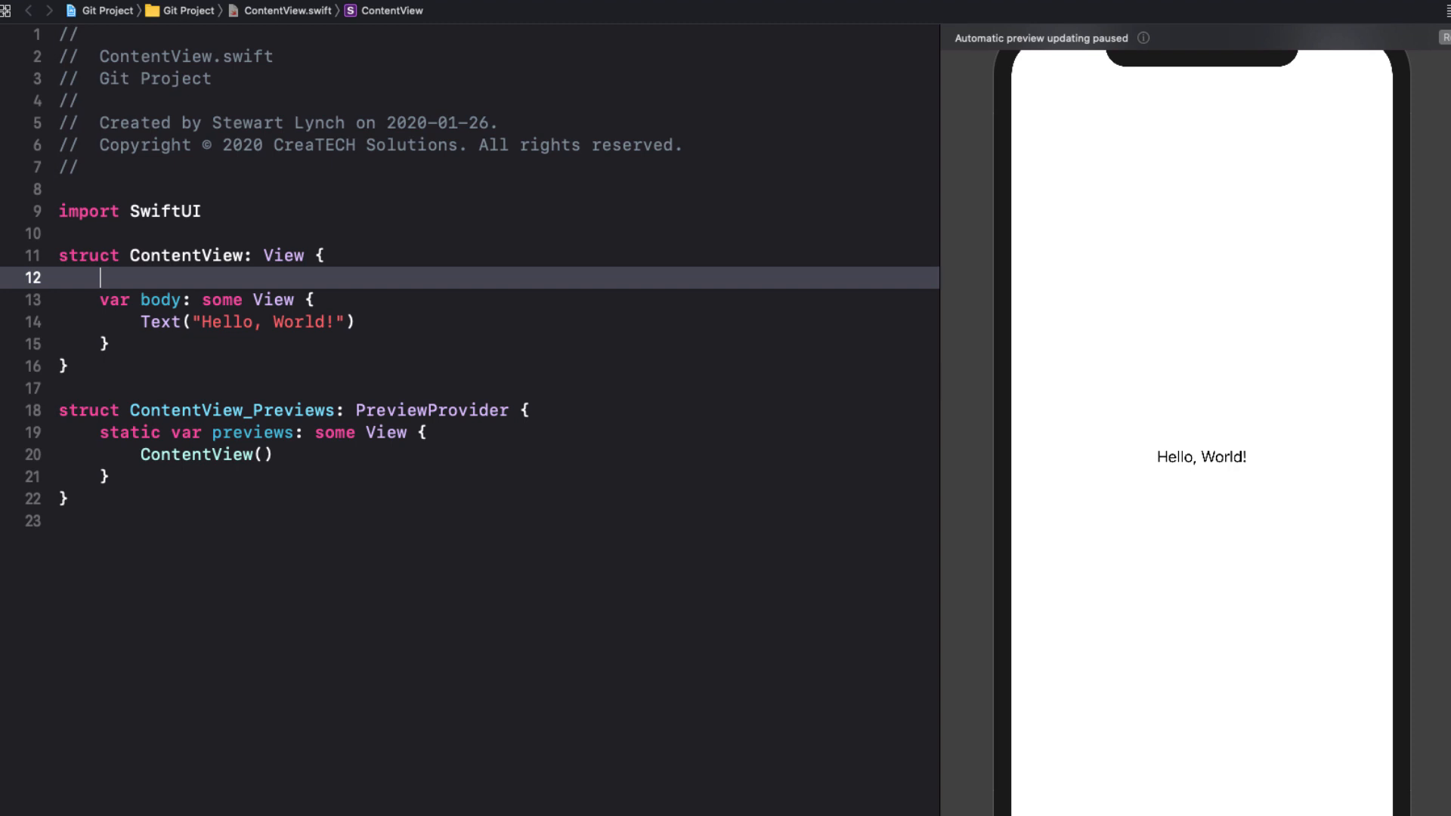
text(@)
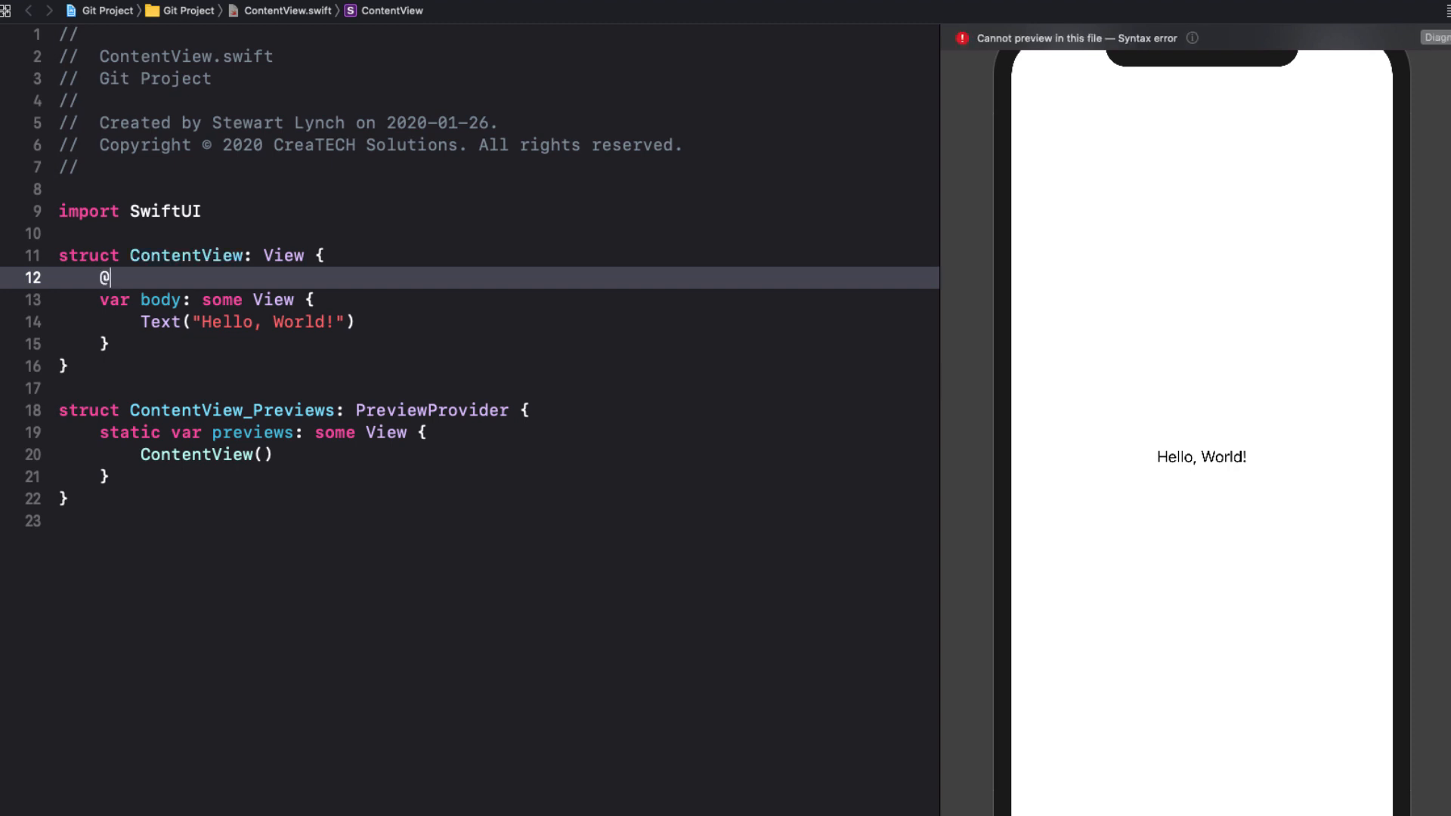
text(State)
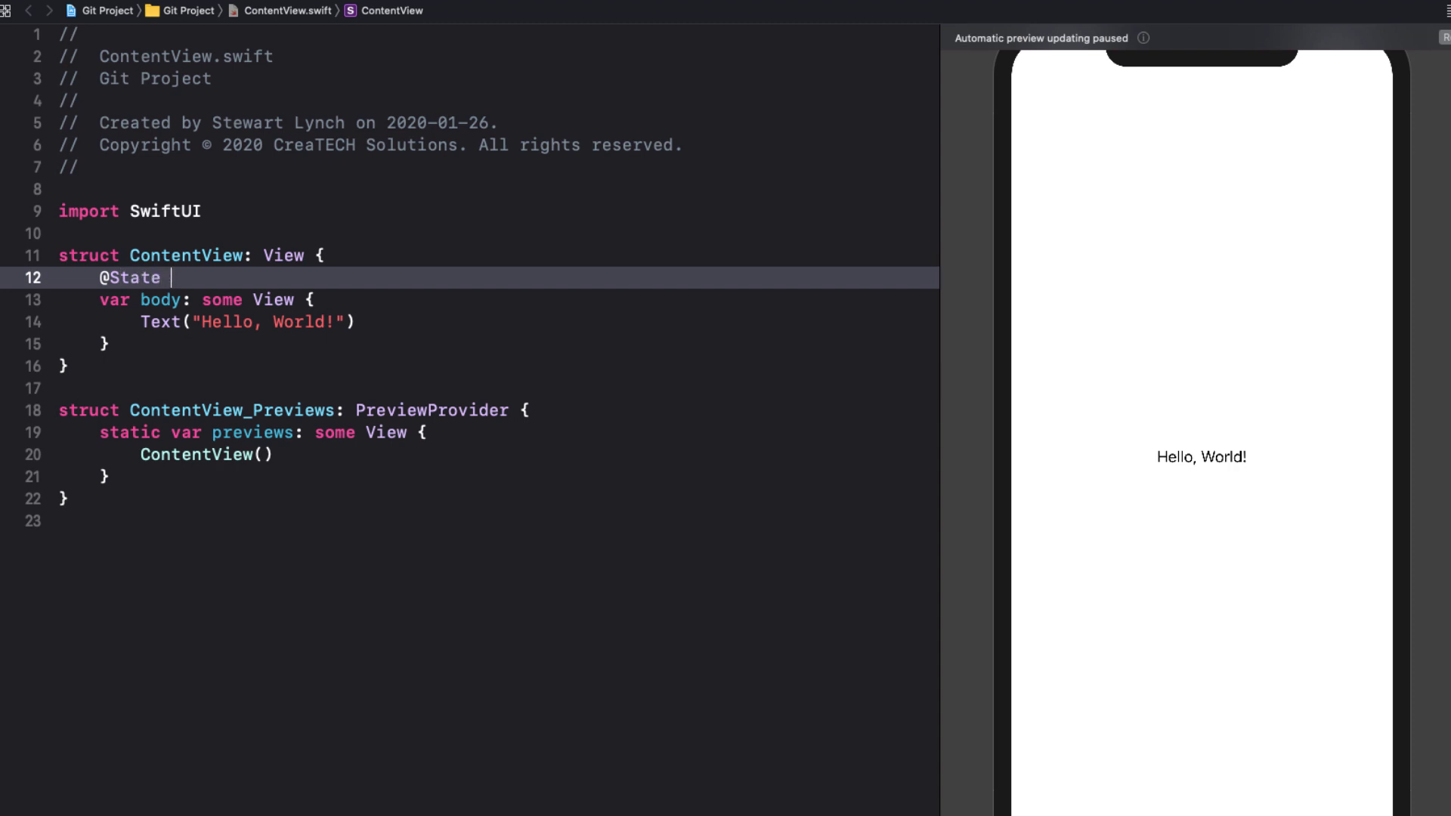
text(private var)
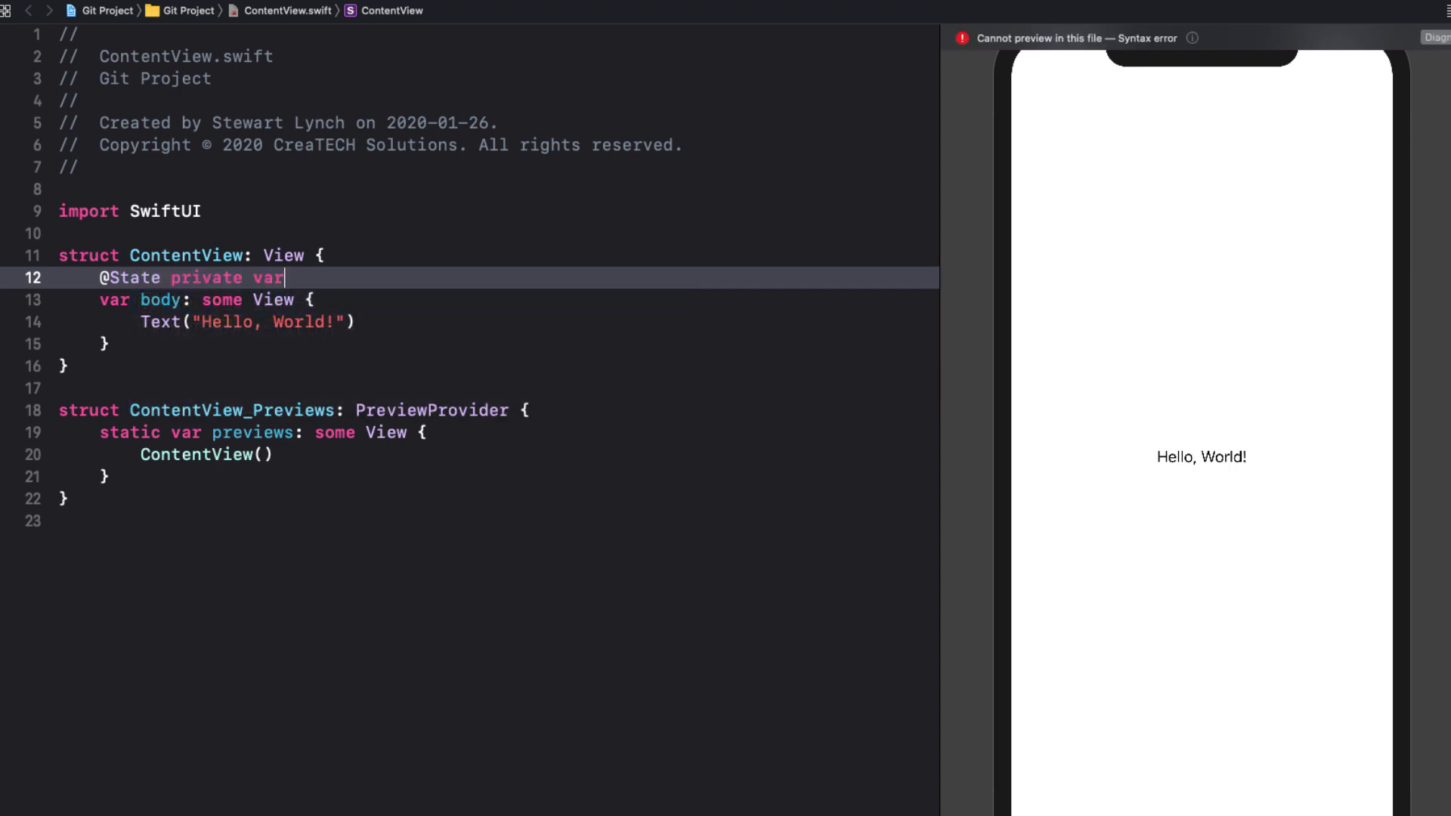
text(isPresented = false)
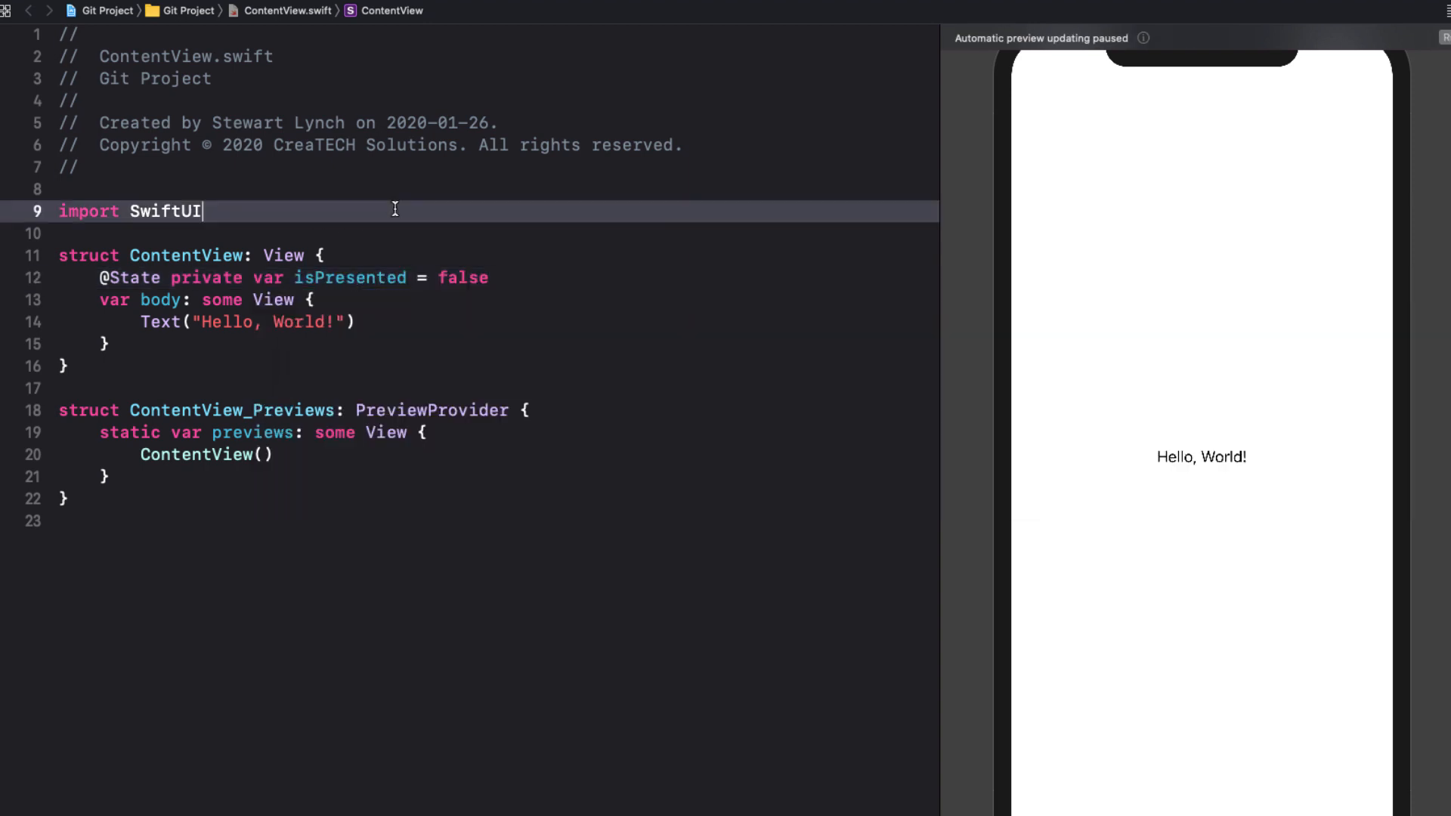
Replace Hello, World! with a NavigationView-wrapped Show Modal button presenting 'This is the modal screen', then test.
double_click(162, 321)
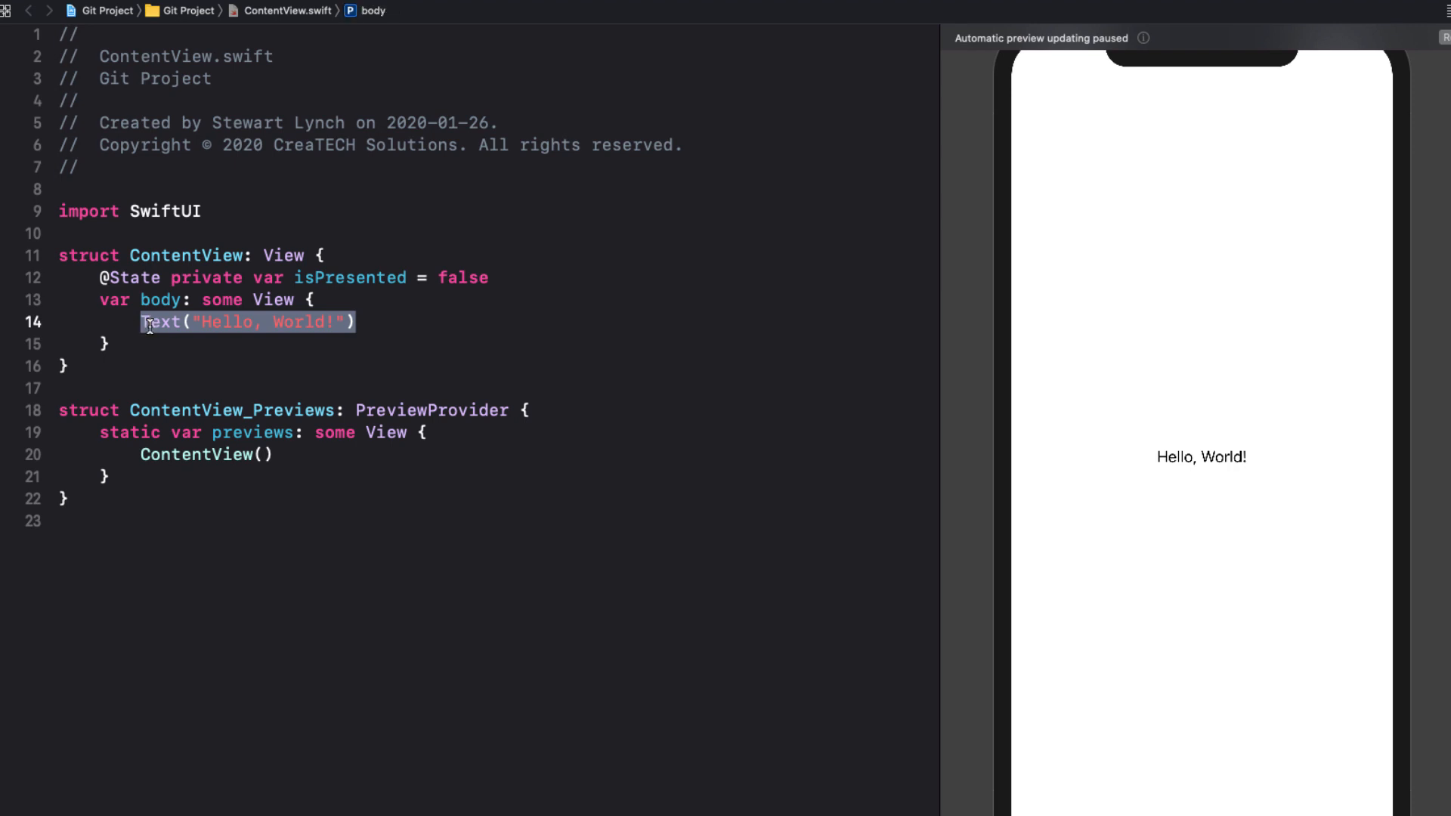
text(Button("S")
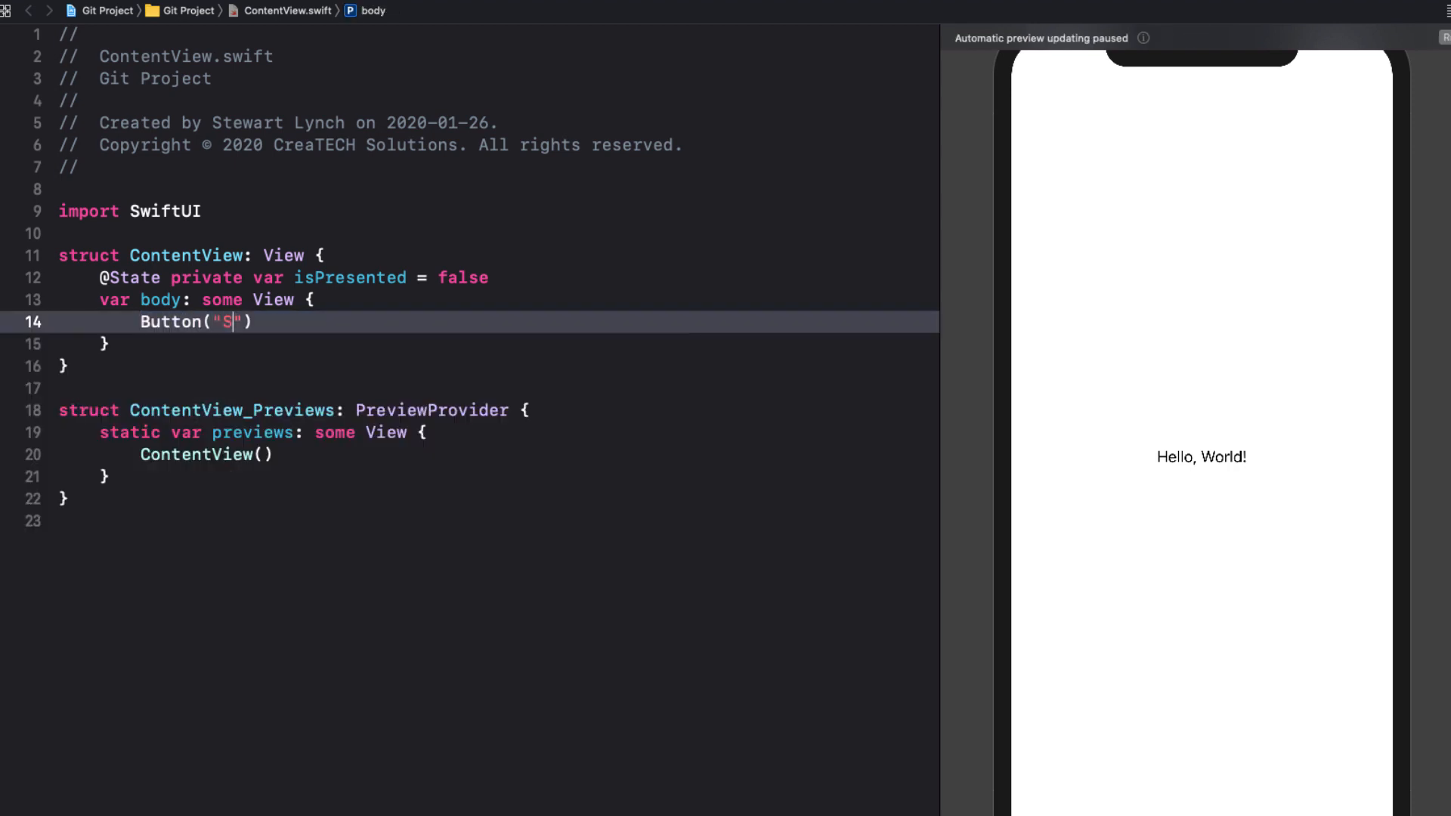
text(how Modal)
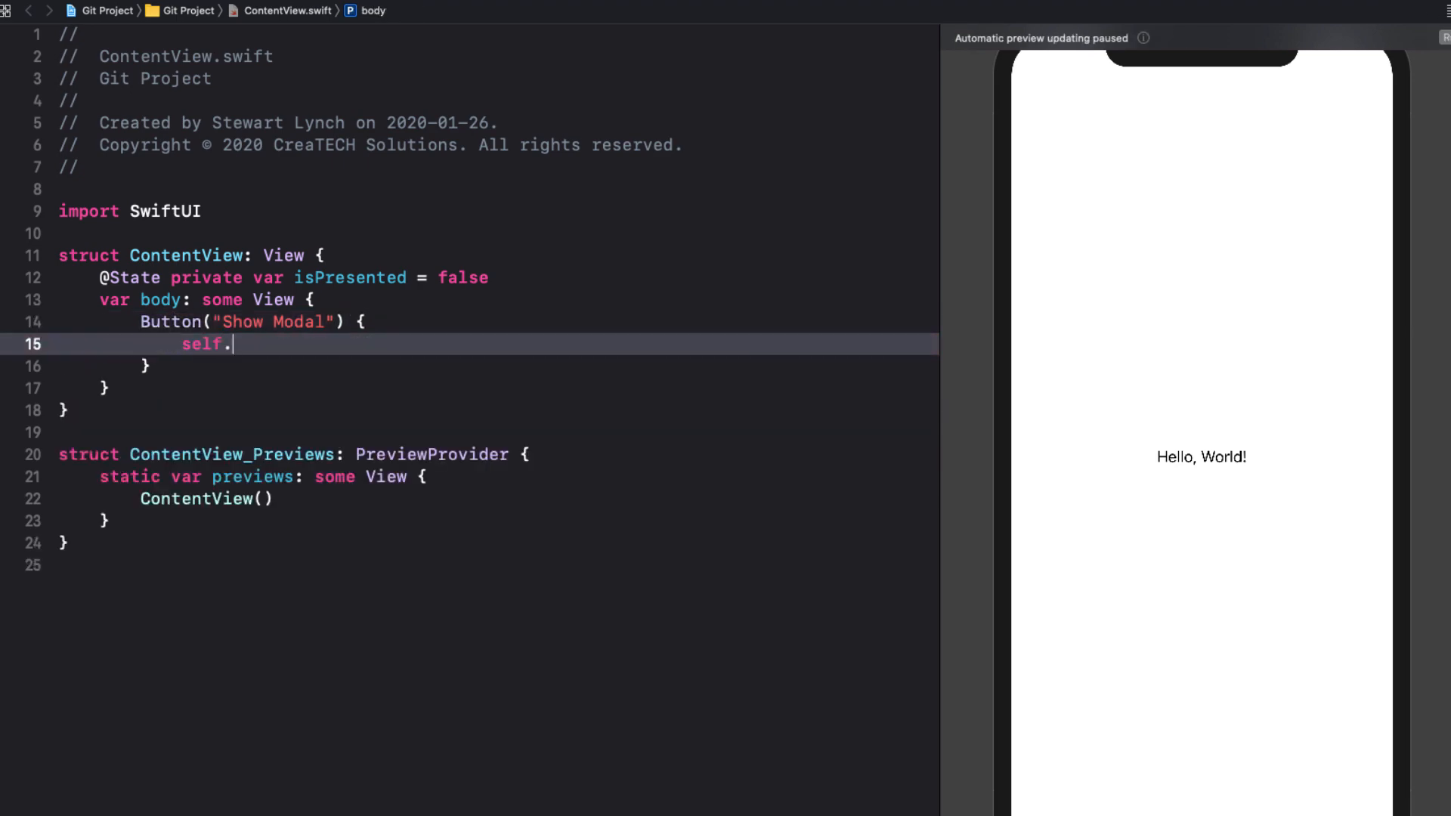
text(isPresented = true)
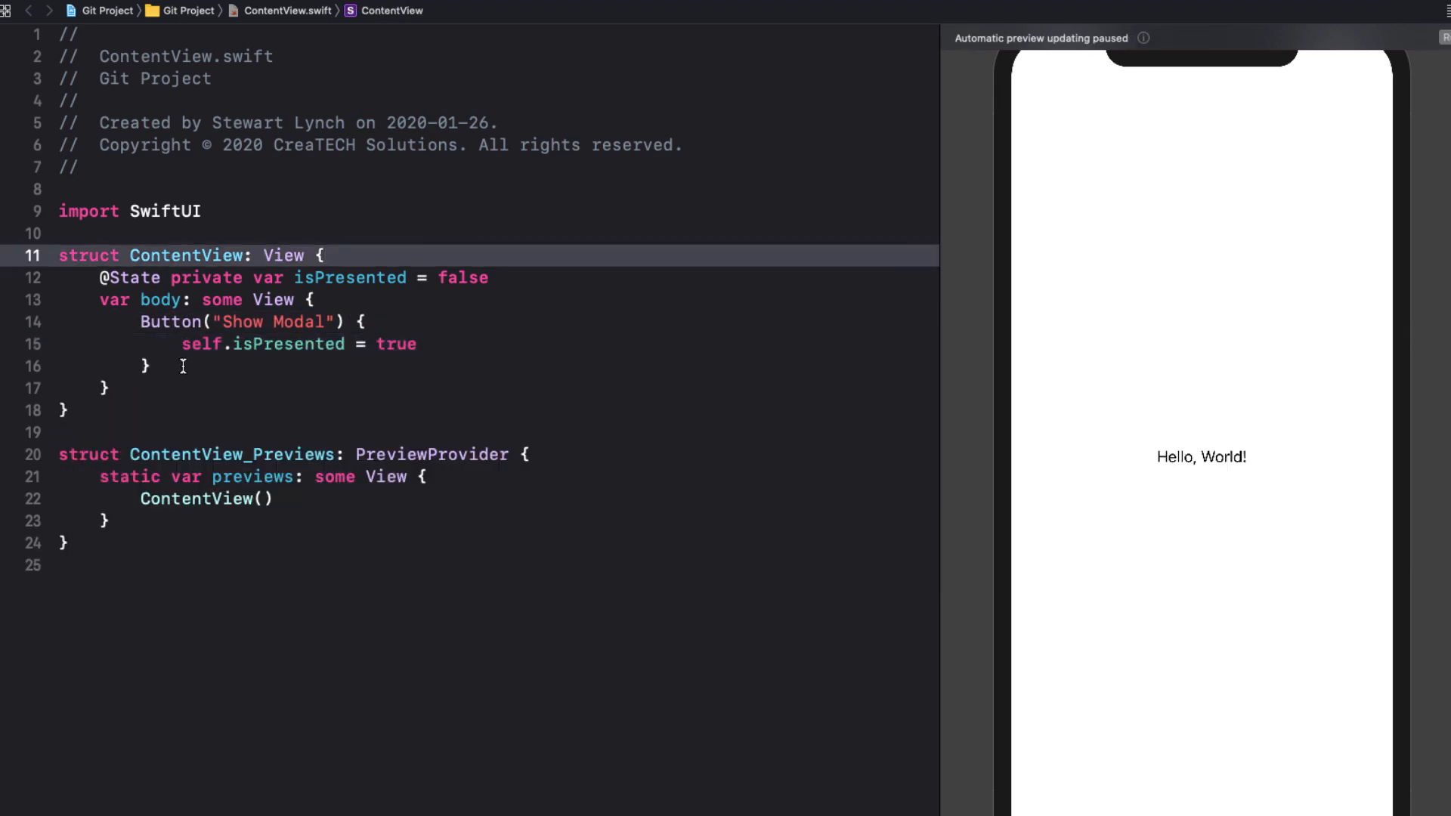
text(.sheet(isPresented: $isPresented) {)
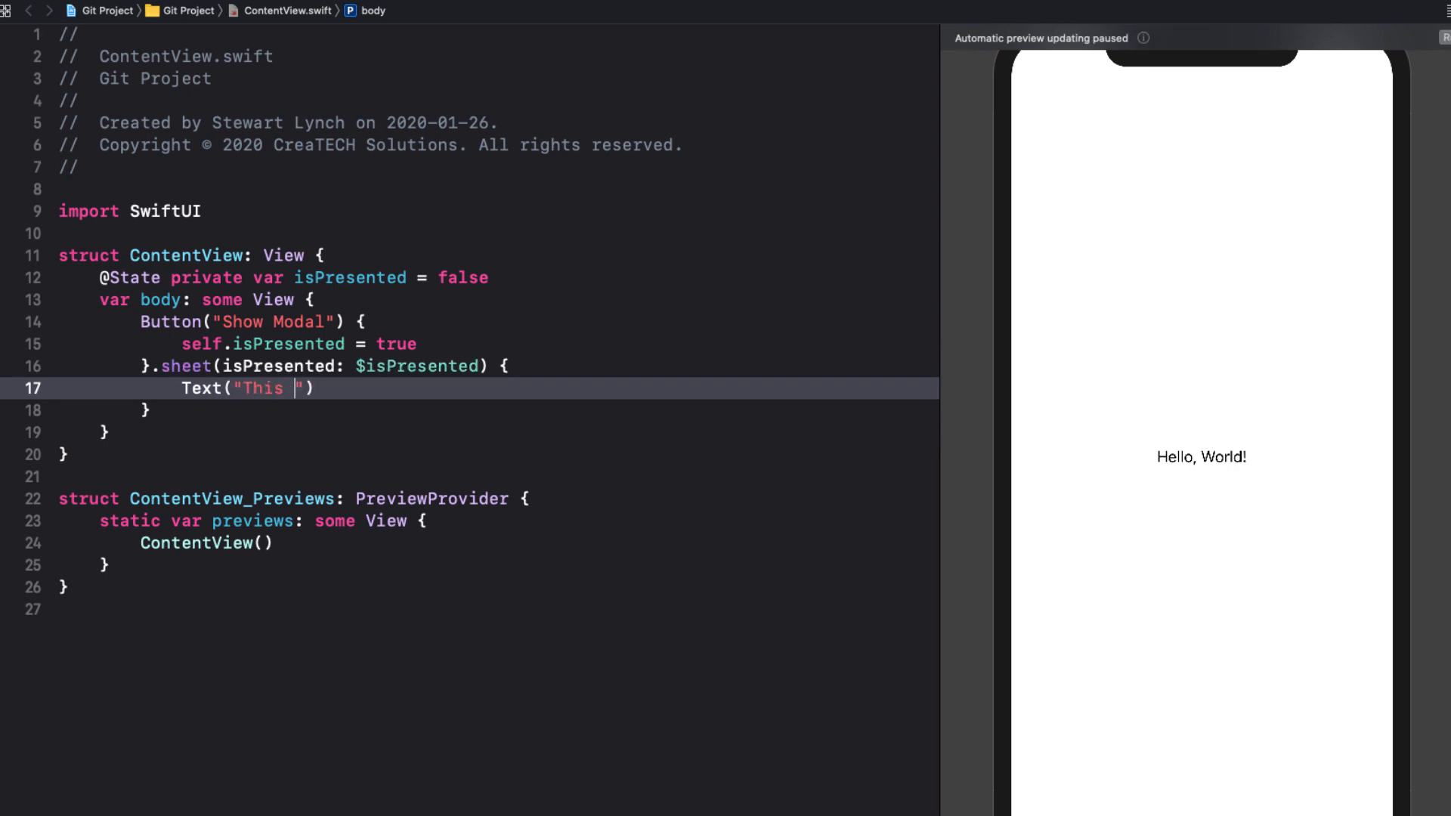
text(is the modal screen)
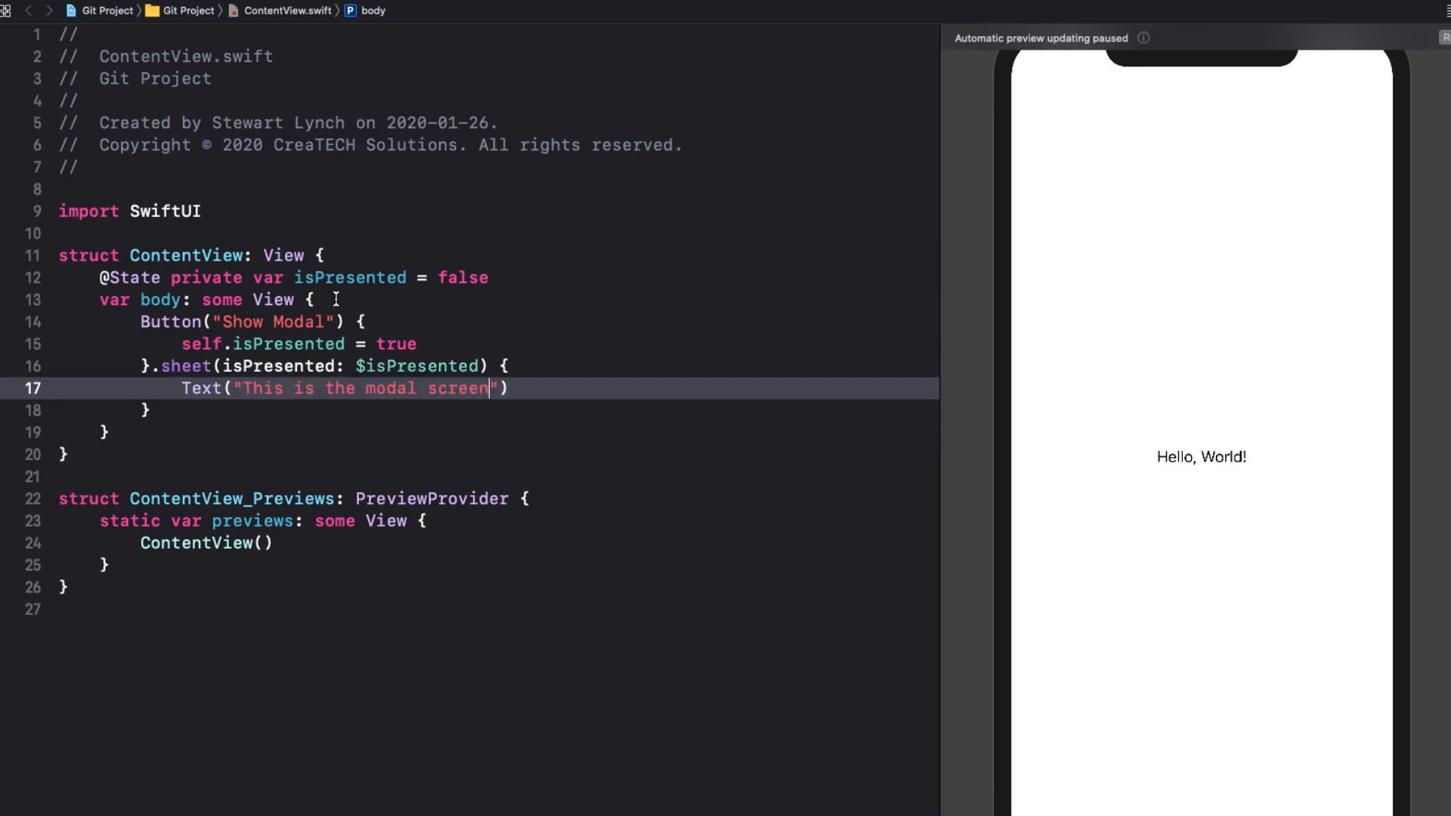
text(NavigationView {)
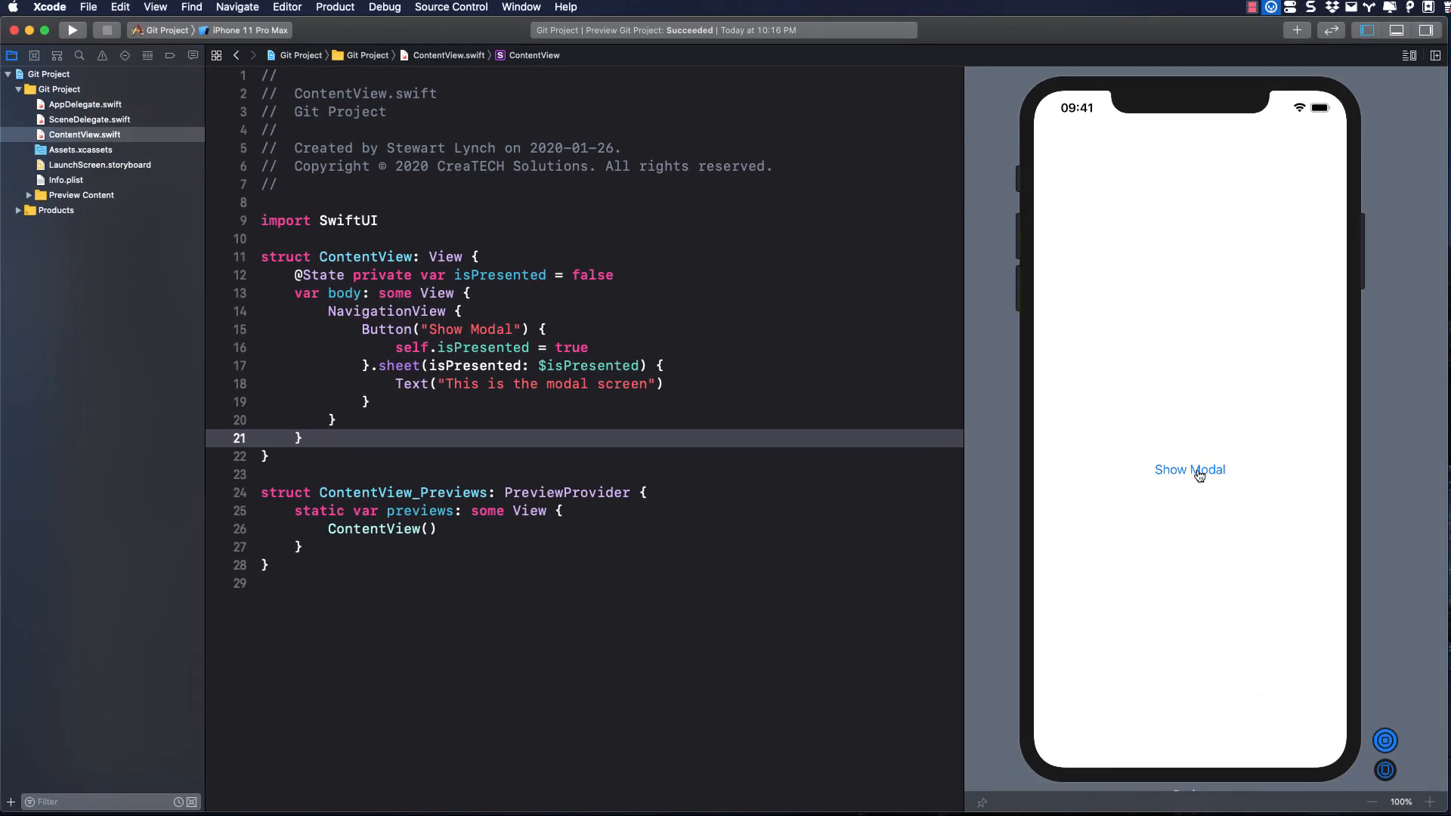
click(1190, 469)
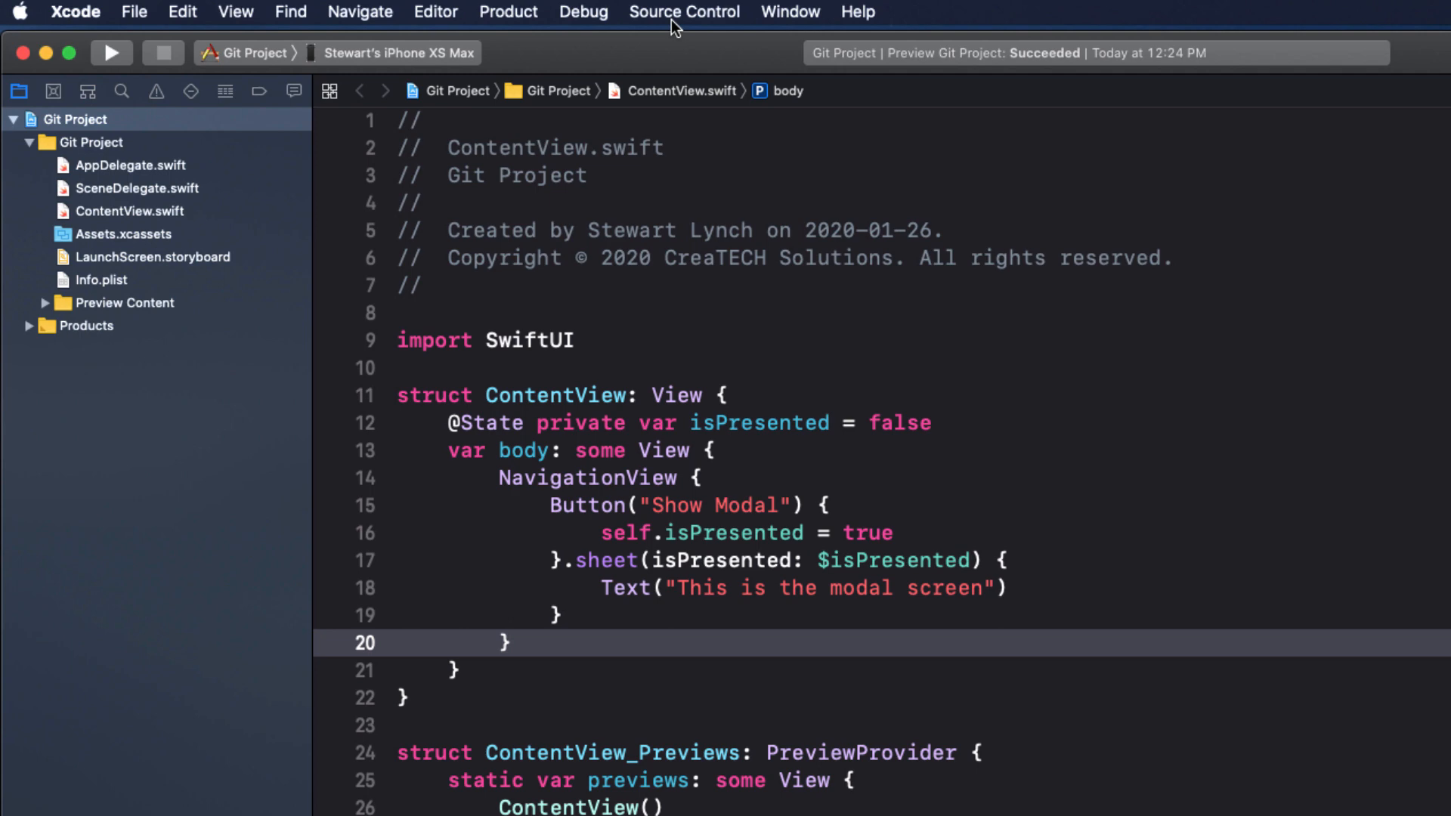
Create a local Git repository for Git Project from the Source Control menu.
click(684, 11)
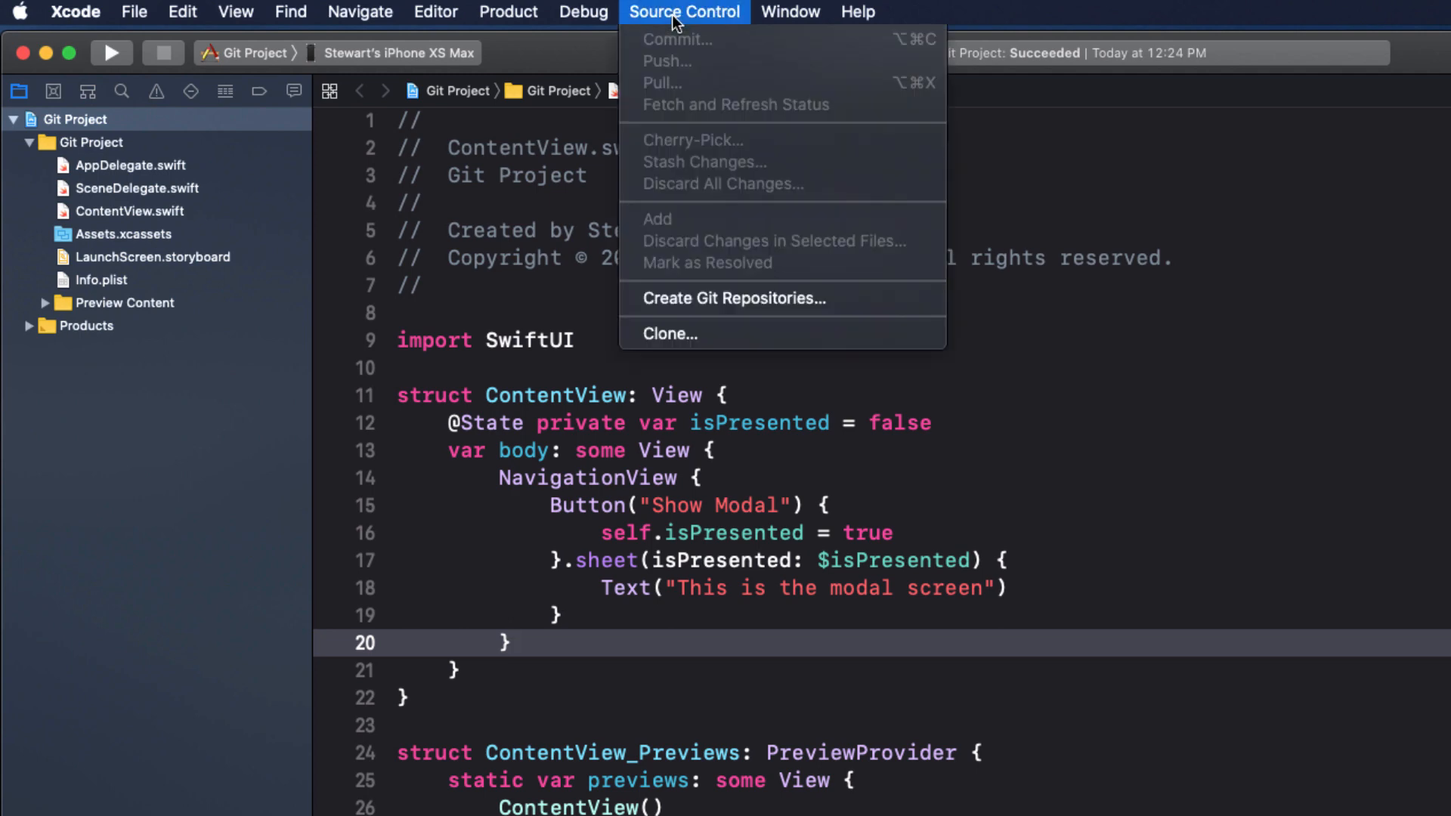
mouse_move(735, 298)
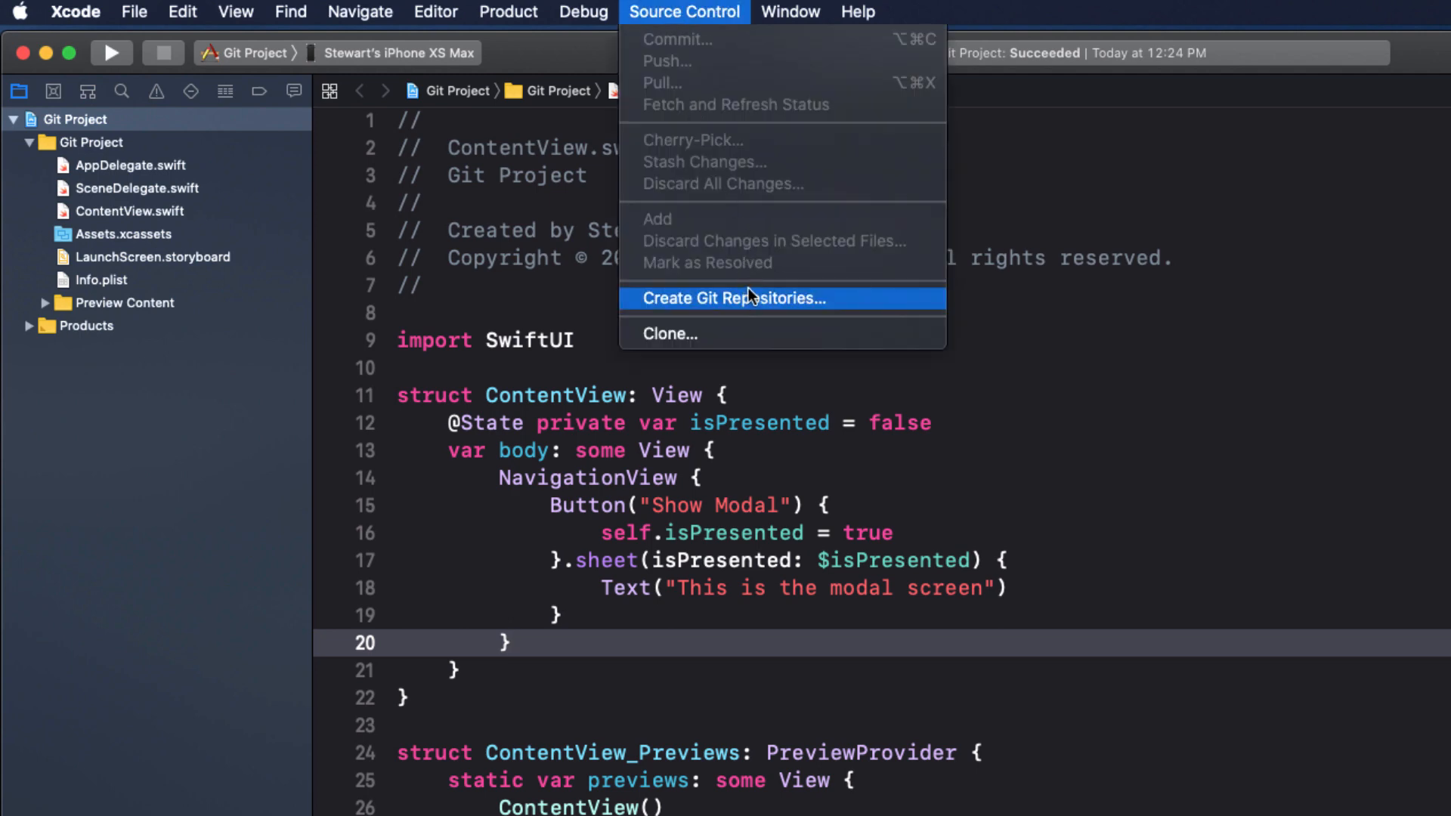
click(734, 298)
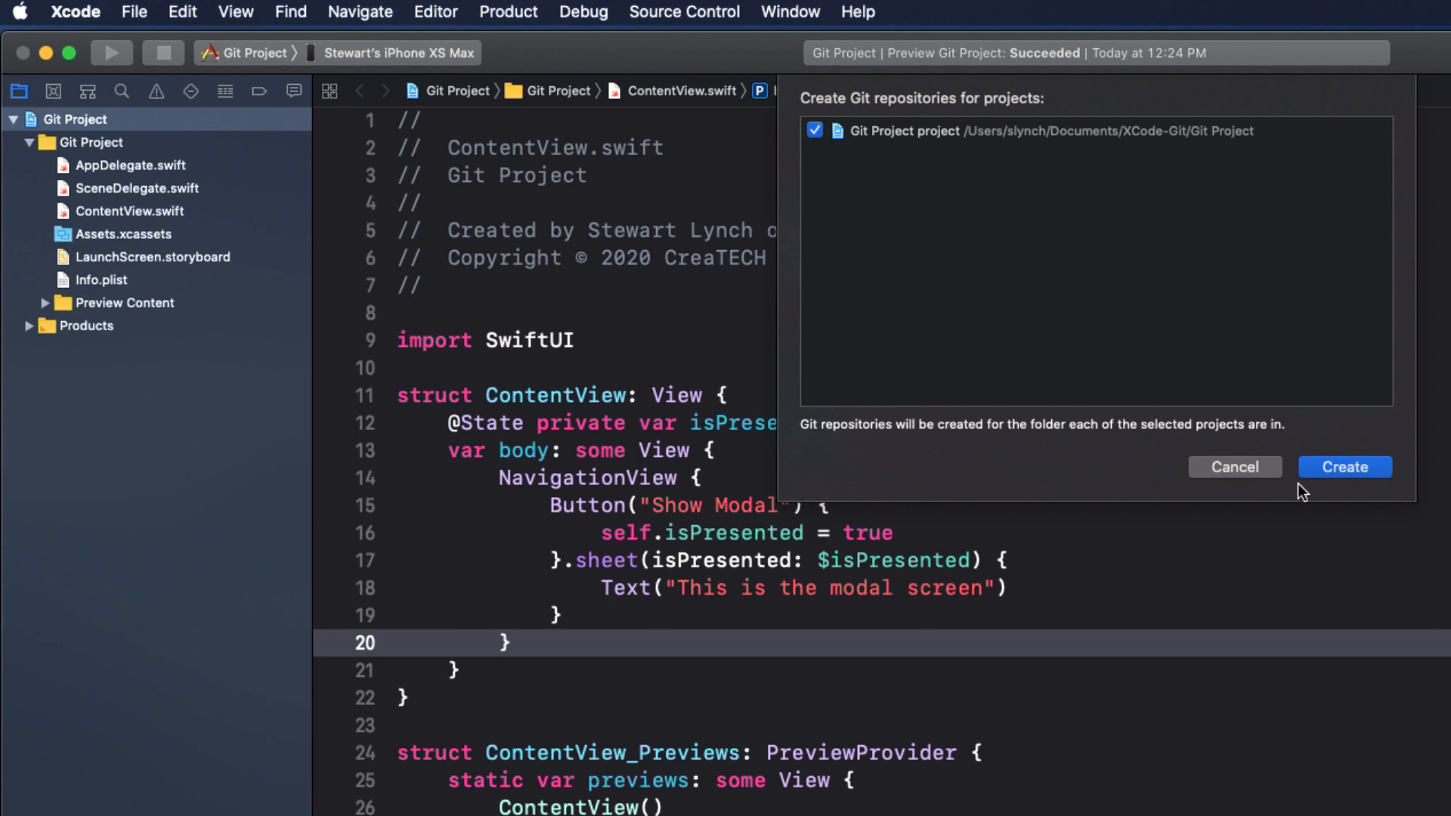
click(1344, 466)
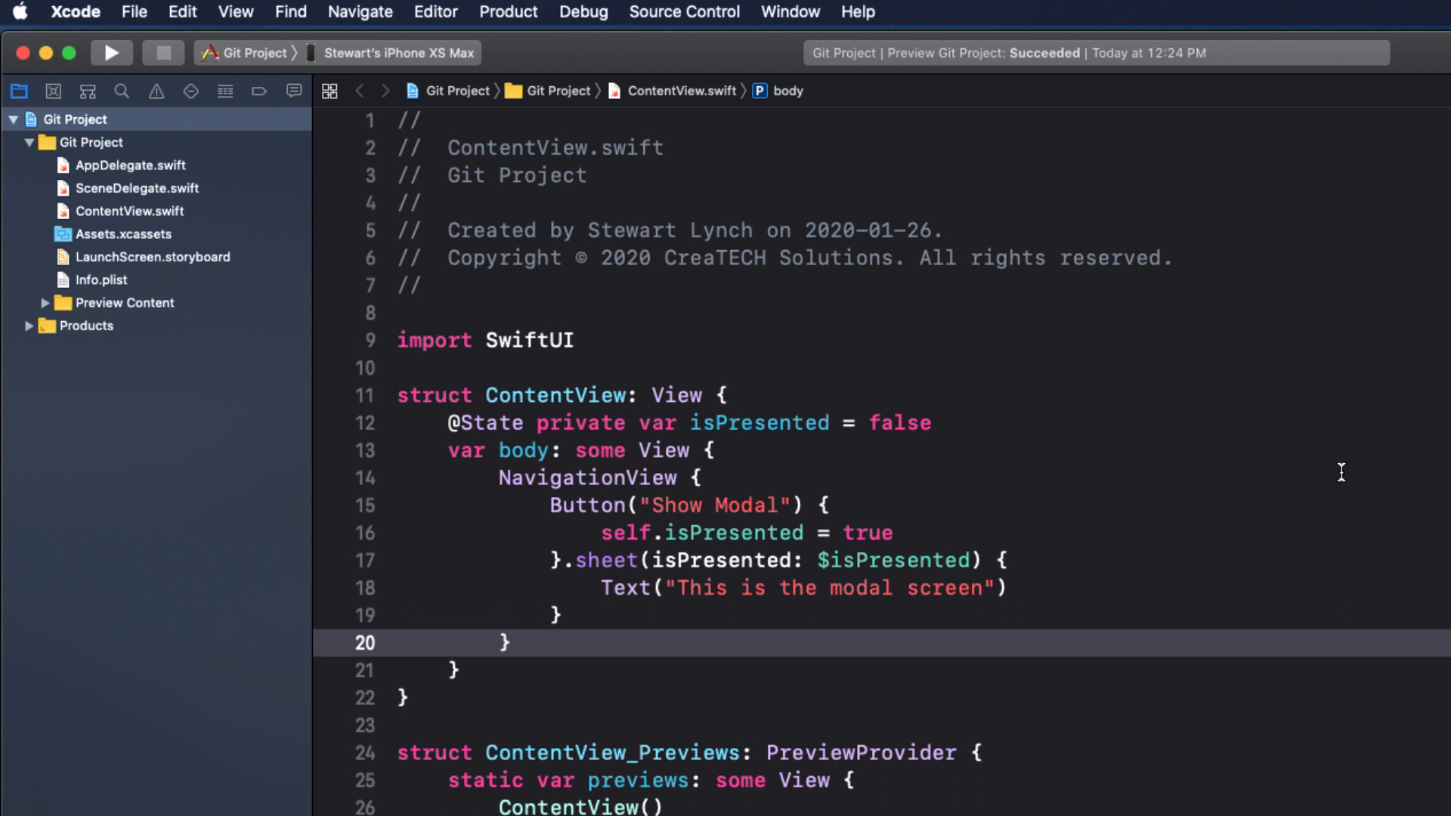
click(509, 643)
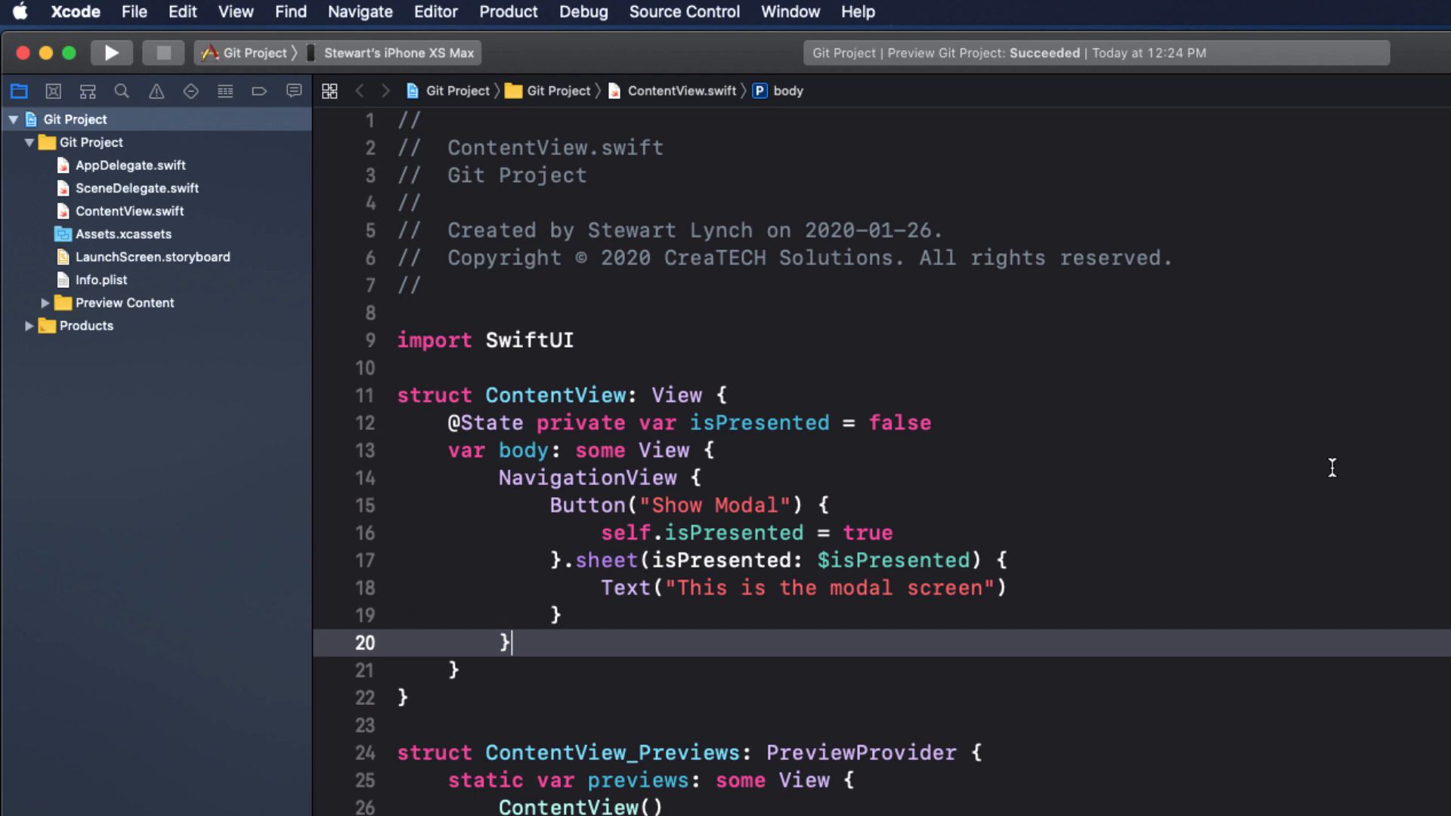
mouse_move(684, 16)
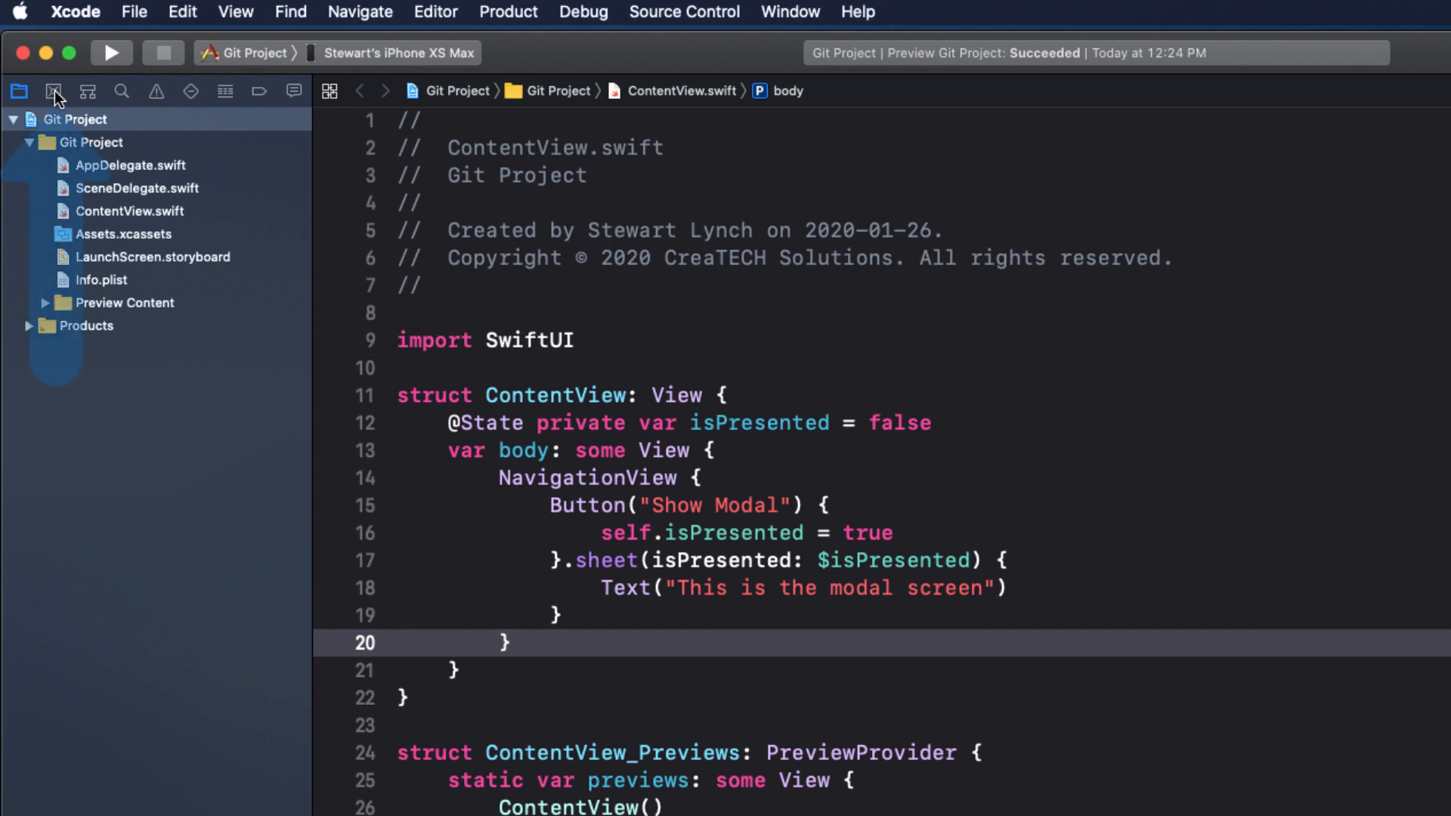
Open the master branch's Initial Commit in the Source Control navigator to list its files.
click(52, 91)
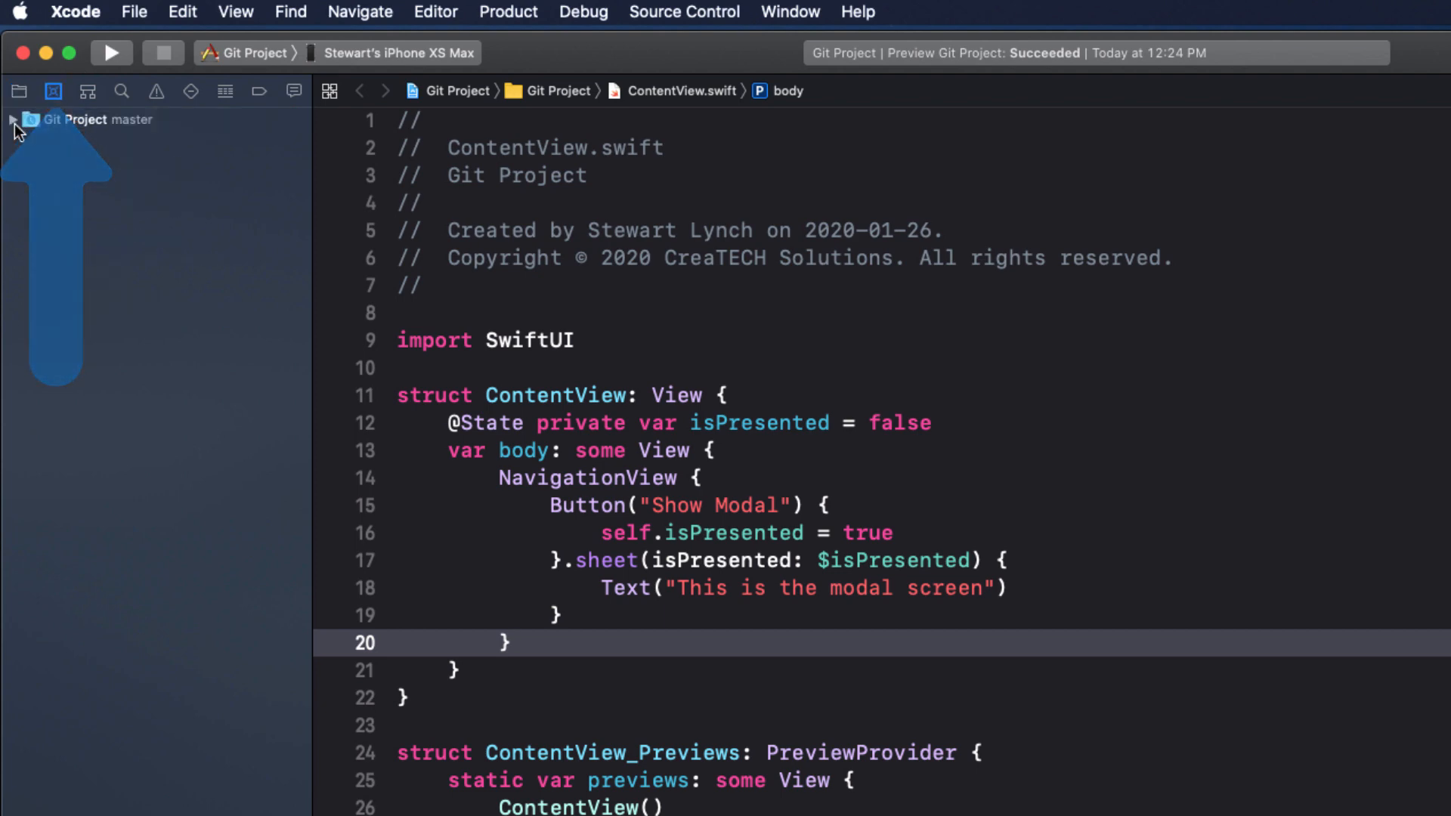
click(12, 119)
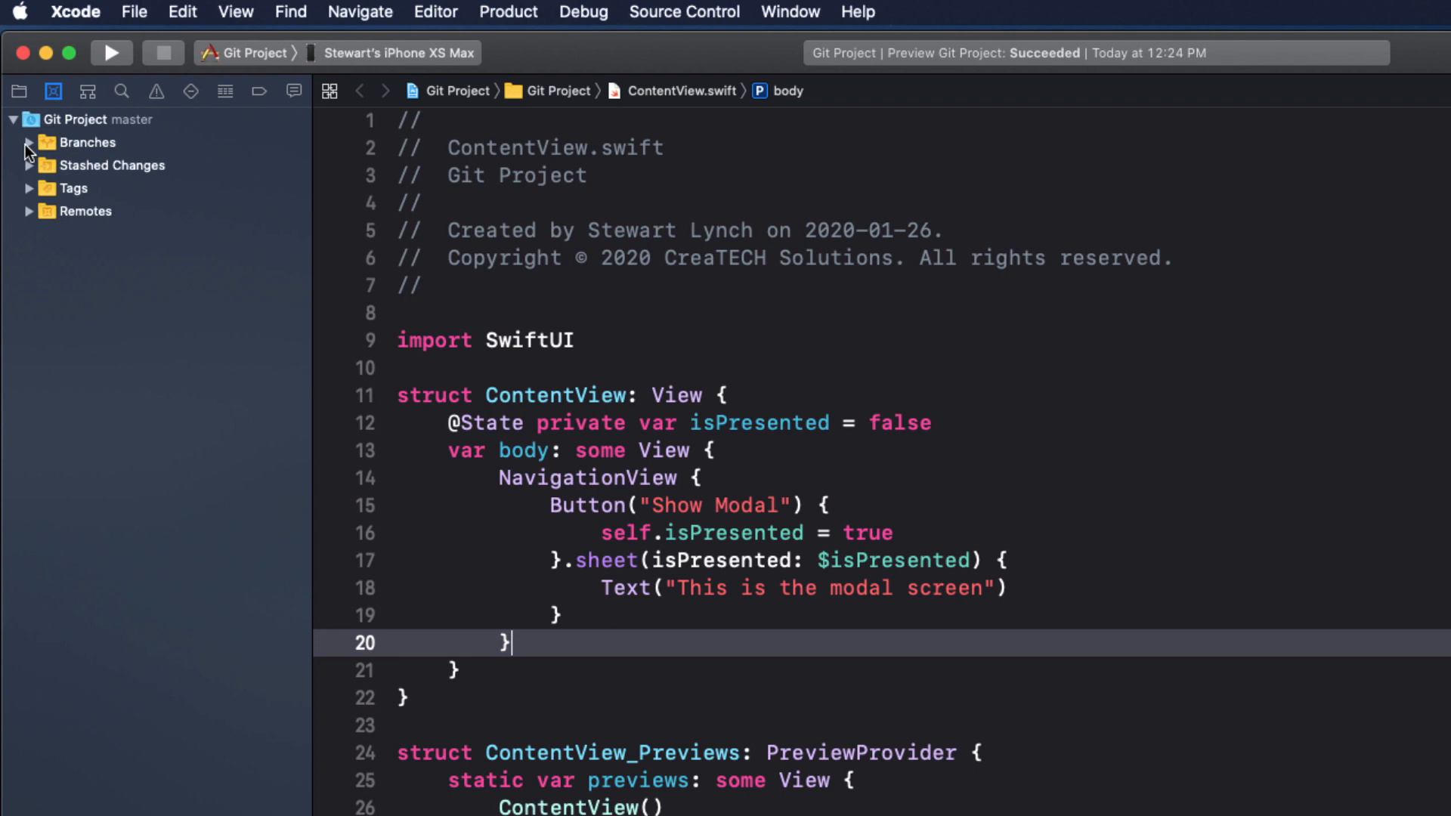
click(29, 143)
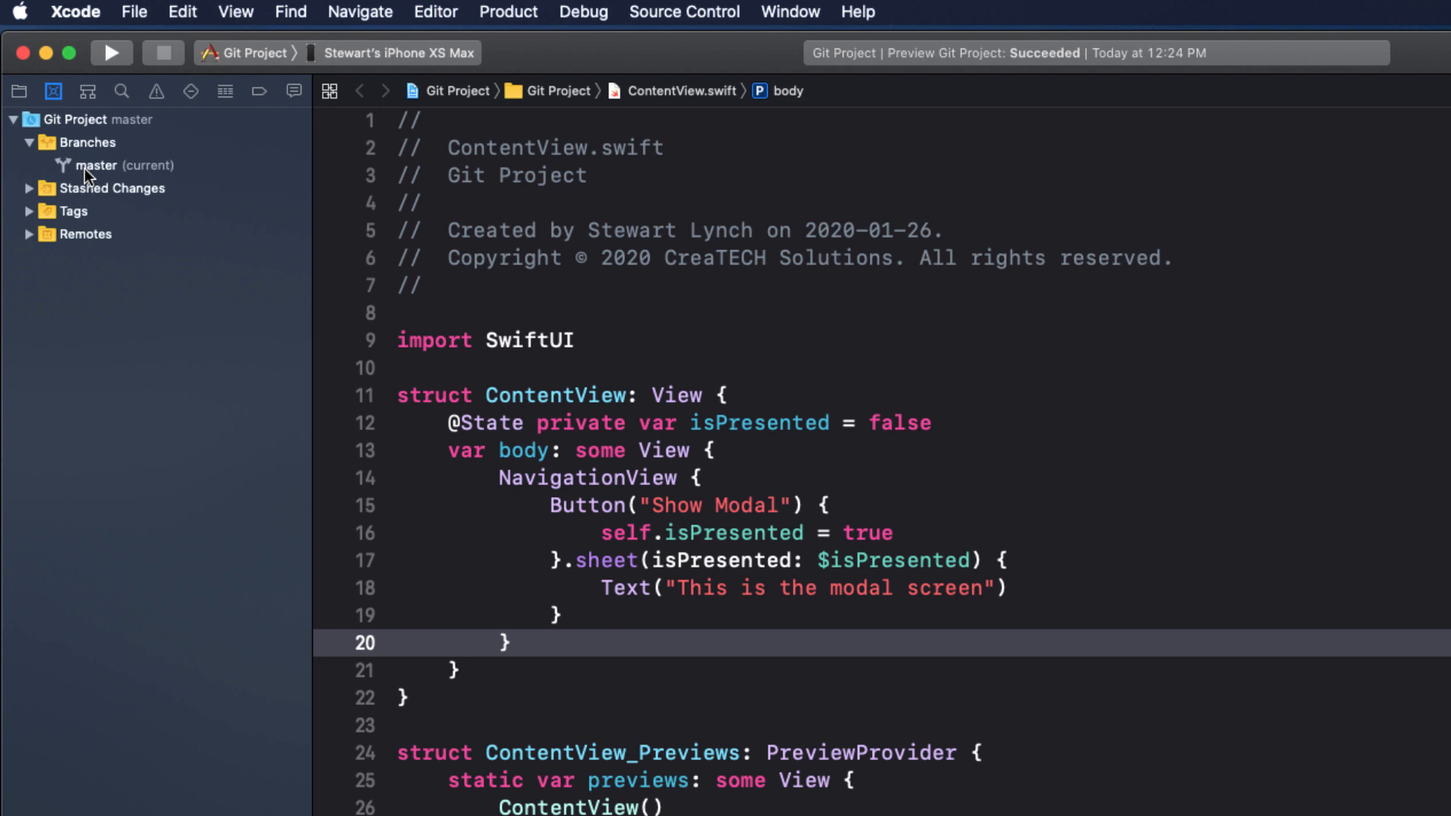
click(96, 165)
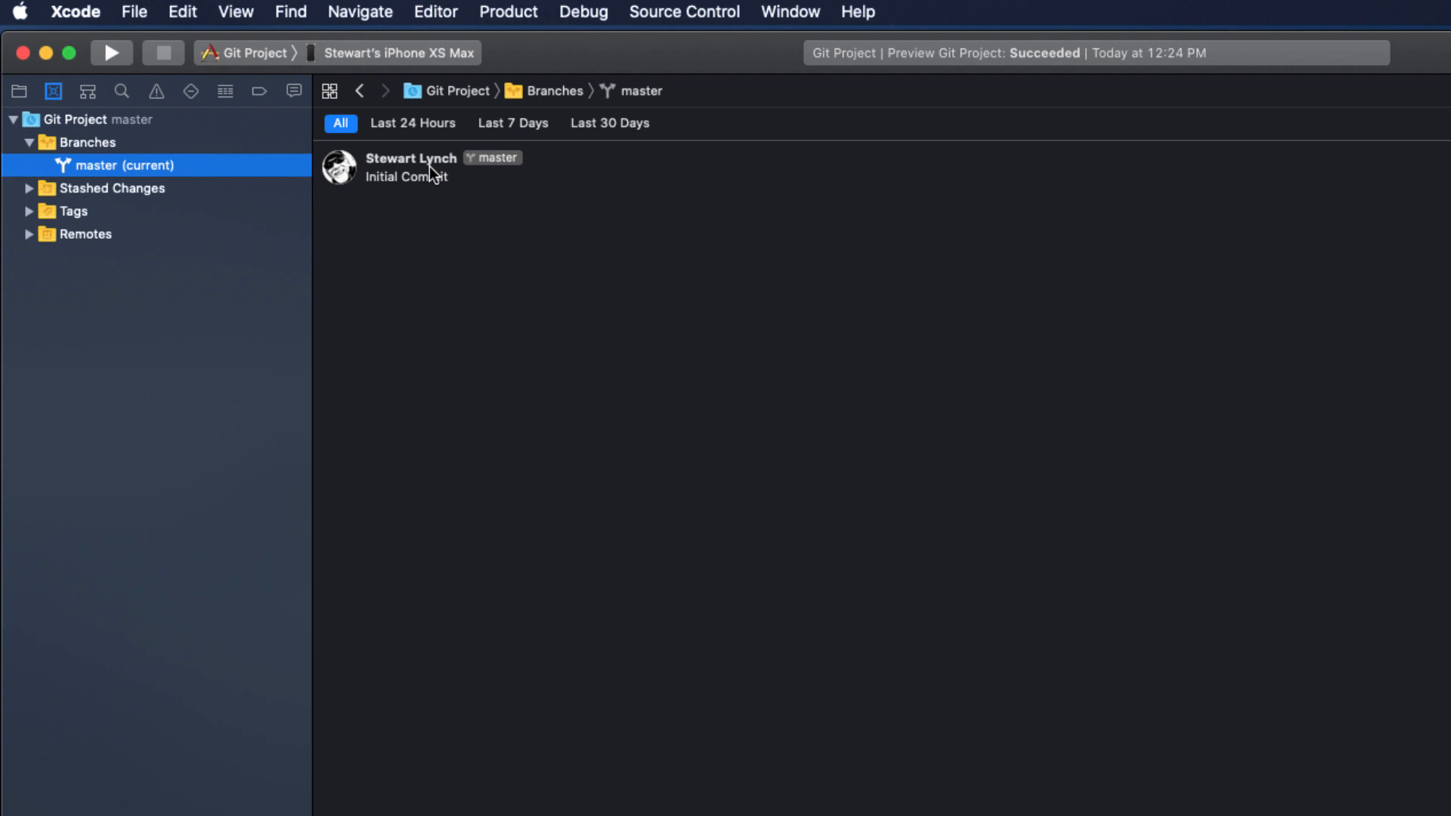
click(417, 167)
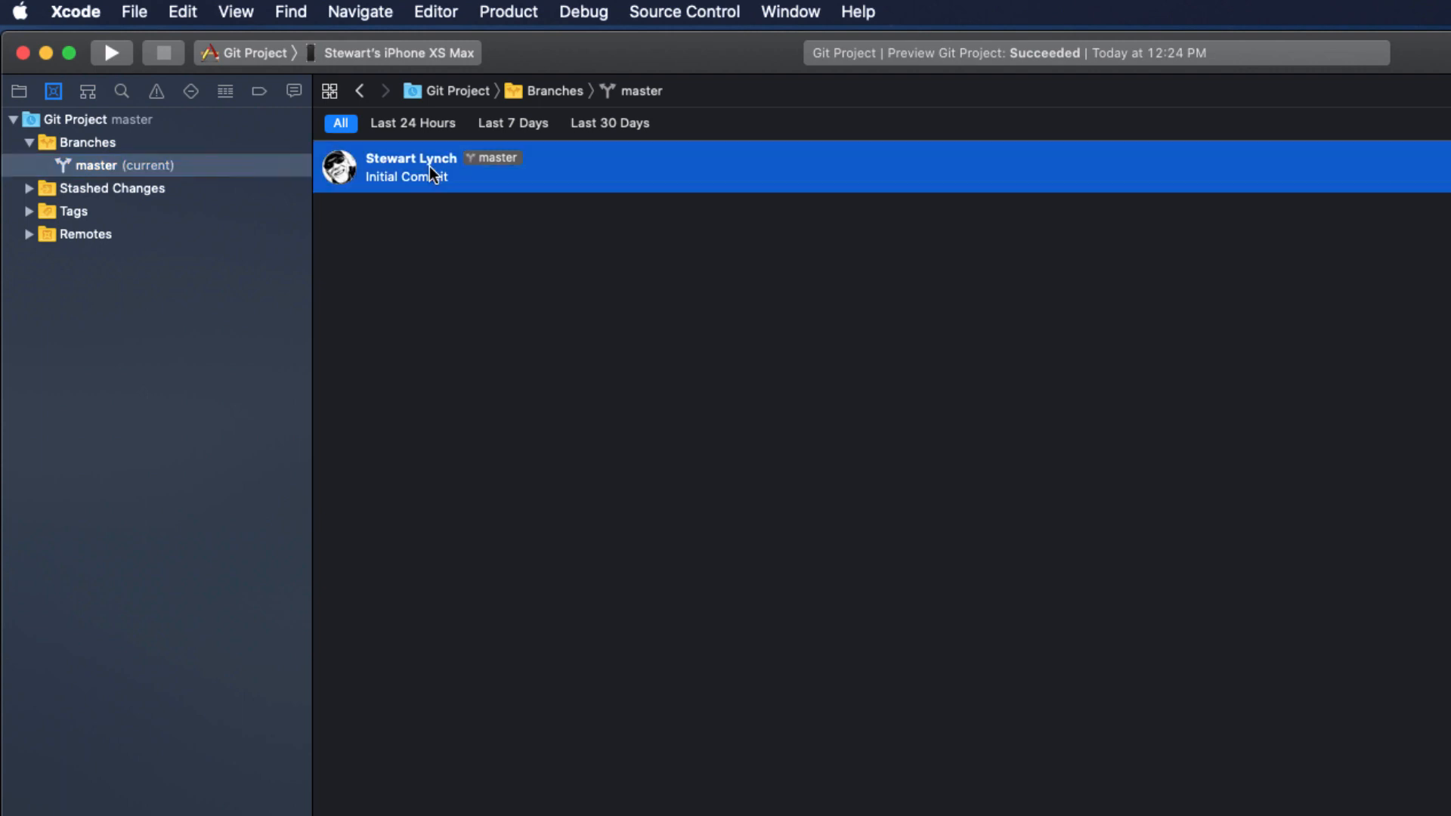
click(421, 166)
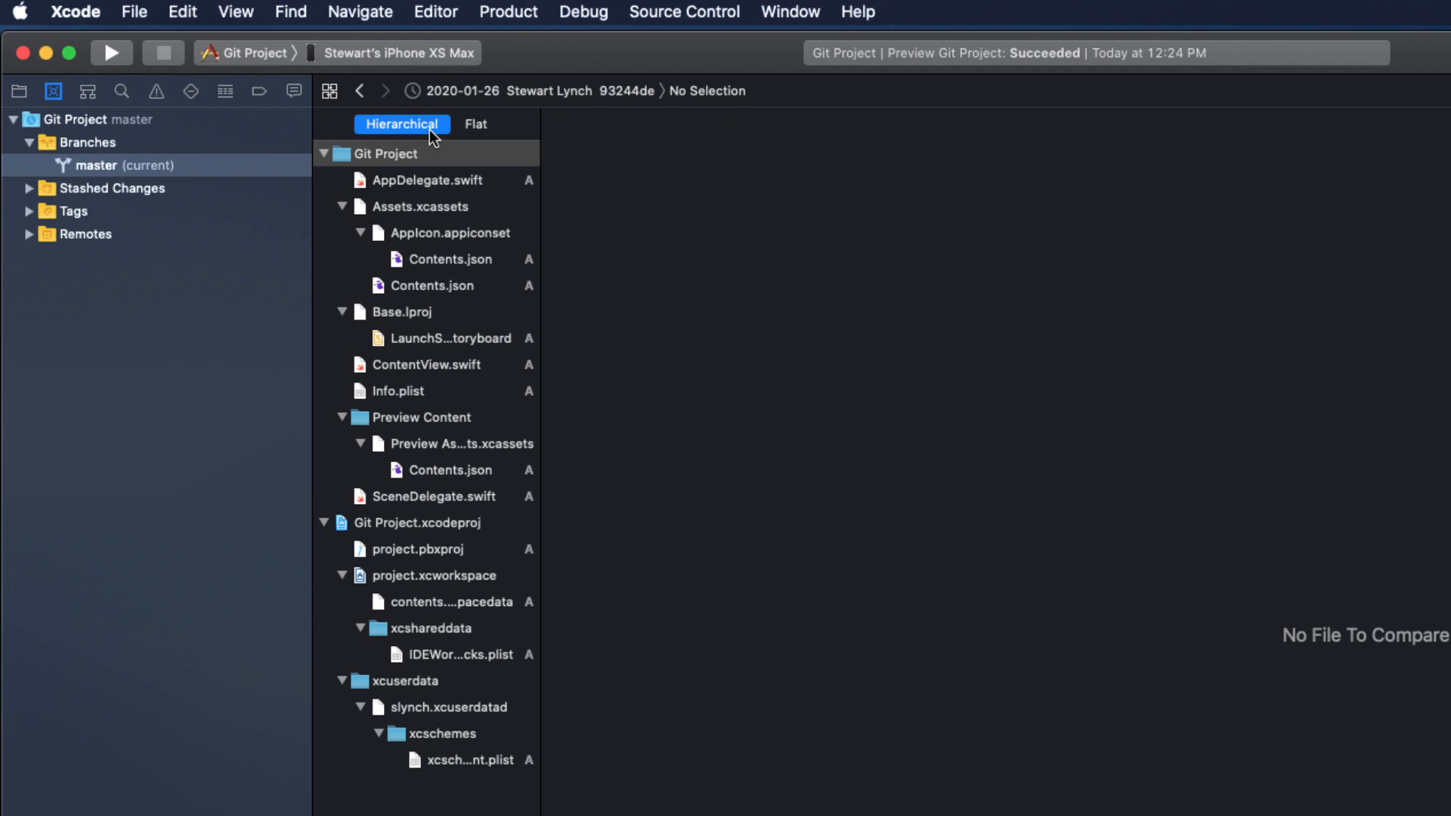
mouse_move(1302, 788)
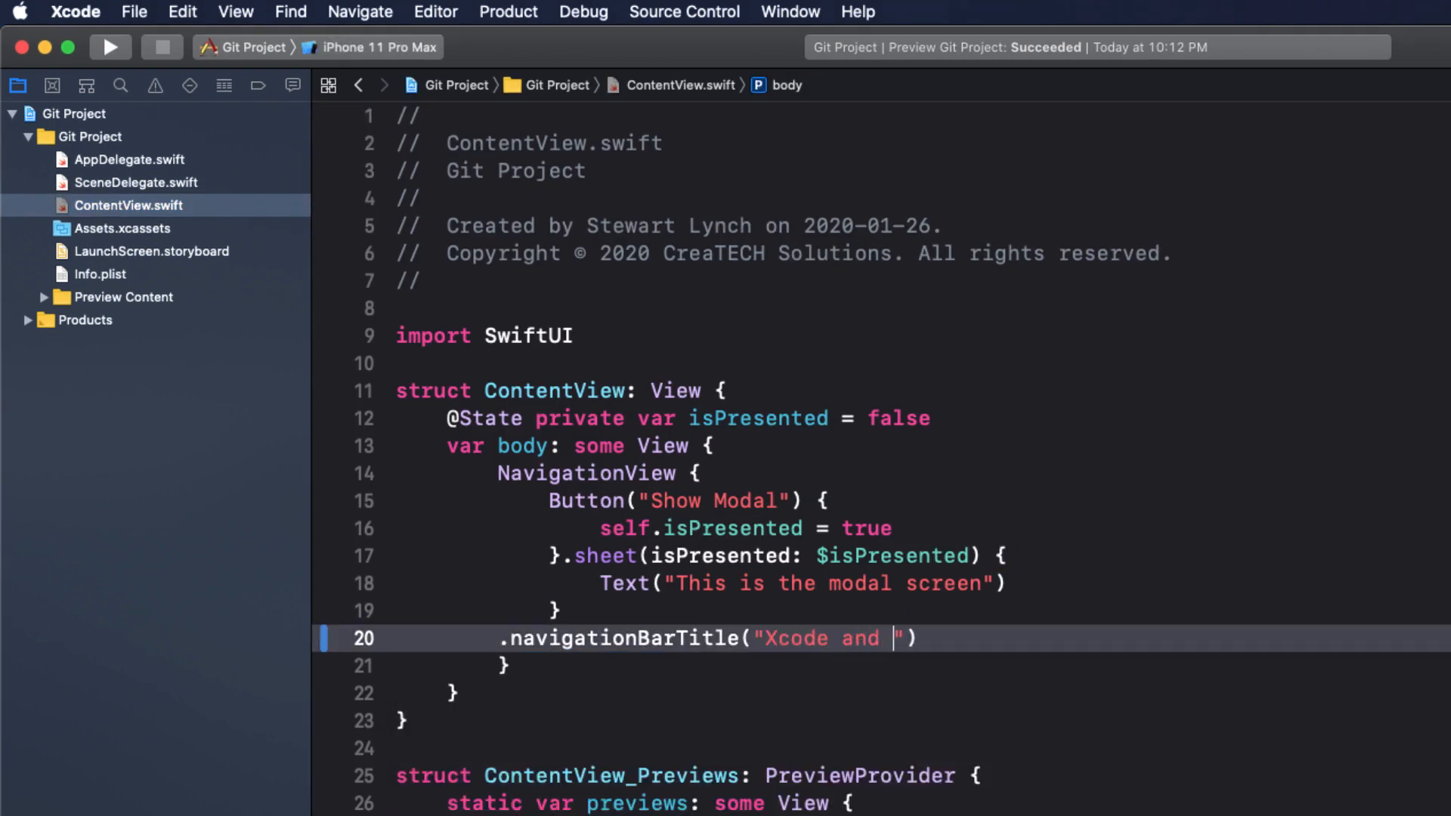
Discard the earlier navigation title edit and begin a new .navigationBarTitle modifier.
text(Git)
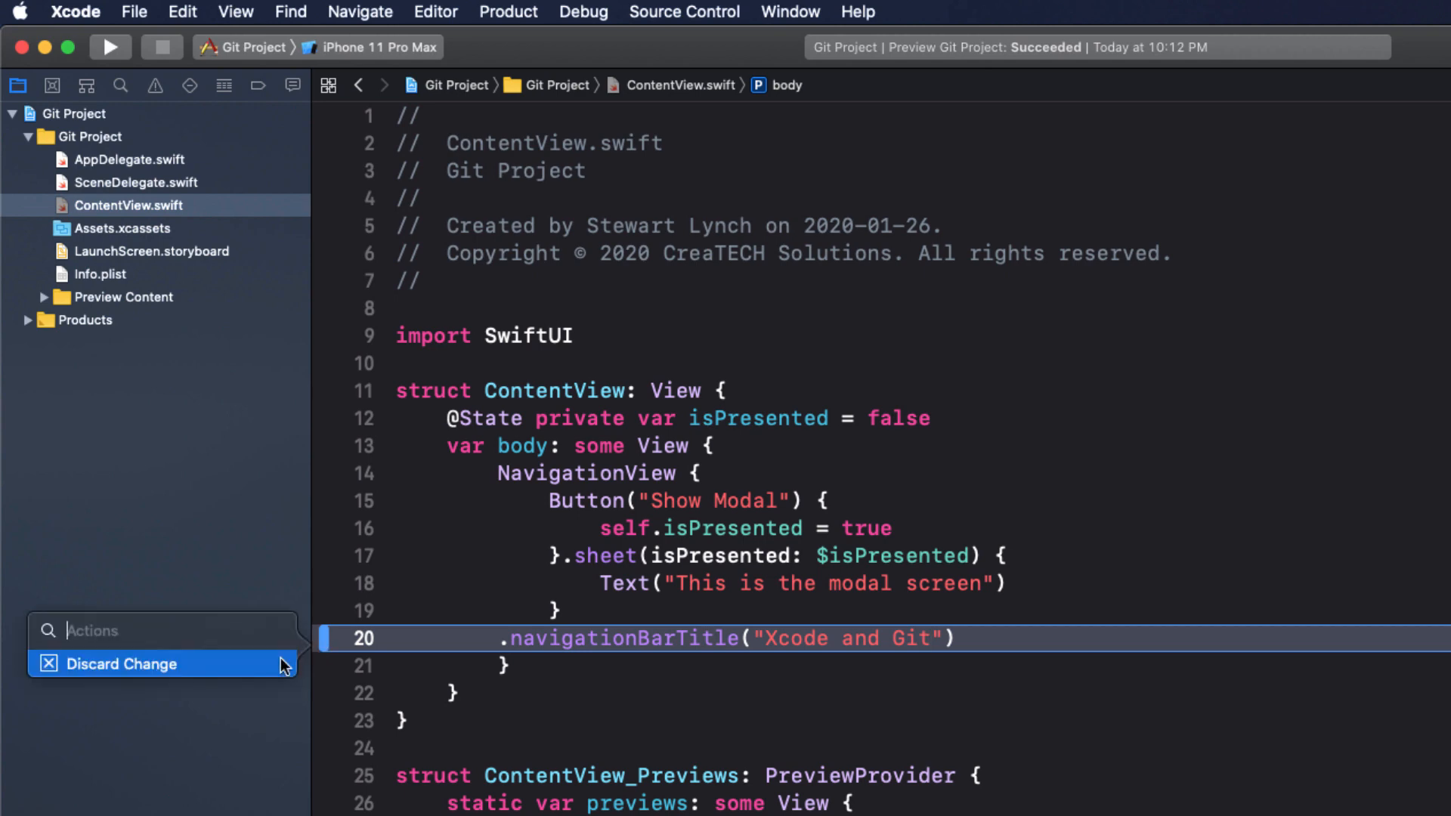
click(120, 664)
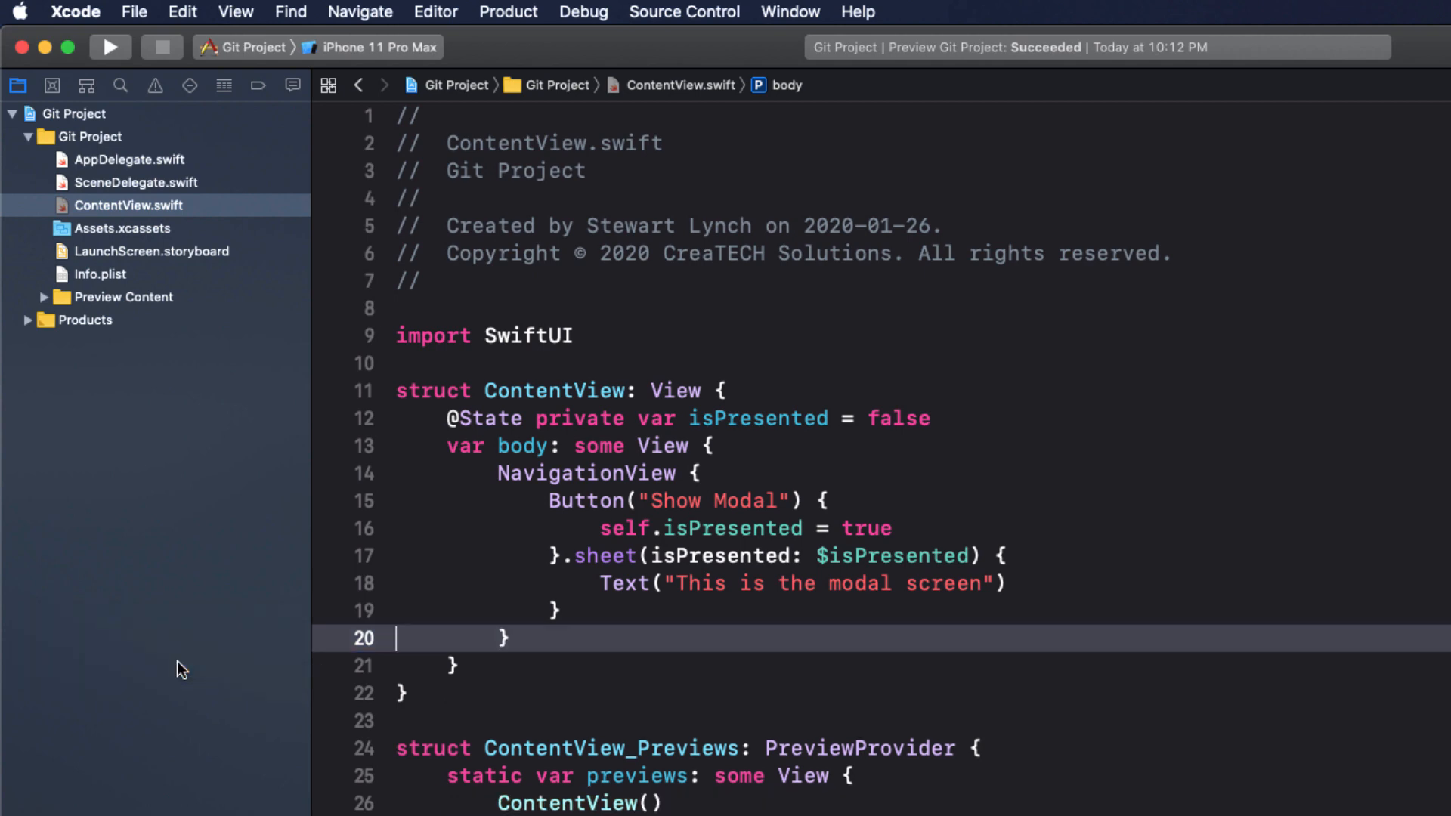
text(.navigationBarTitle()
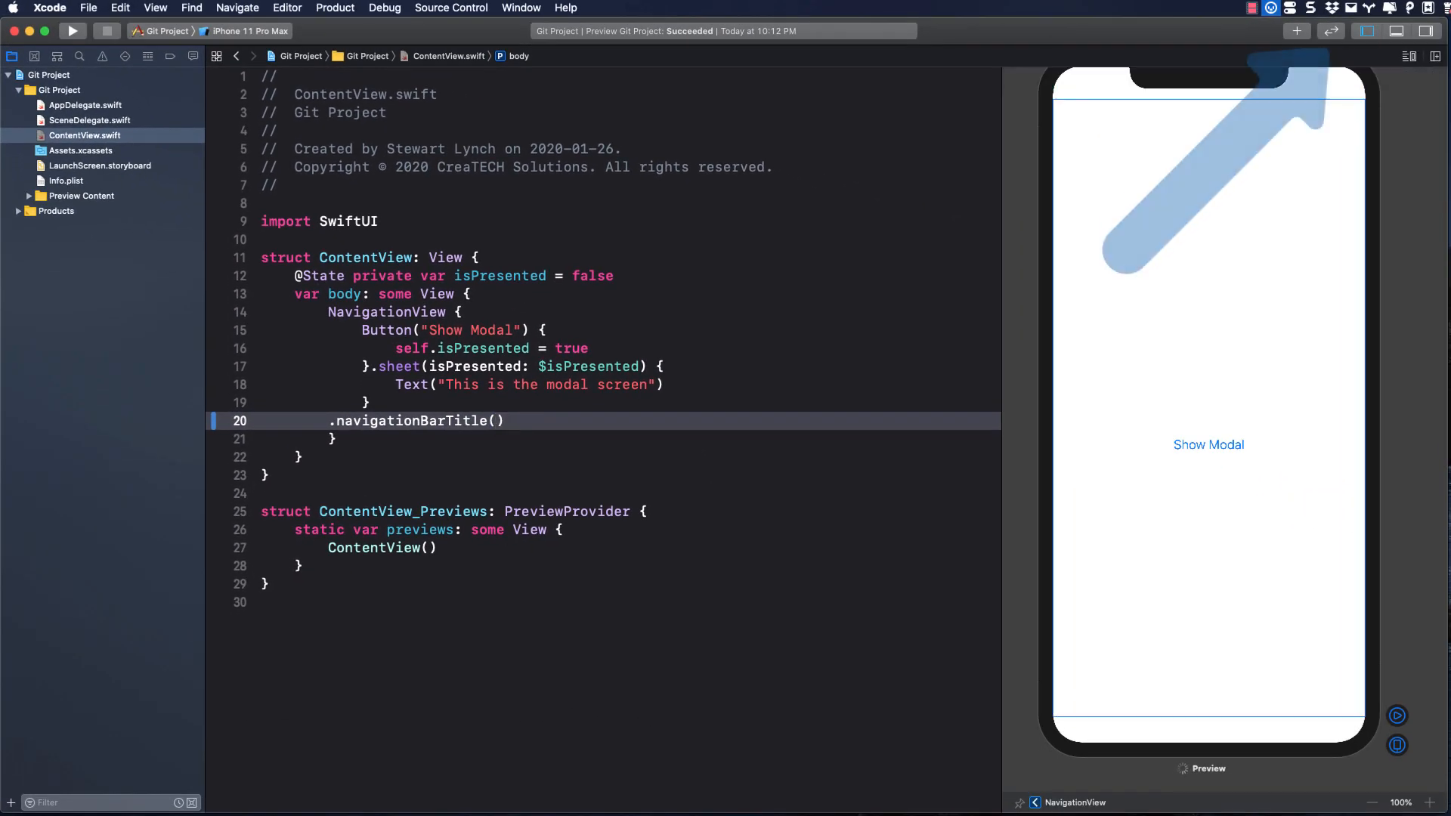
Compare ContentView with the last commit, discard the change, and re-add the 'Xcode and Git' title.
text("Xcode and Git")
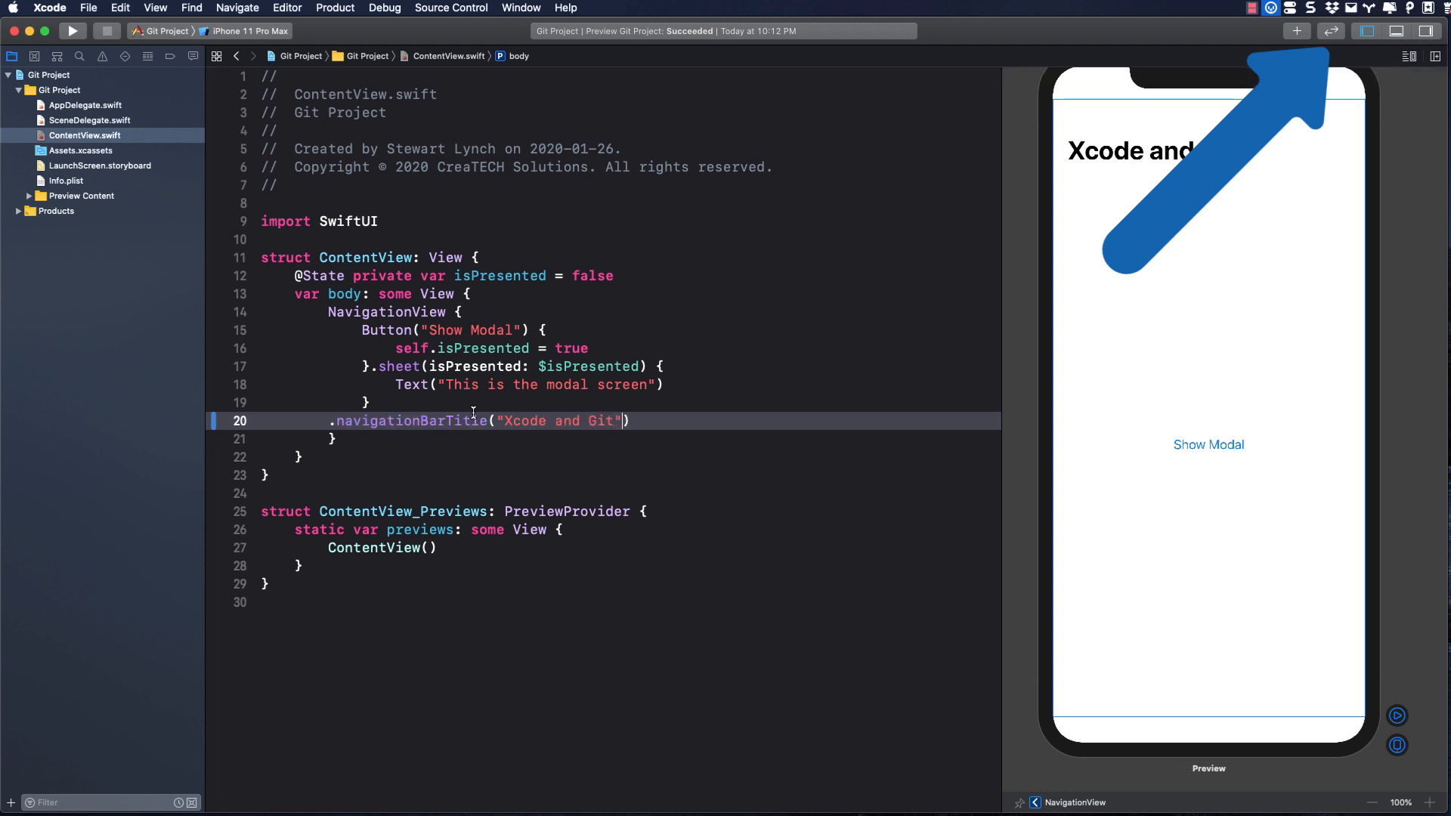
click(1331, 30)
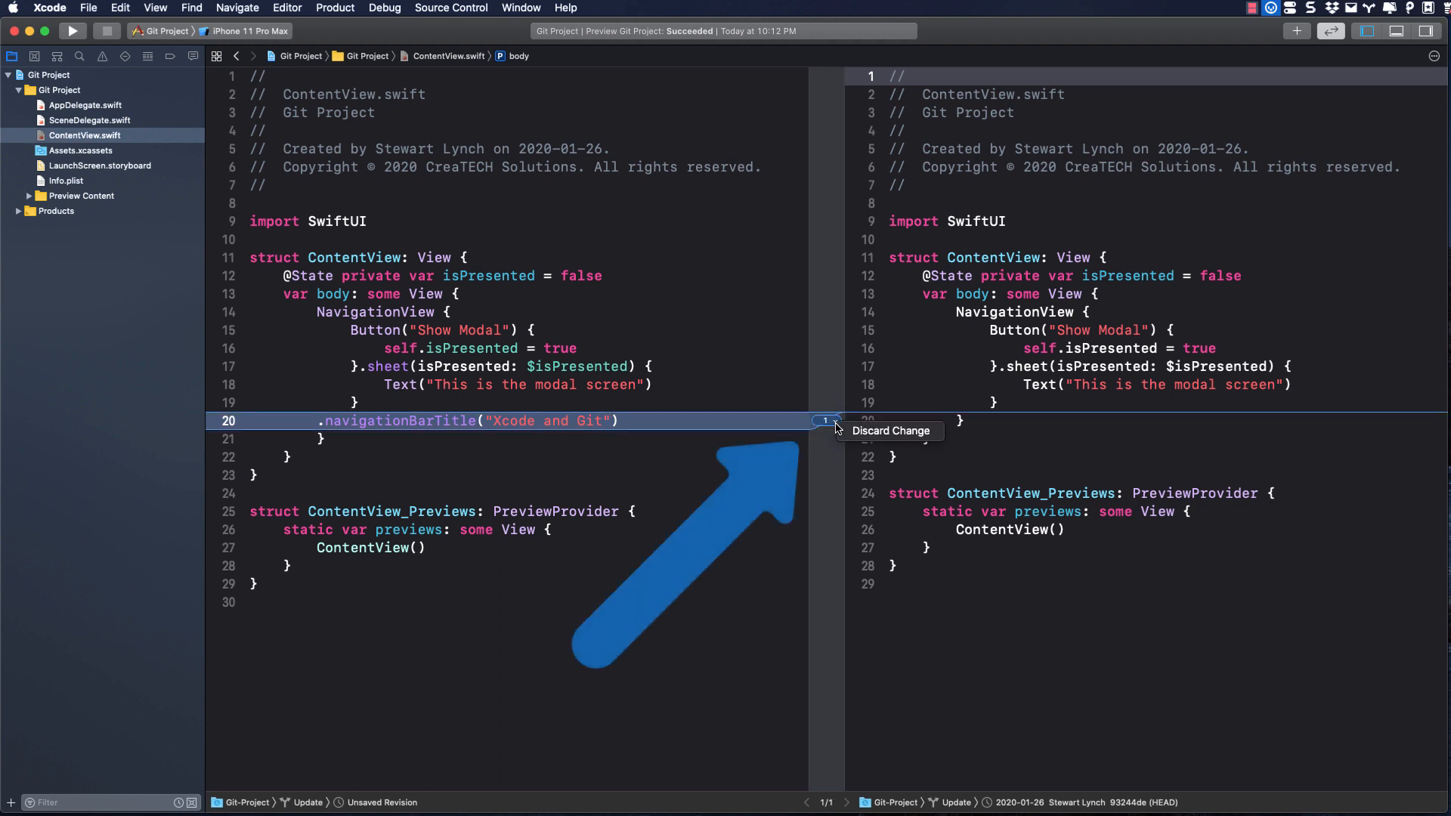
mouse_move(890, 430)
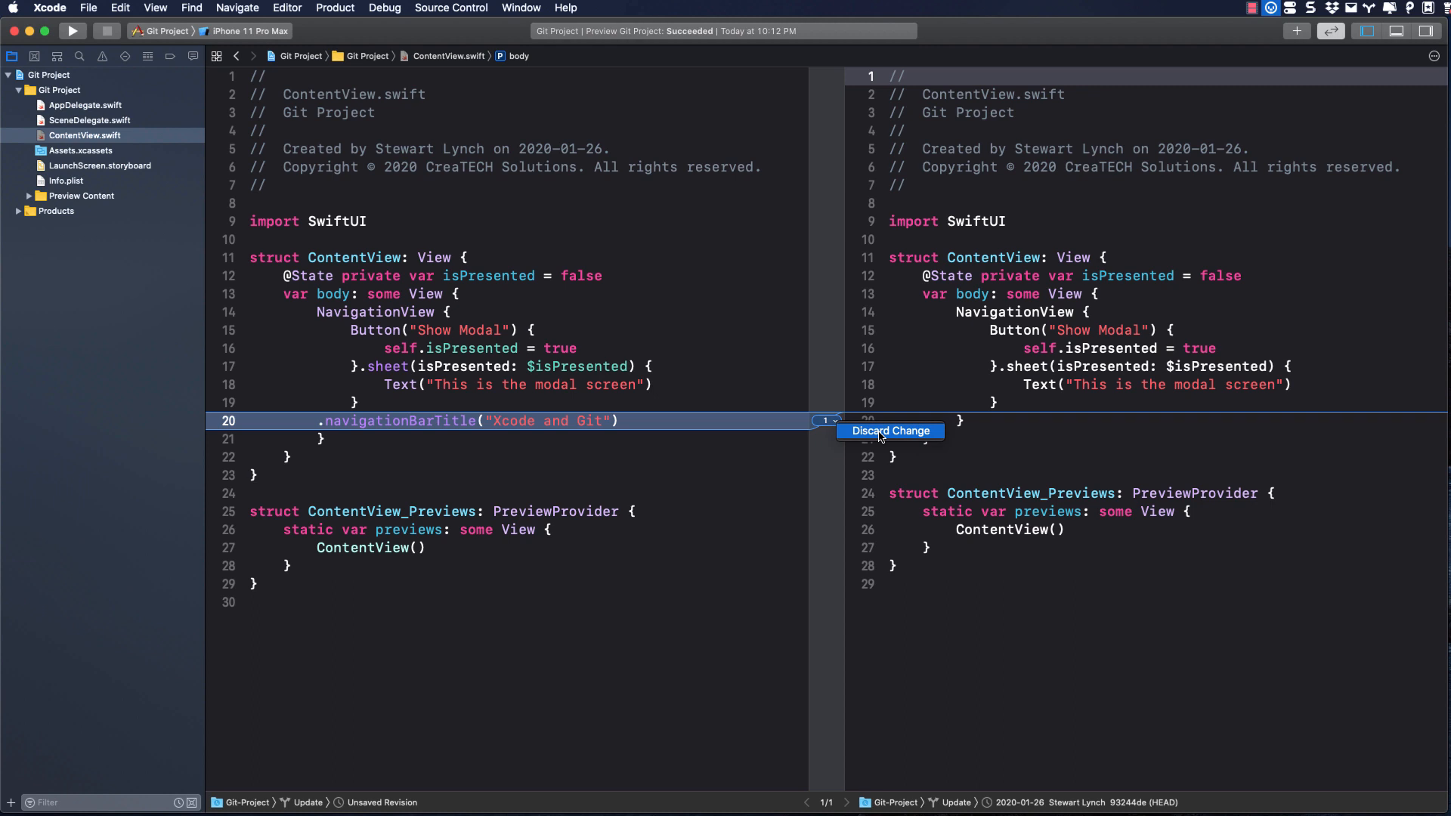
click(889, 432)
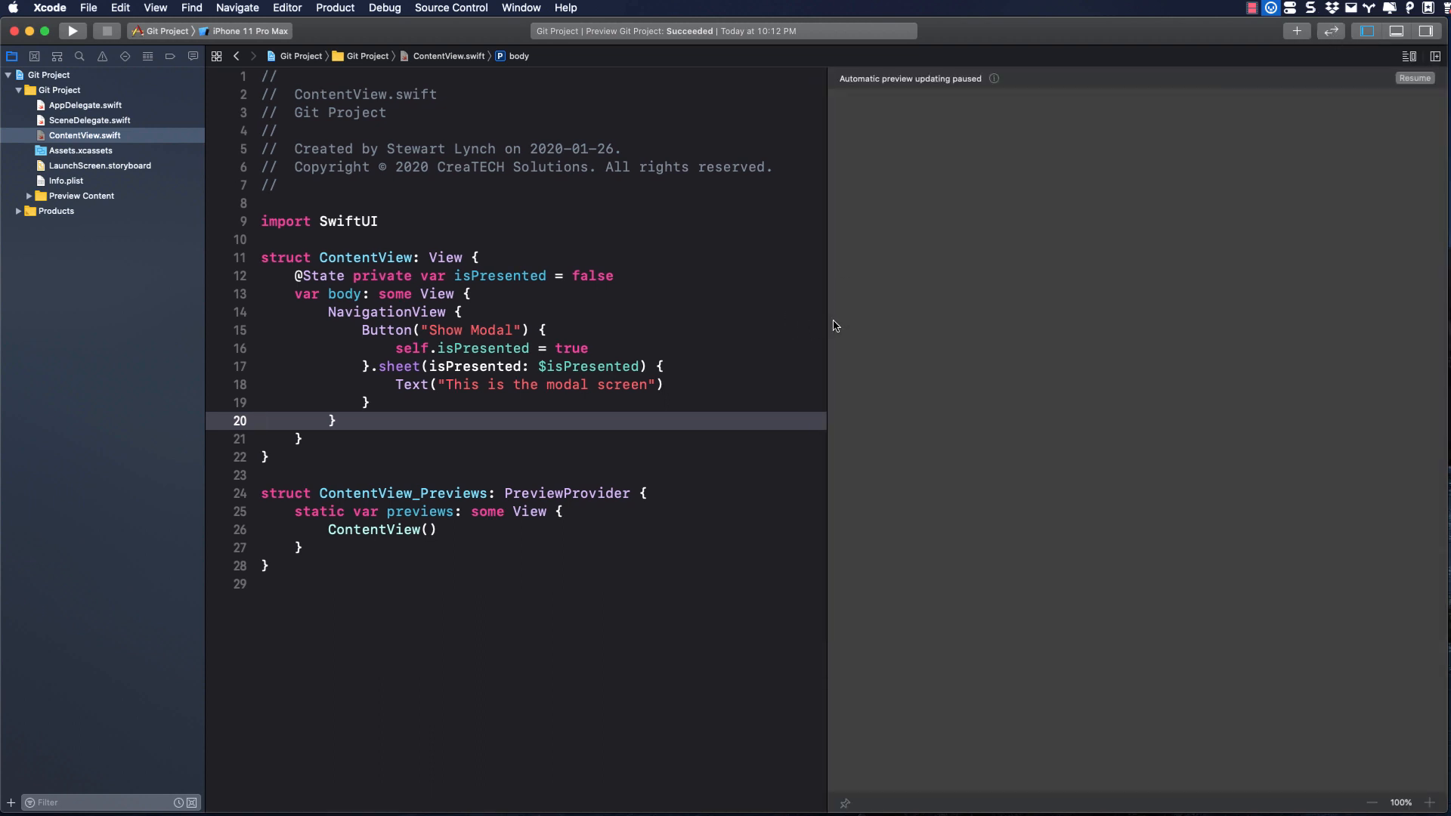
click(1415, 78)
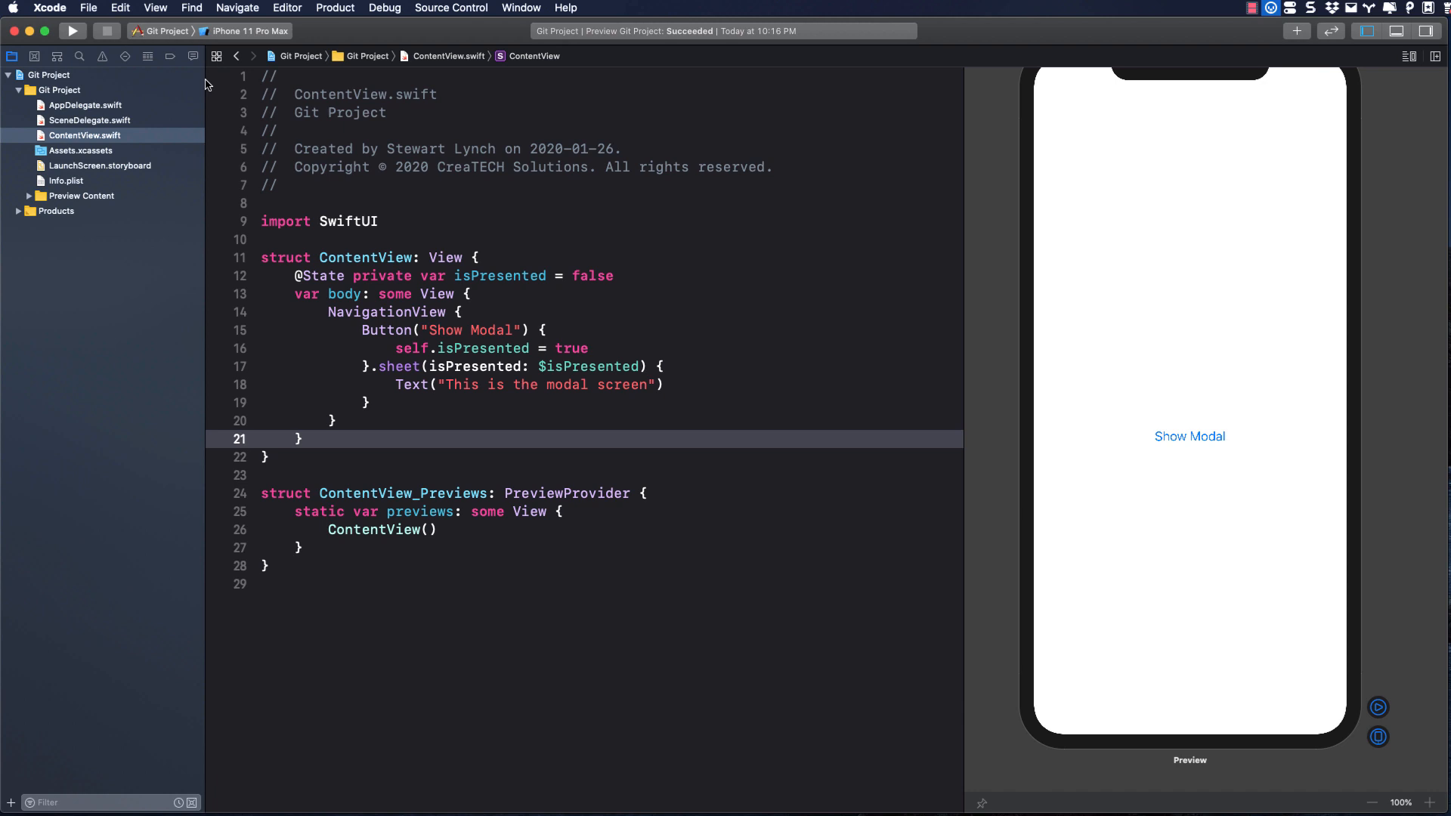
key(return)
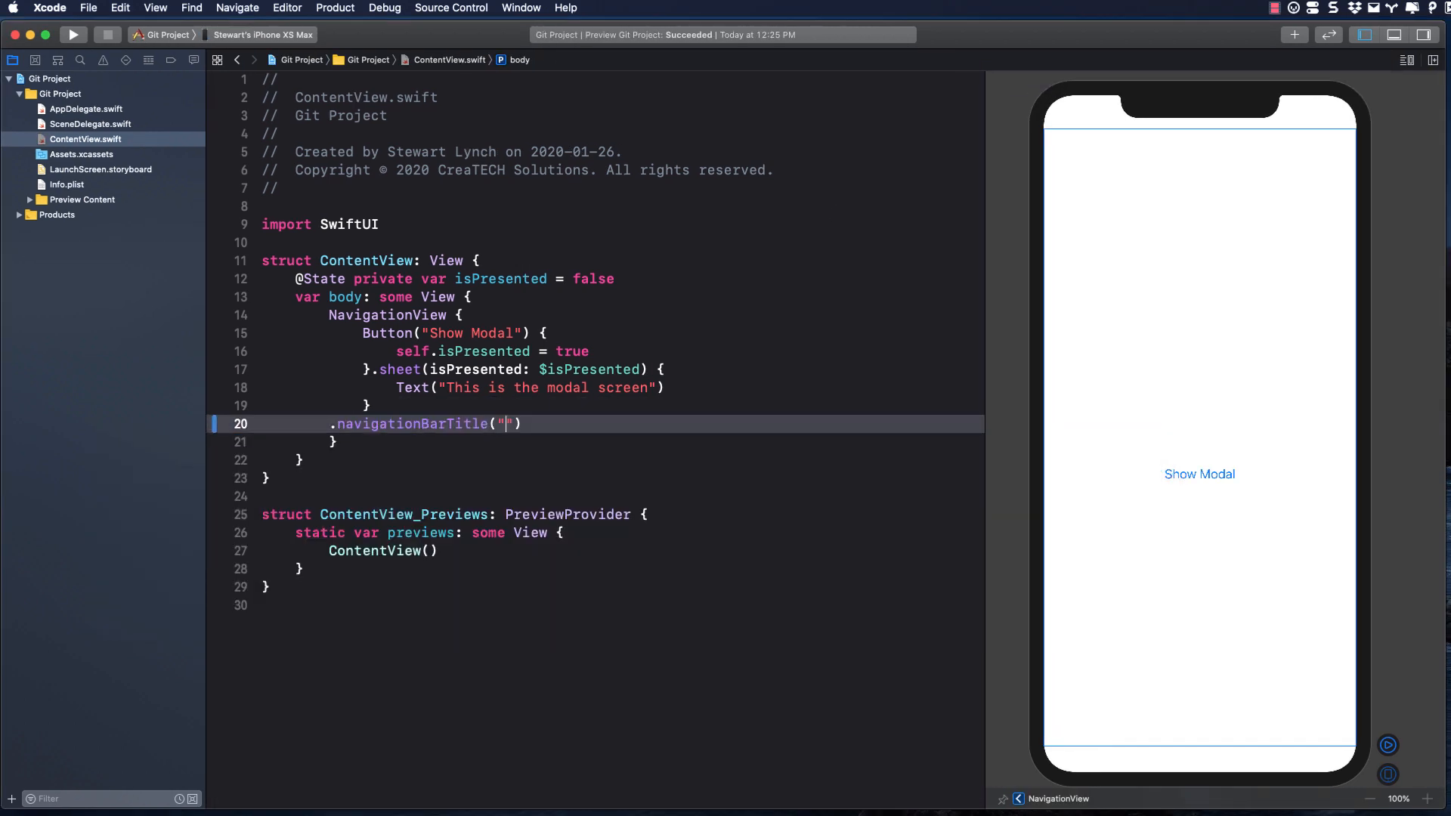
text(Xcode and)
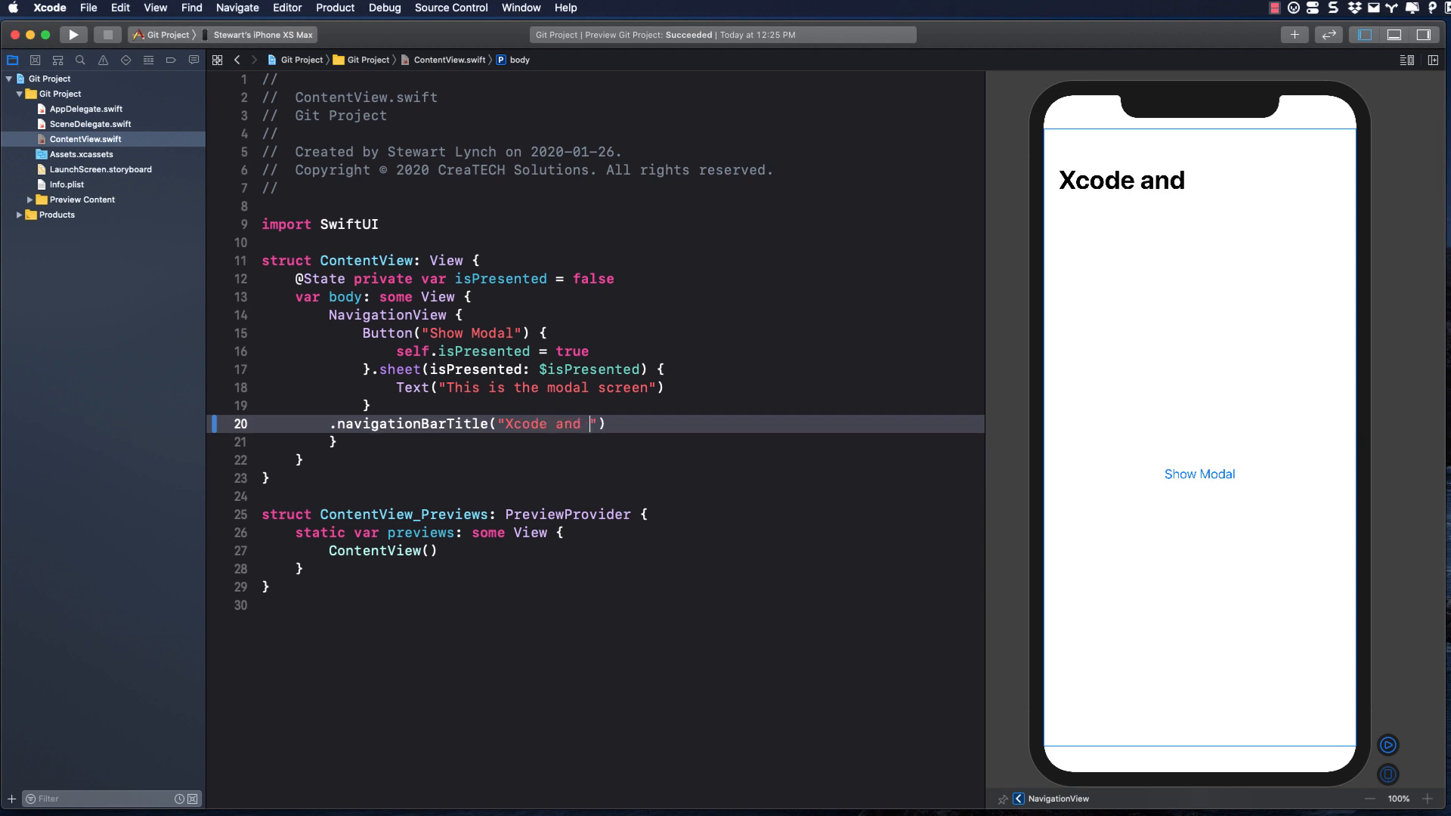
text(Git)
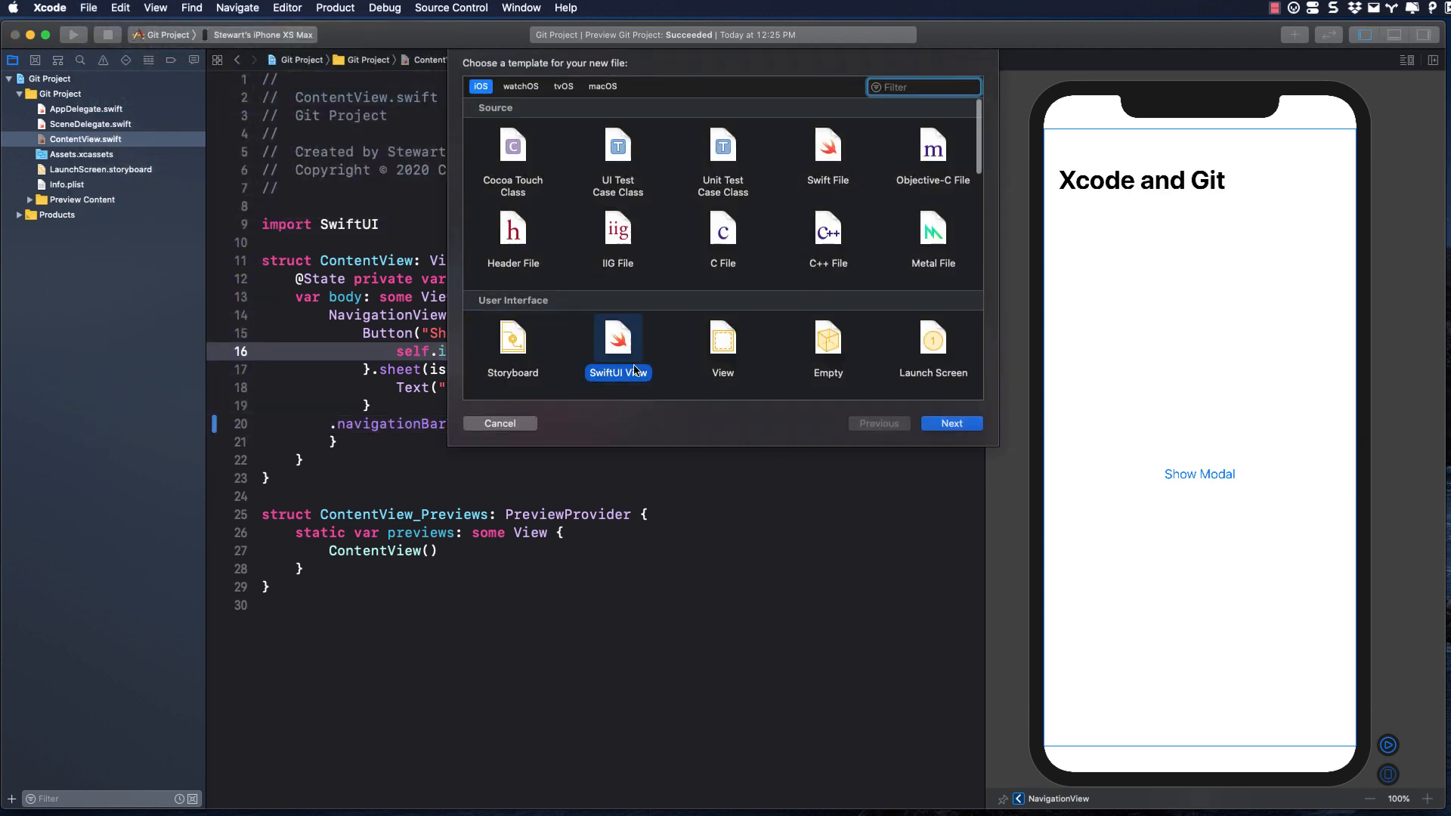
Create ModalView.swift showing 'This is the modal View!' and present ModalView() from ContentView's sheet.
click(951, 424)
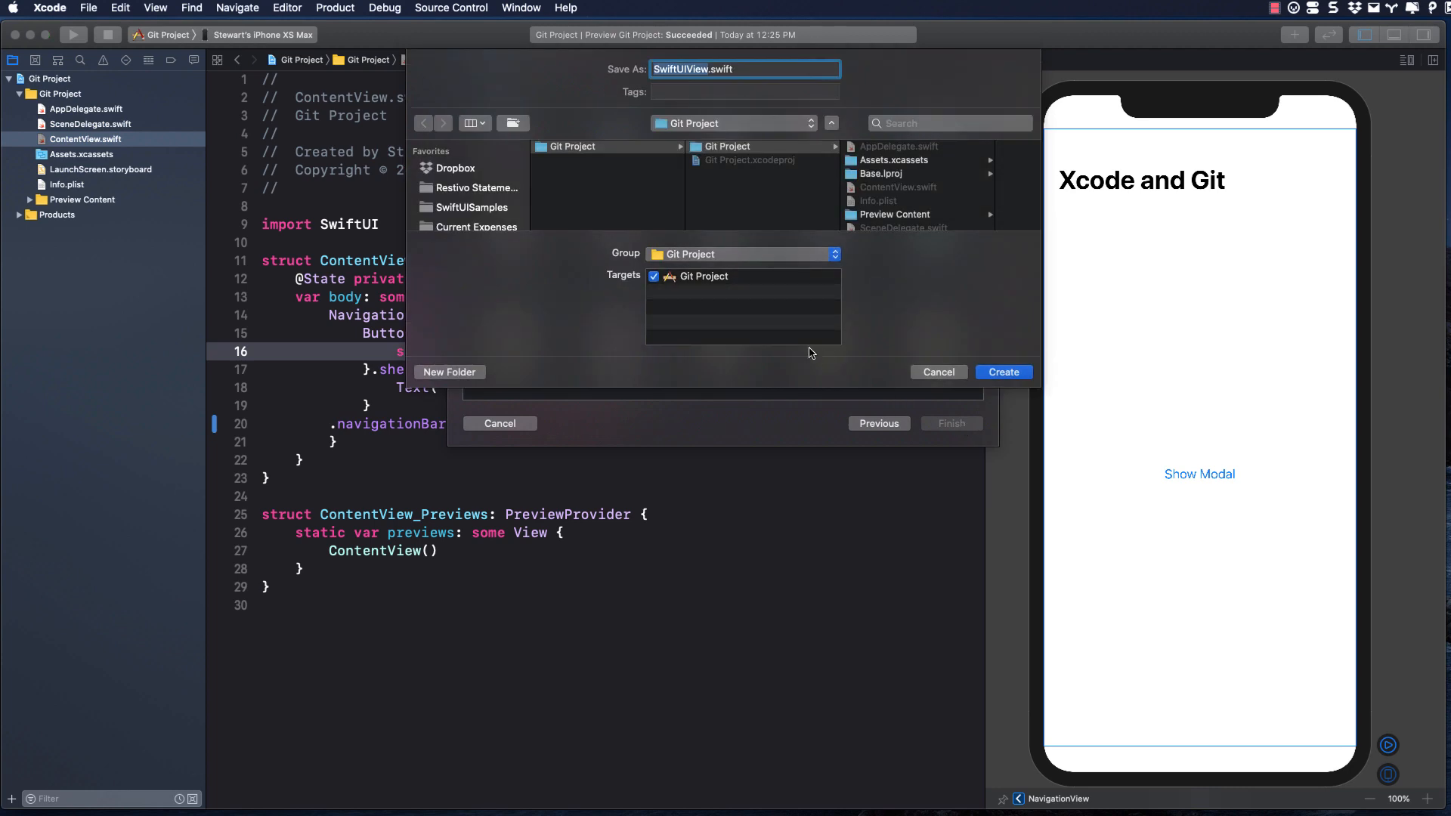
click(937, 371)
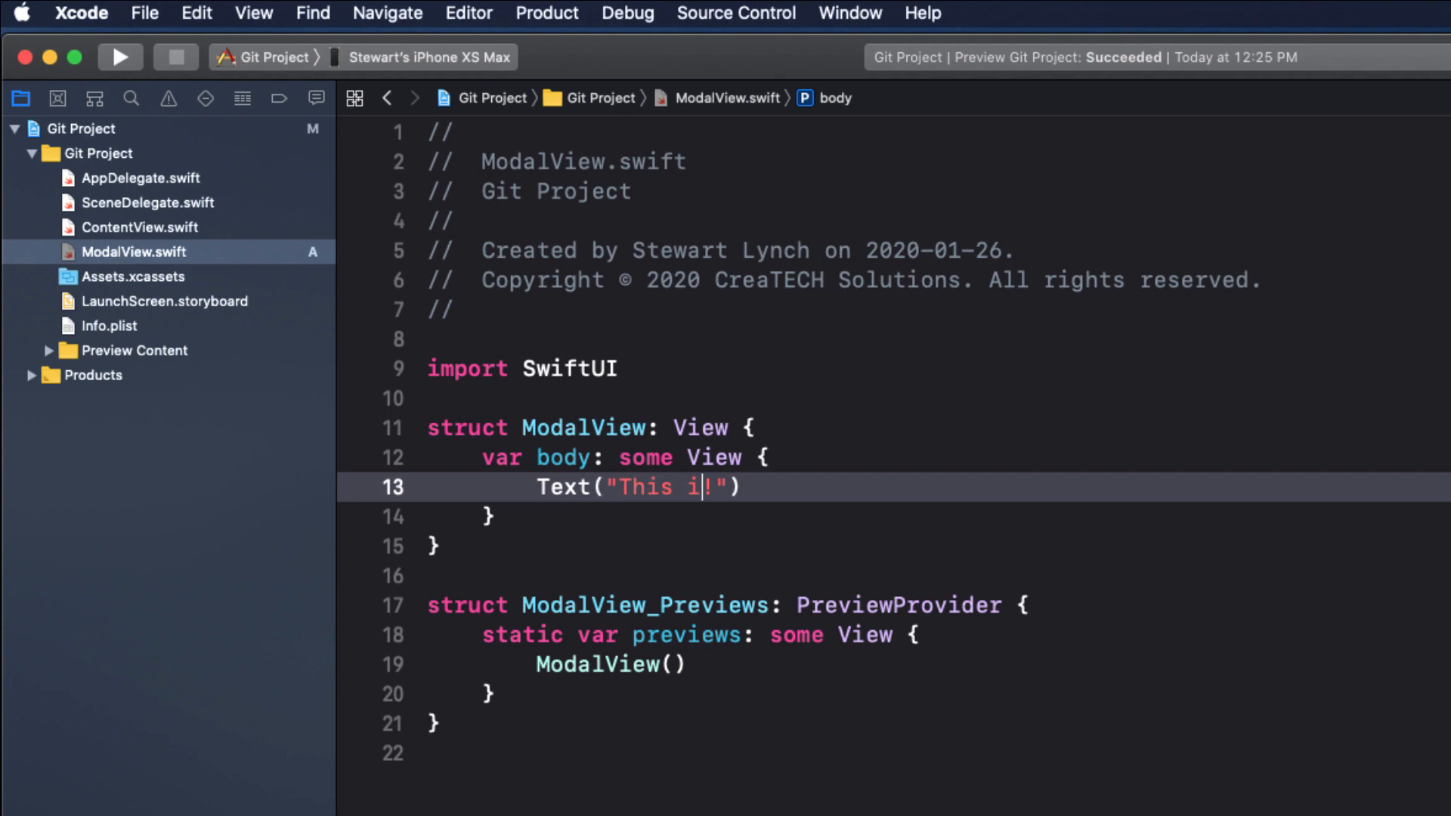
text(s the modal View)
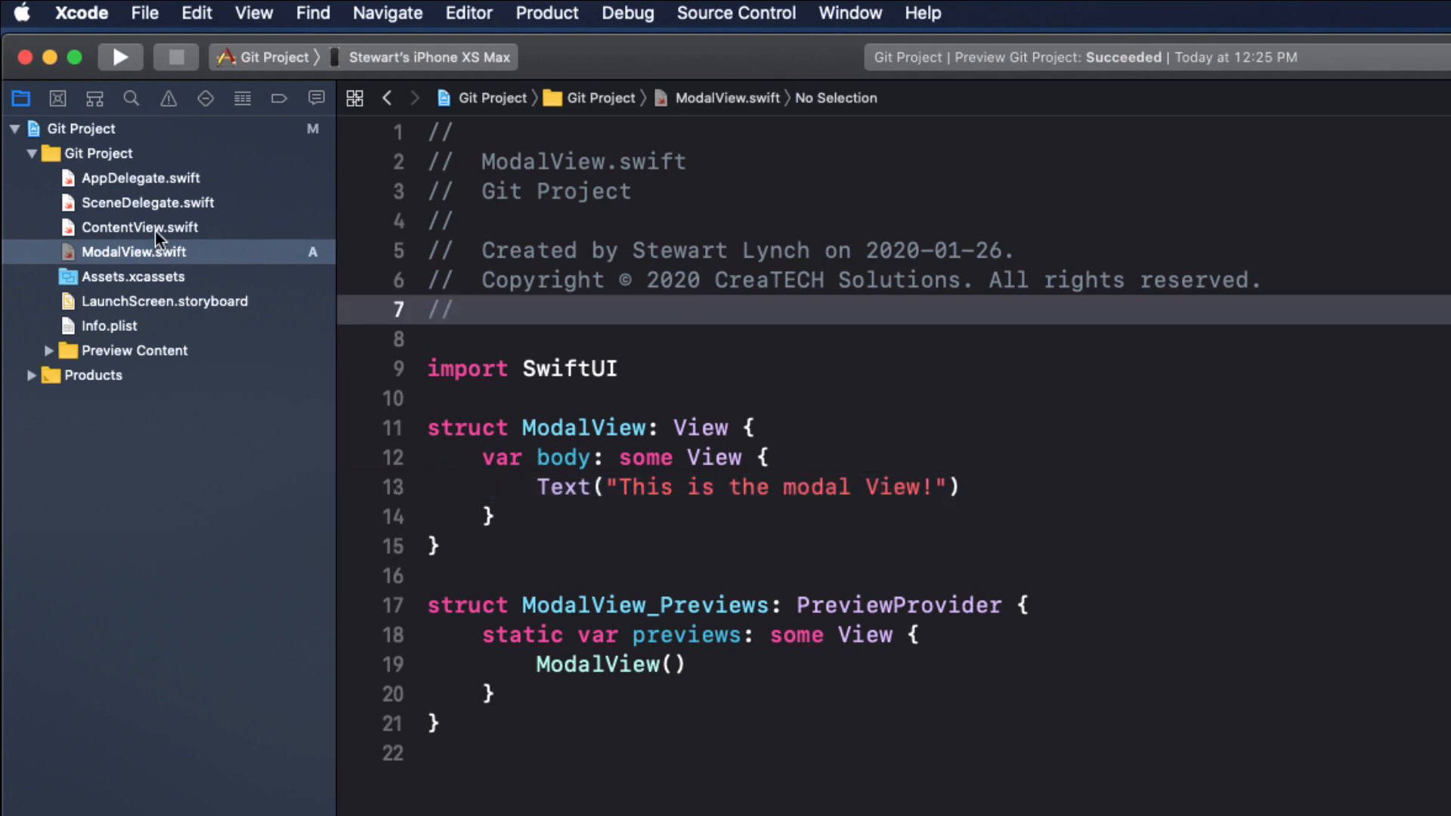
click(141, 227)
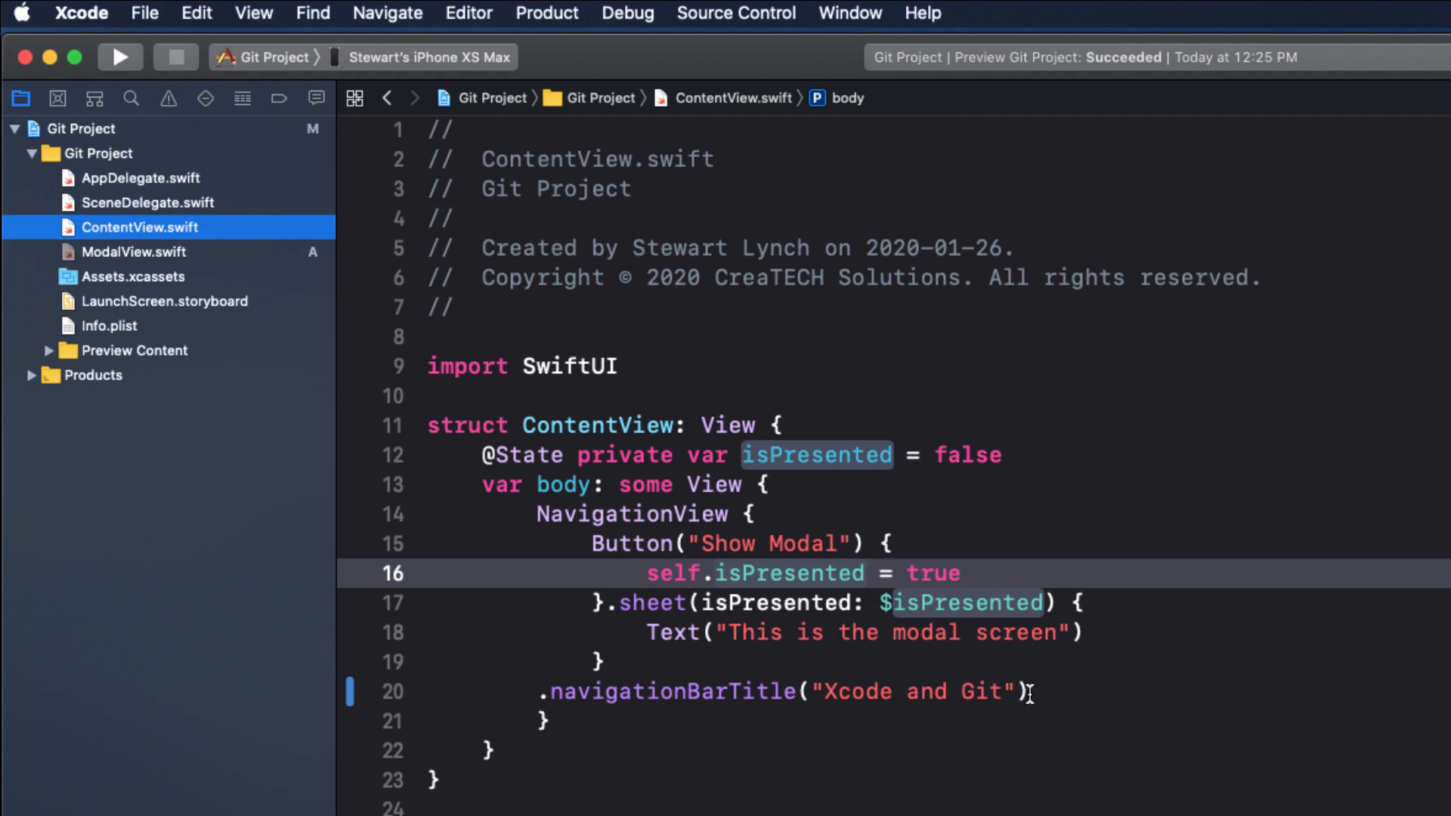
text(ModalView()
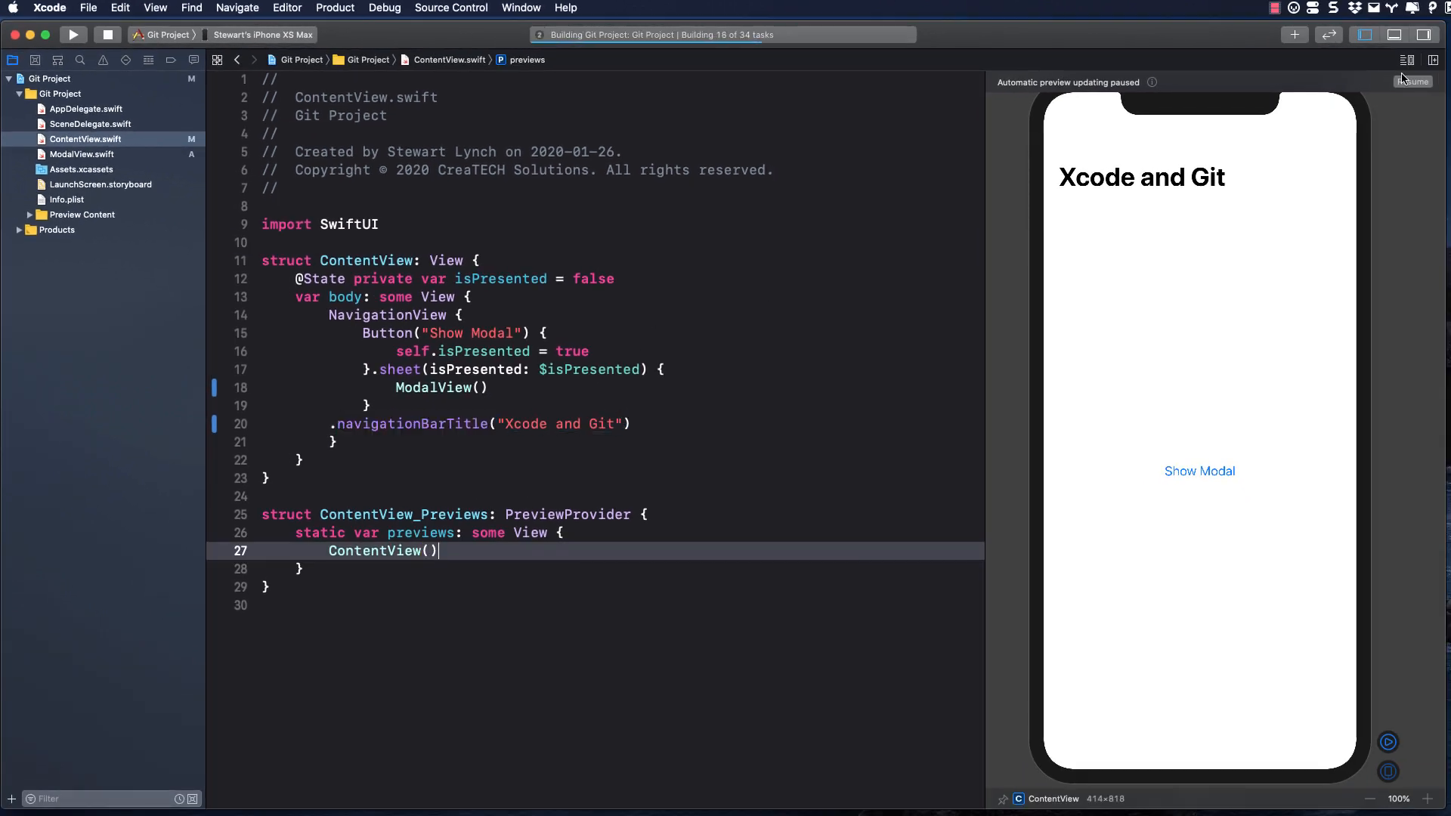
Resume the paused canvas and start Live Preview to test the ModalView sheet.
click(1413, 82)
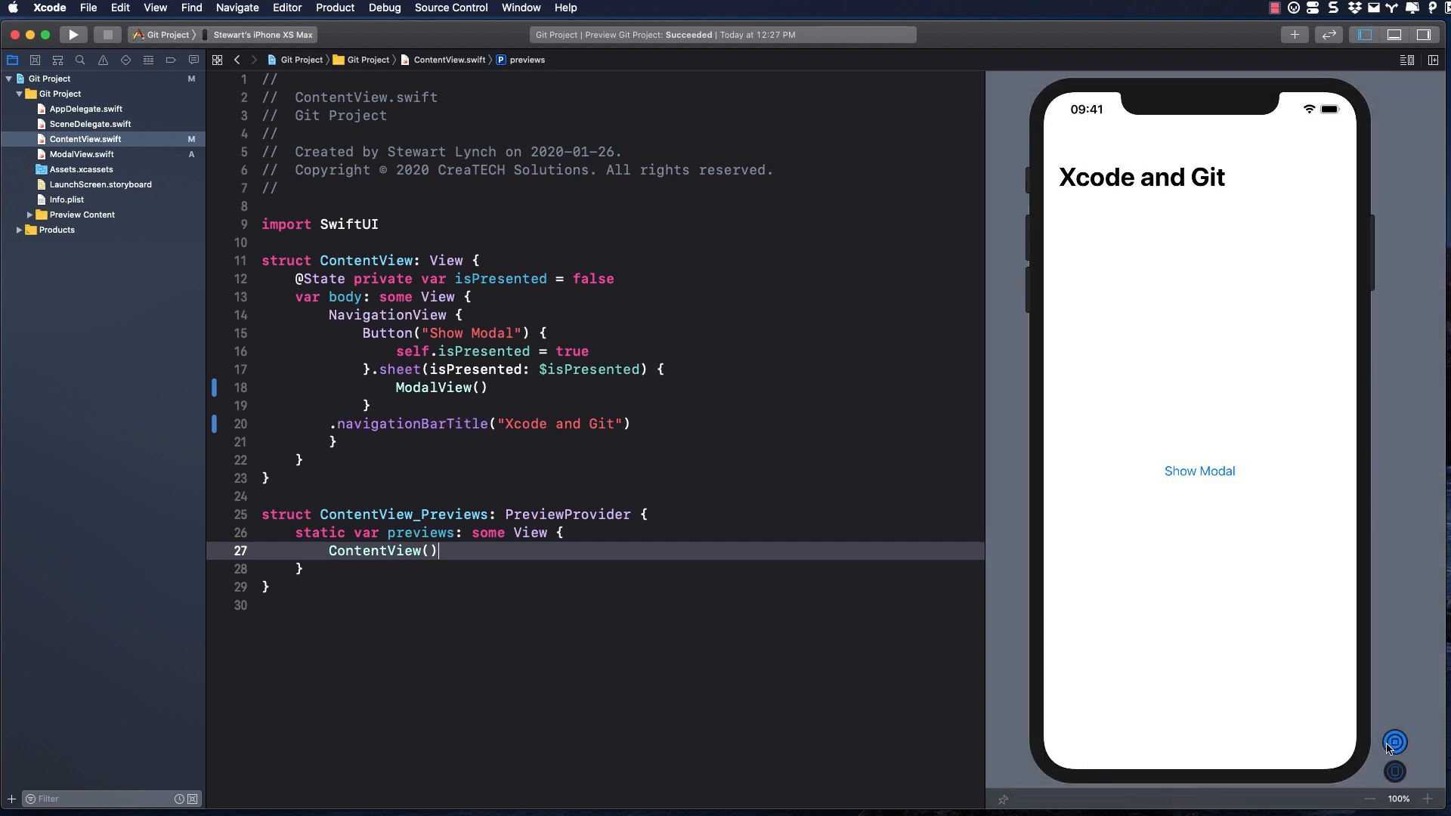
click(1199, 471)
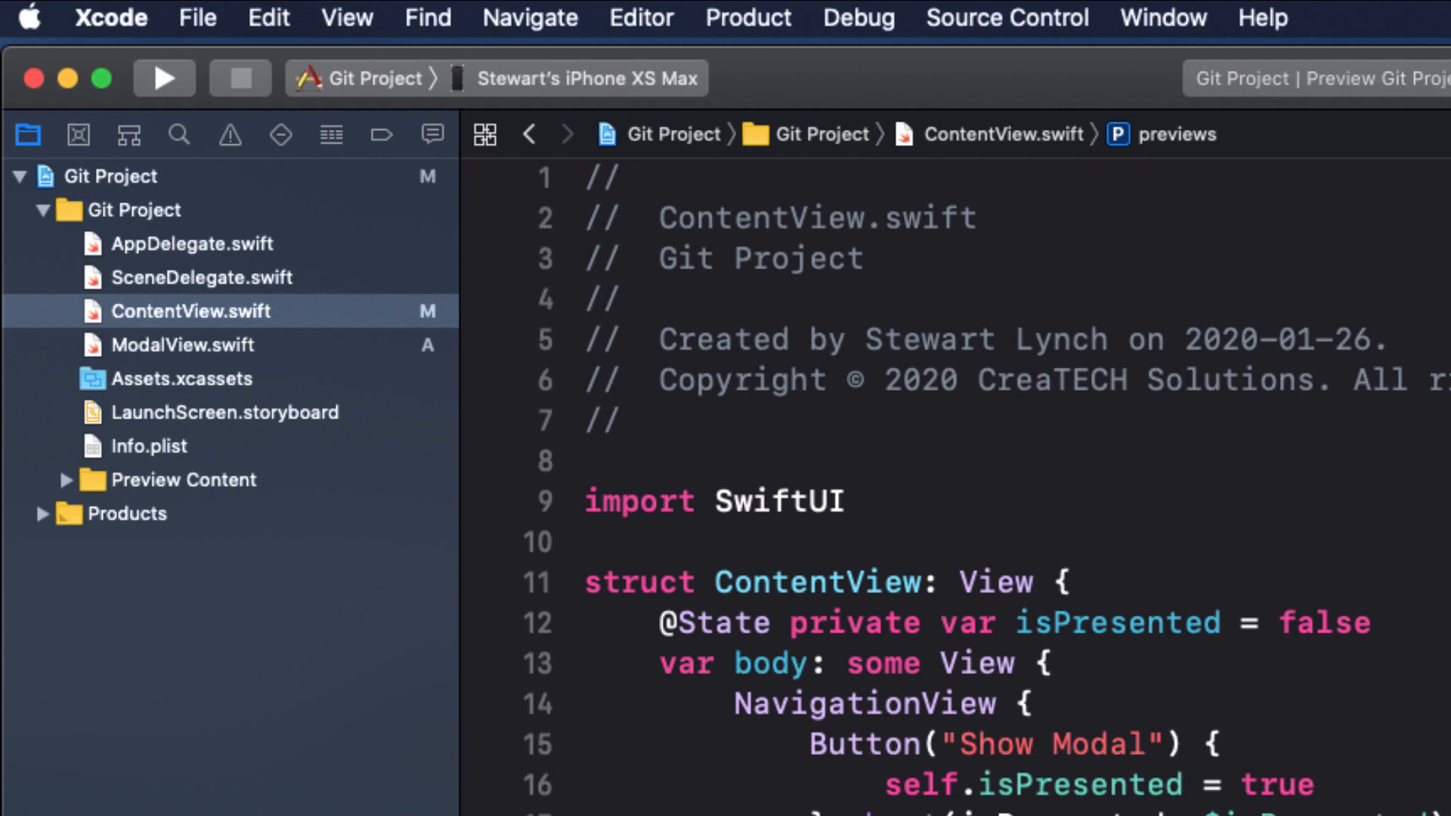
Review the diffs and commit the three changed files as 'Created separate ModalView'.
click(1006, 17)
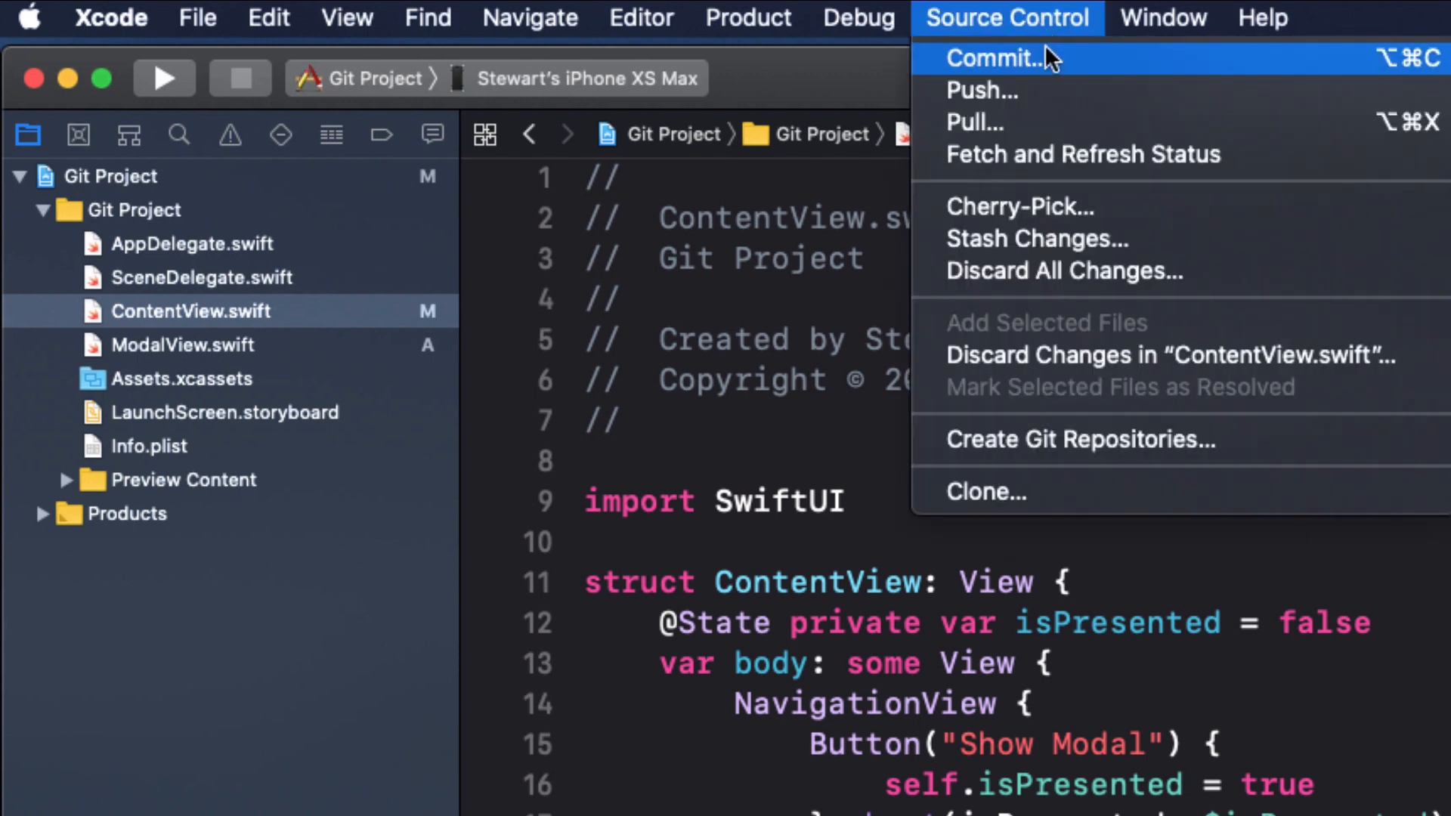
click(995, 59)
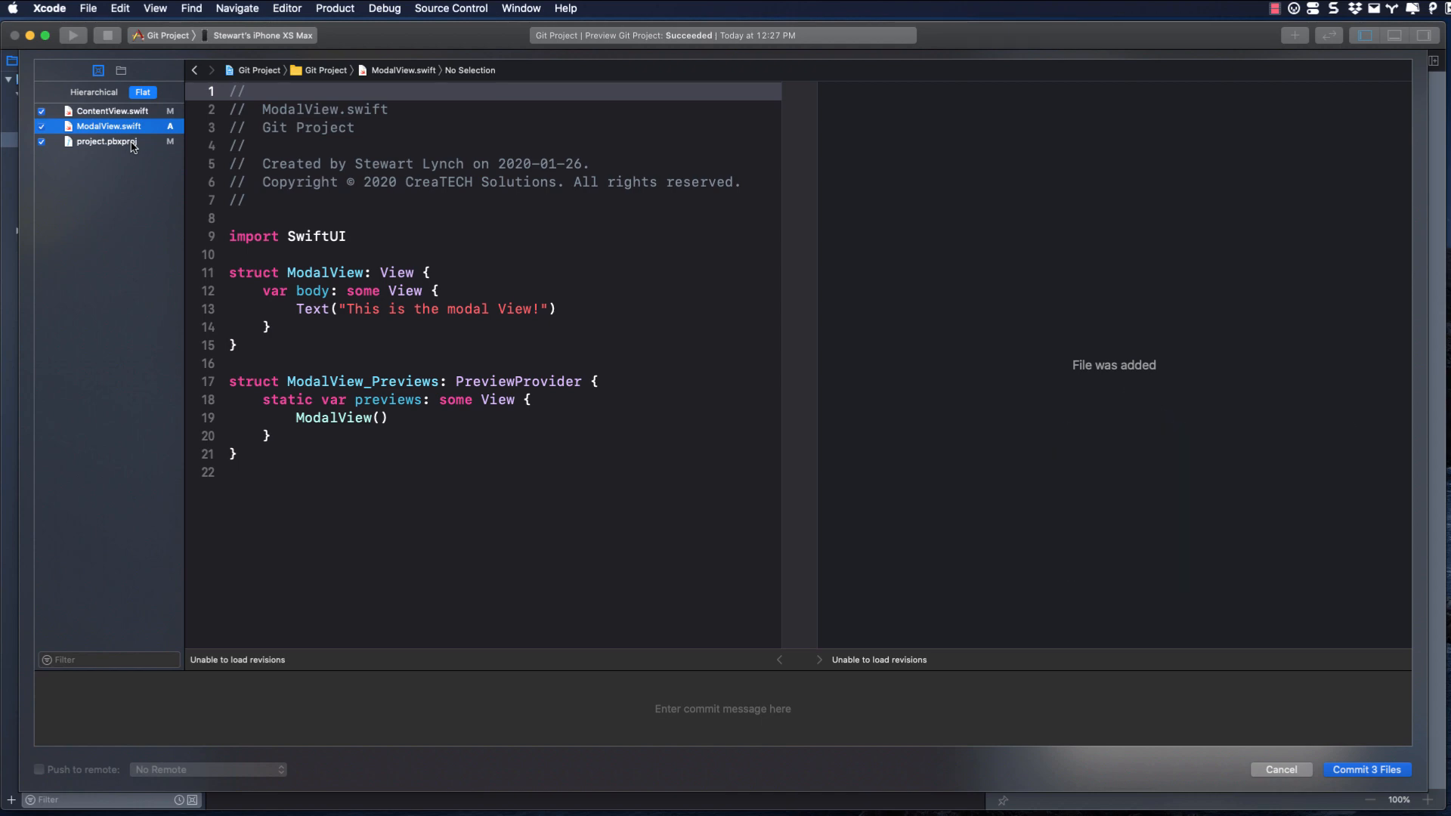
click(102, 141)
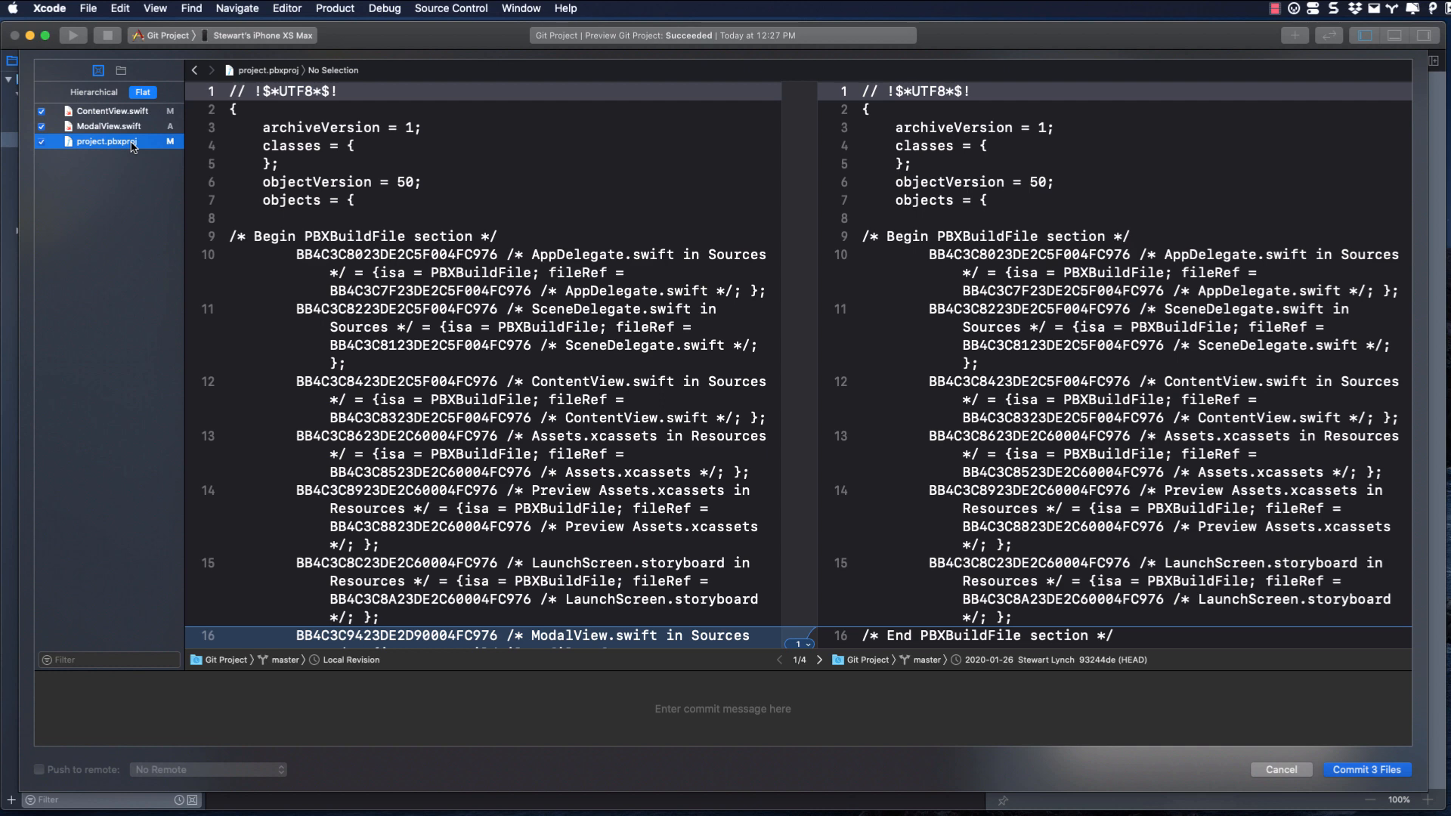
mouse_move(128, 113)
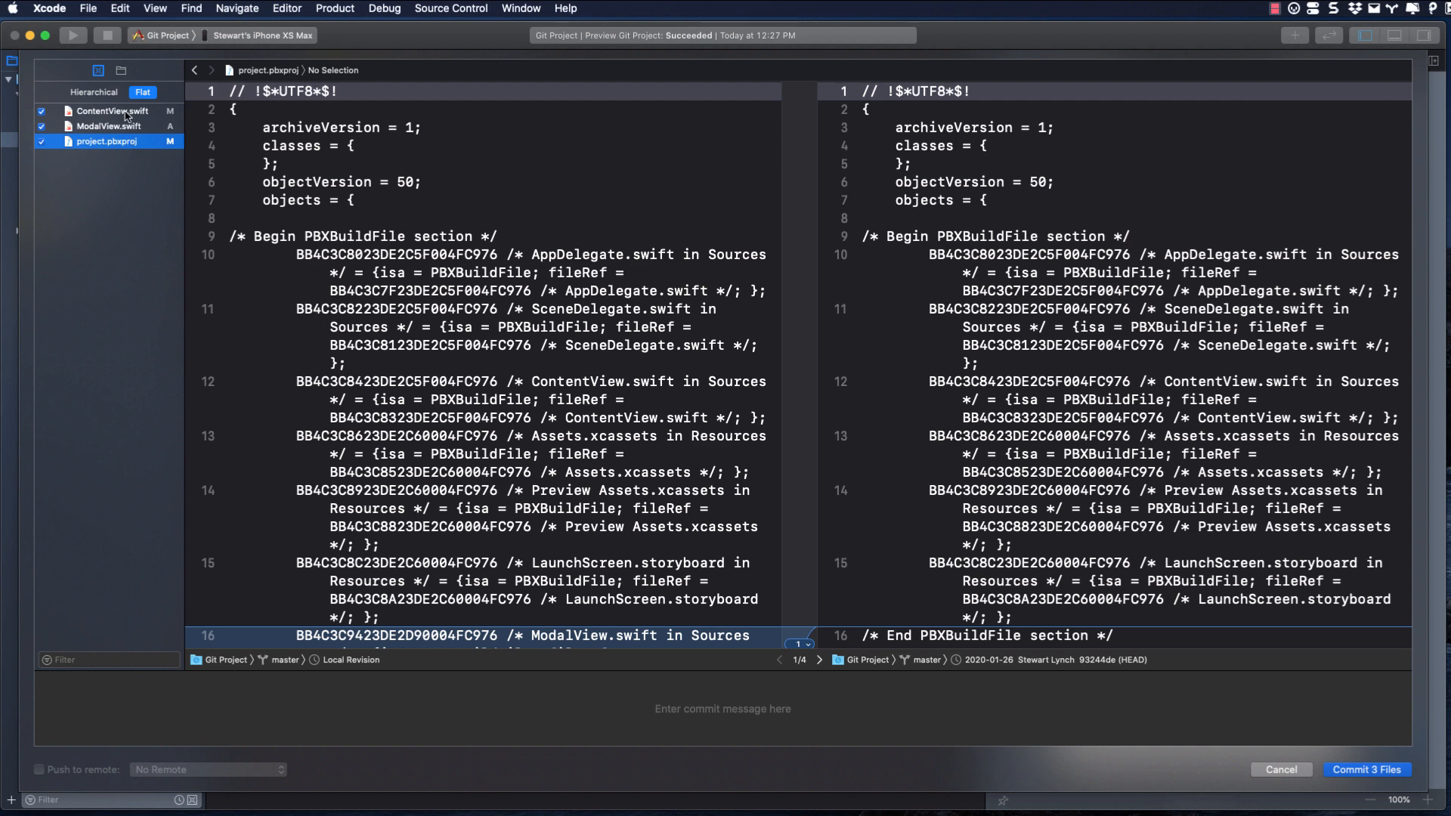
click(111, 111)
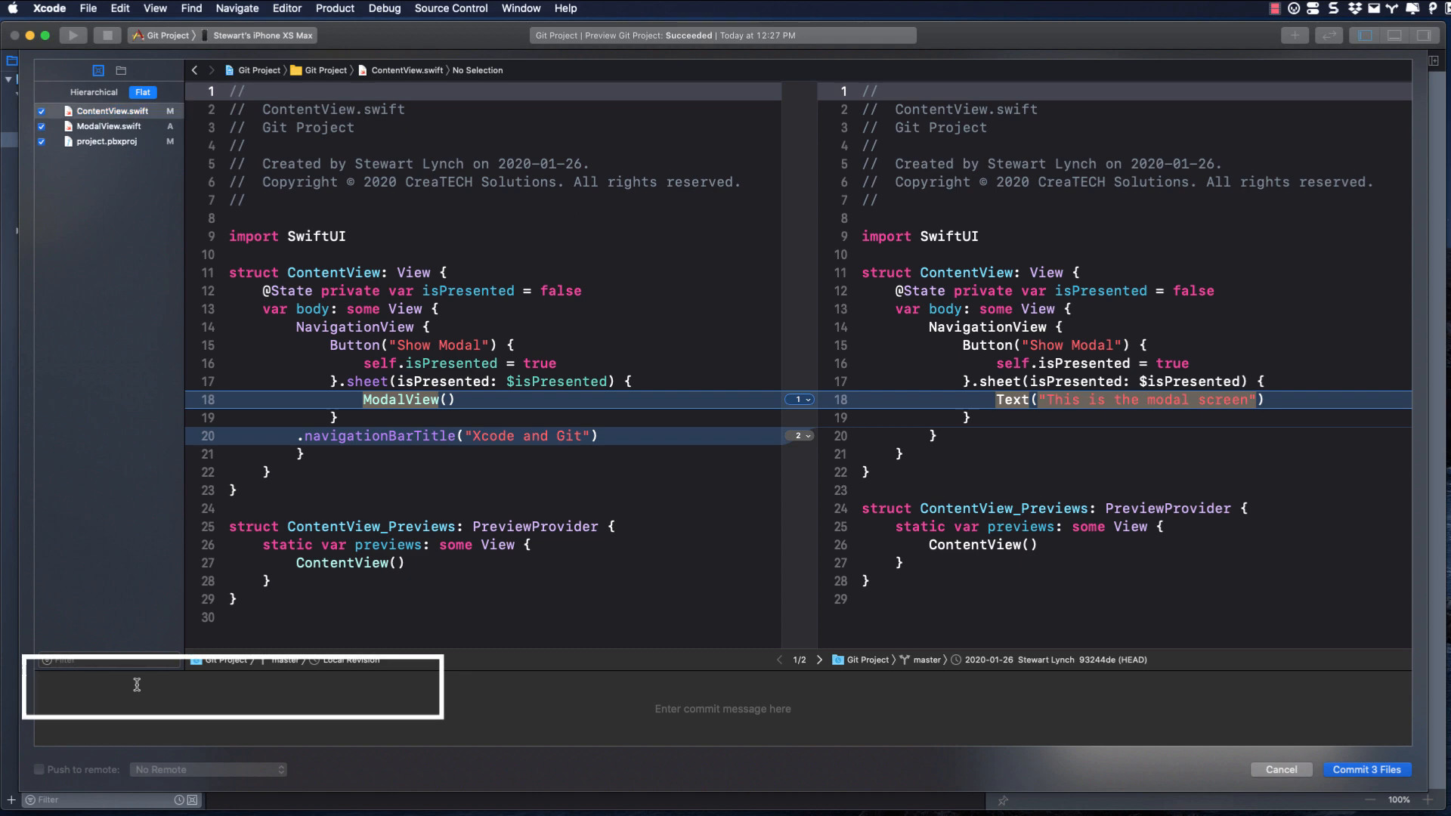
text(Created separate)
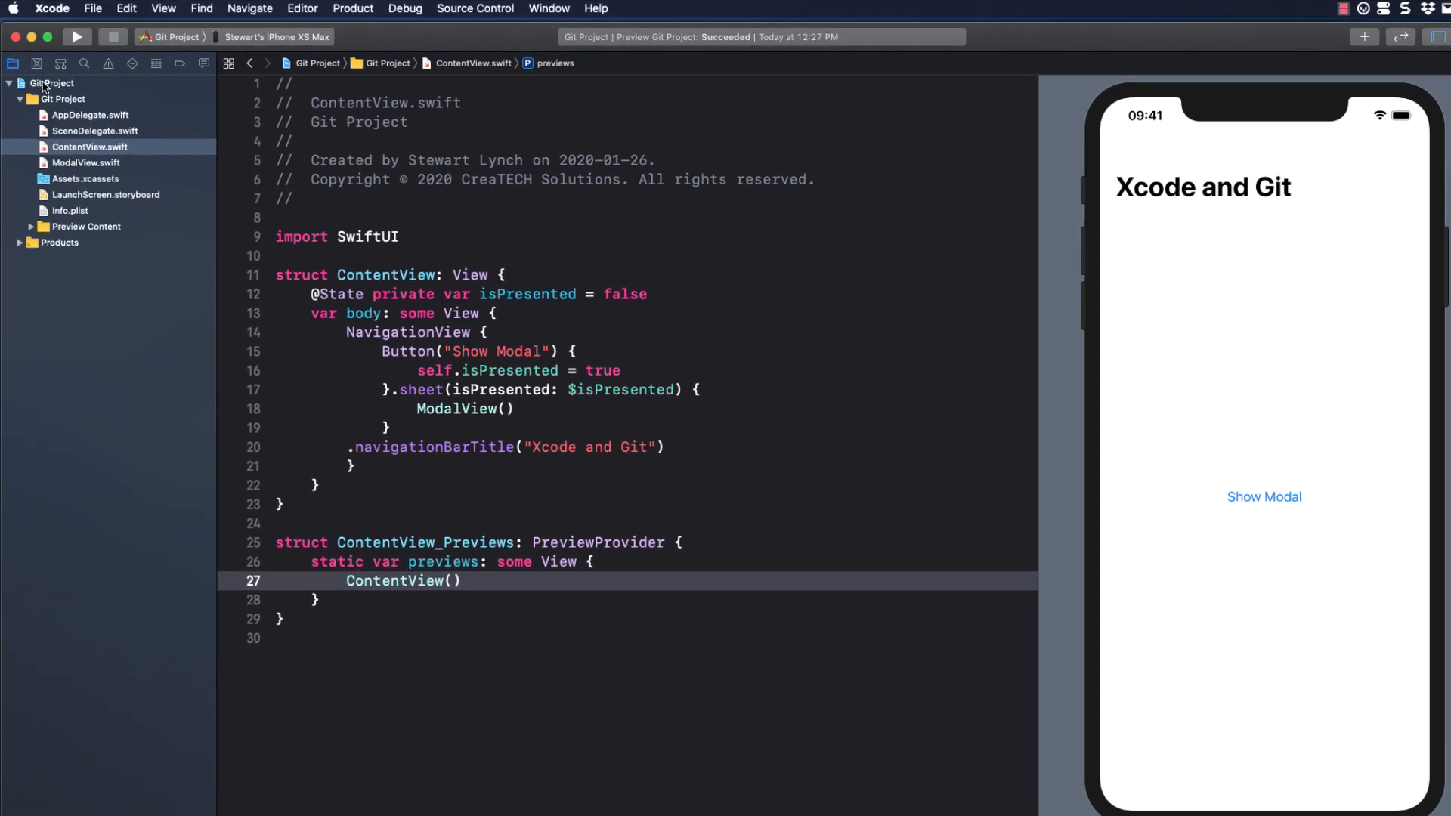
Open the 'Created separate ModalView' commit in master's history to view its file changes.
click(36, 63)
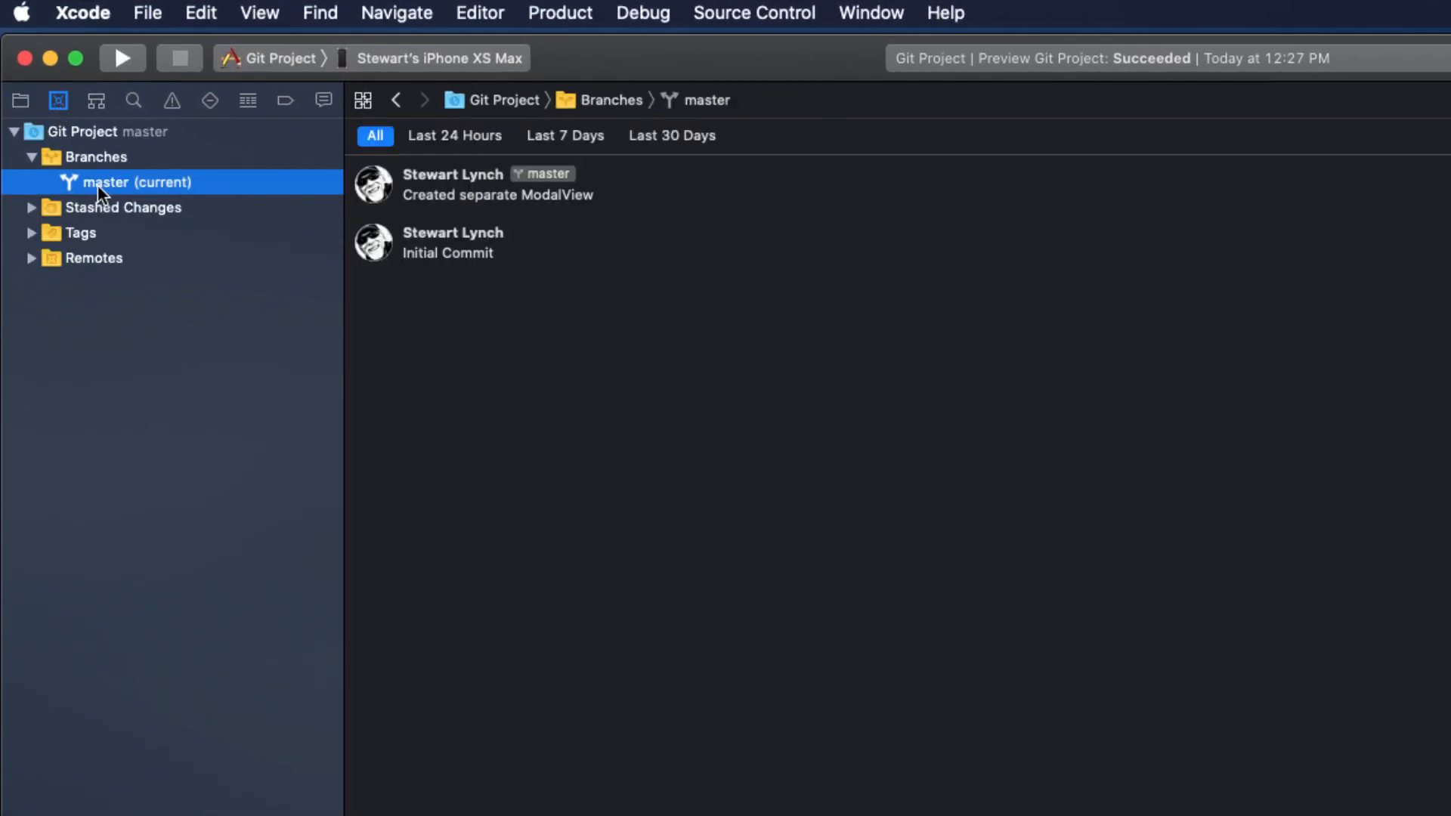
mouse_move(521, 201)
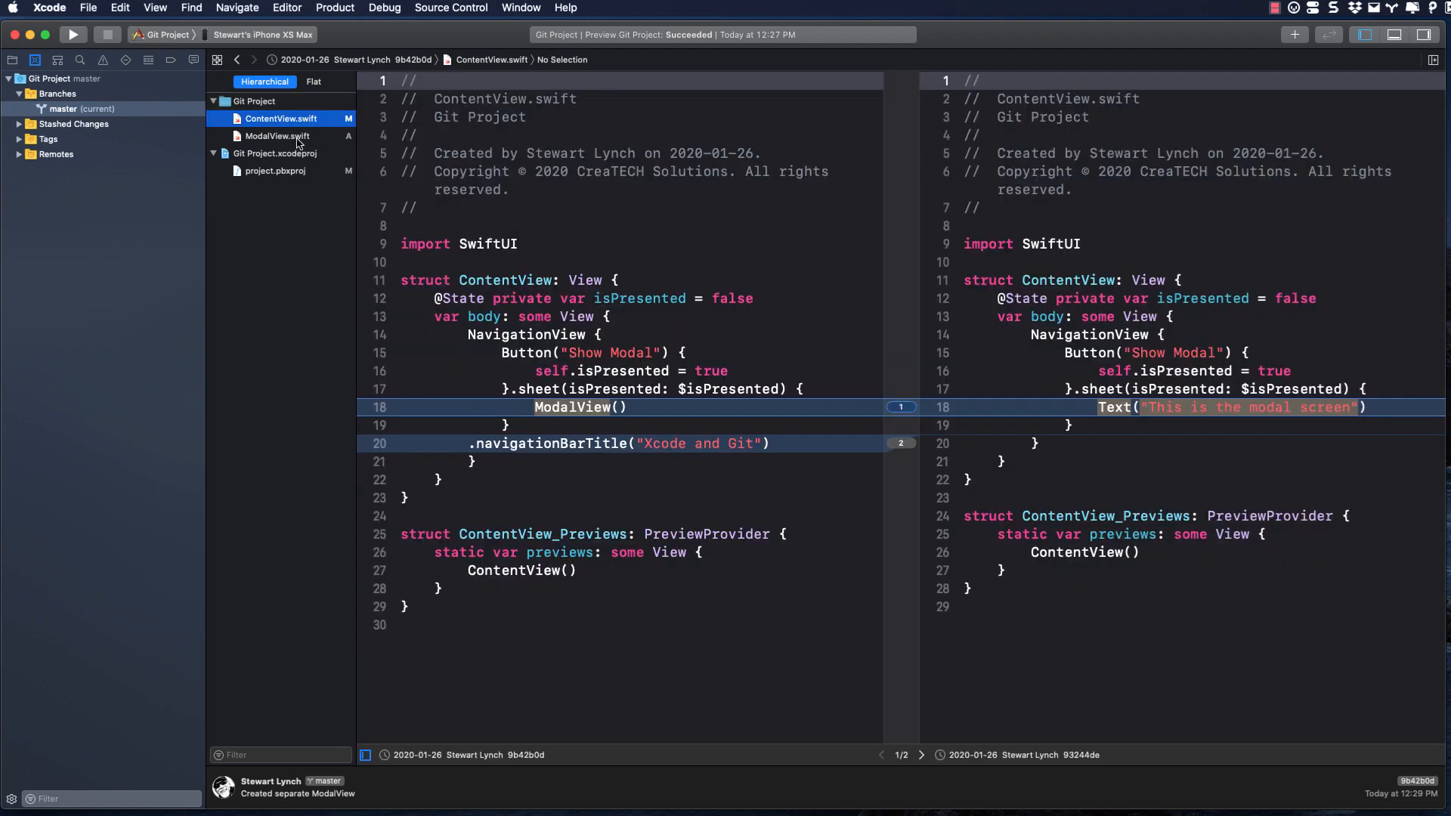
click(274, 170)
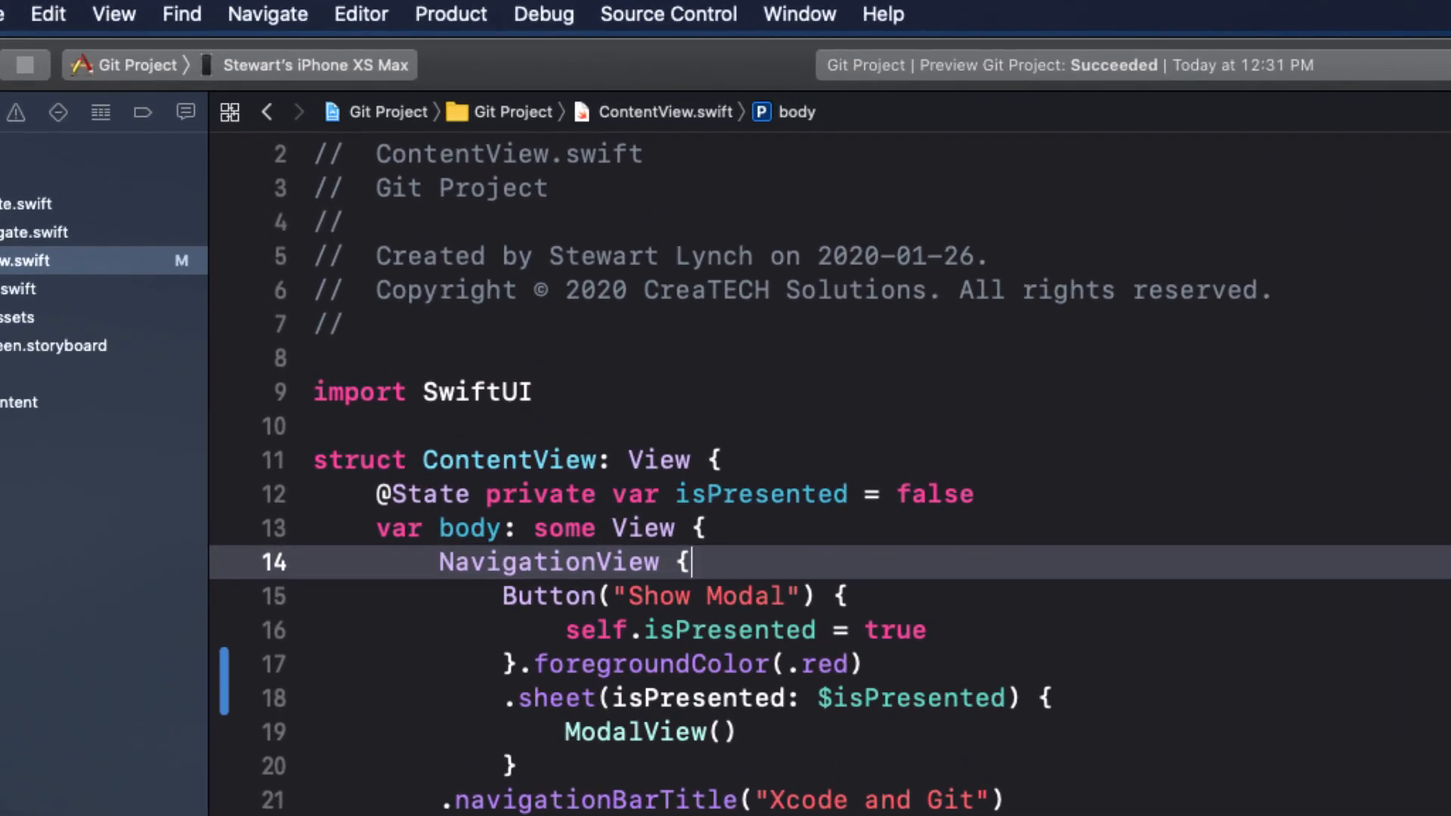
Discard the uncommitted red foregroundColor edit in ContentView.swift from the Source Control menu.
click(668, 14)
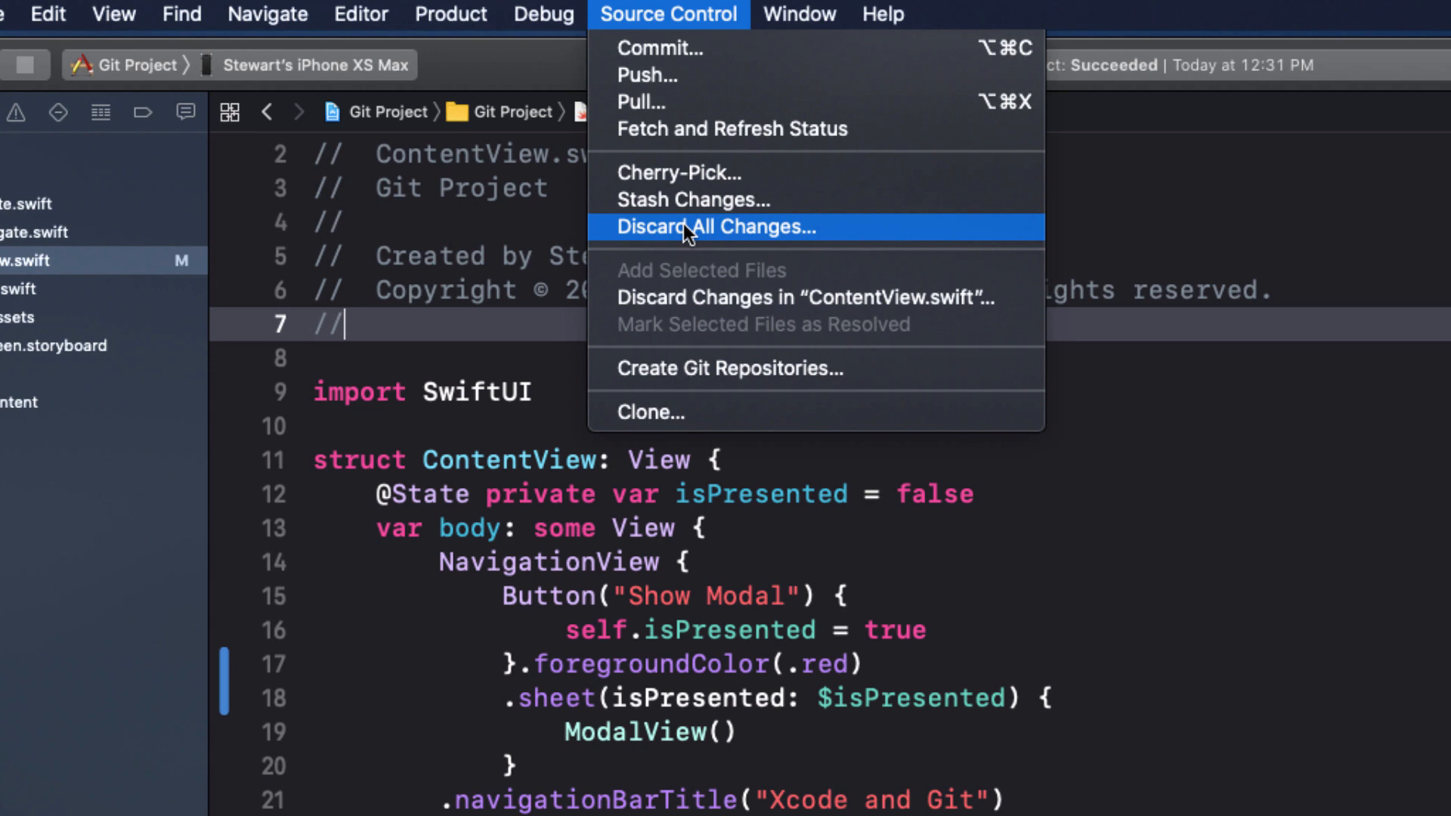
mouse_move(685, 297)
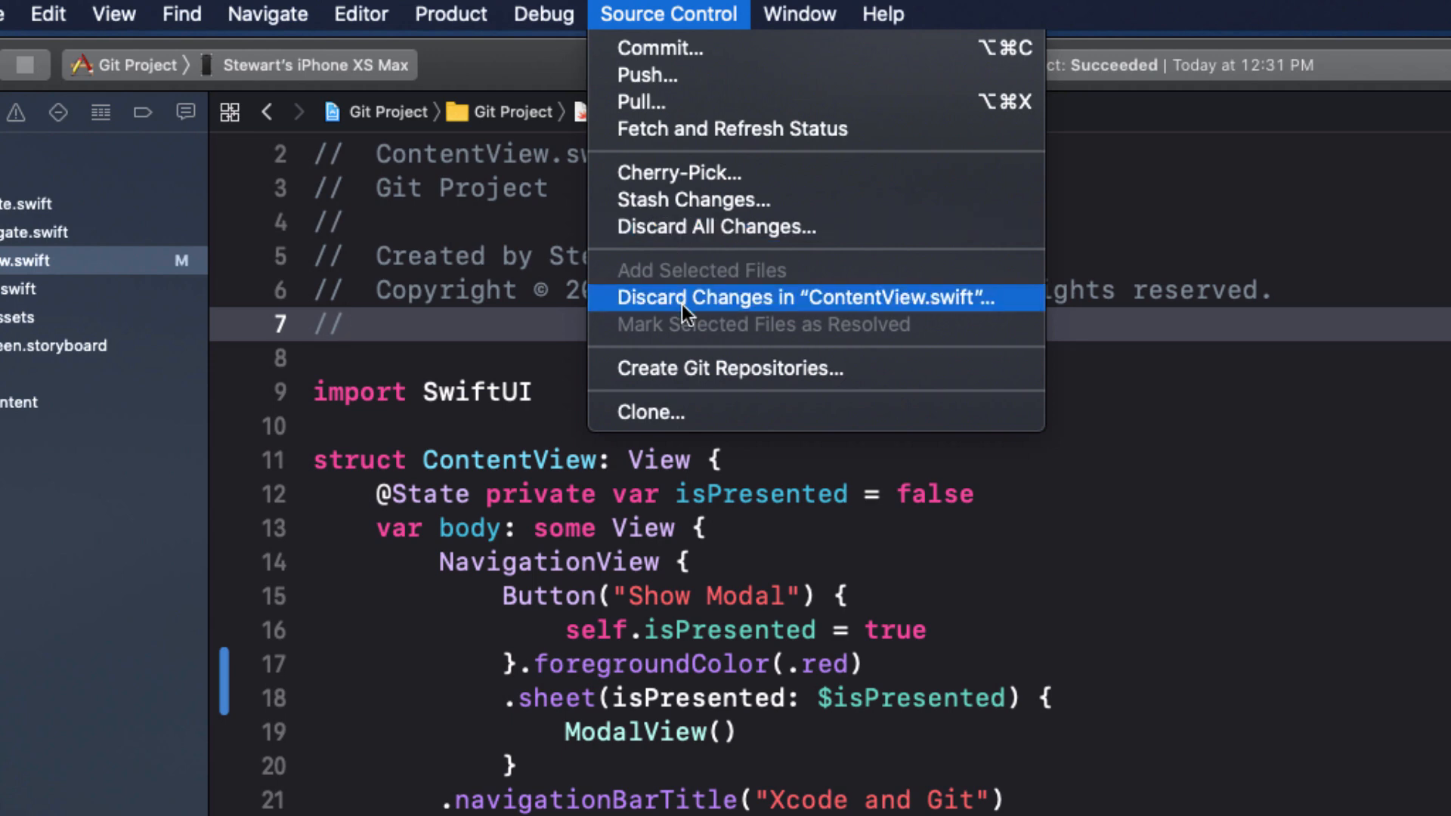
click(811, 297)
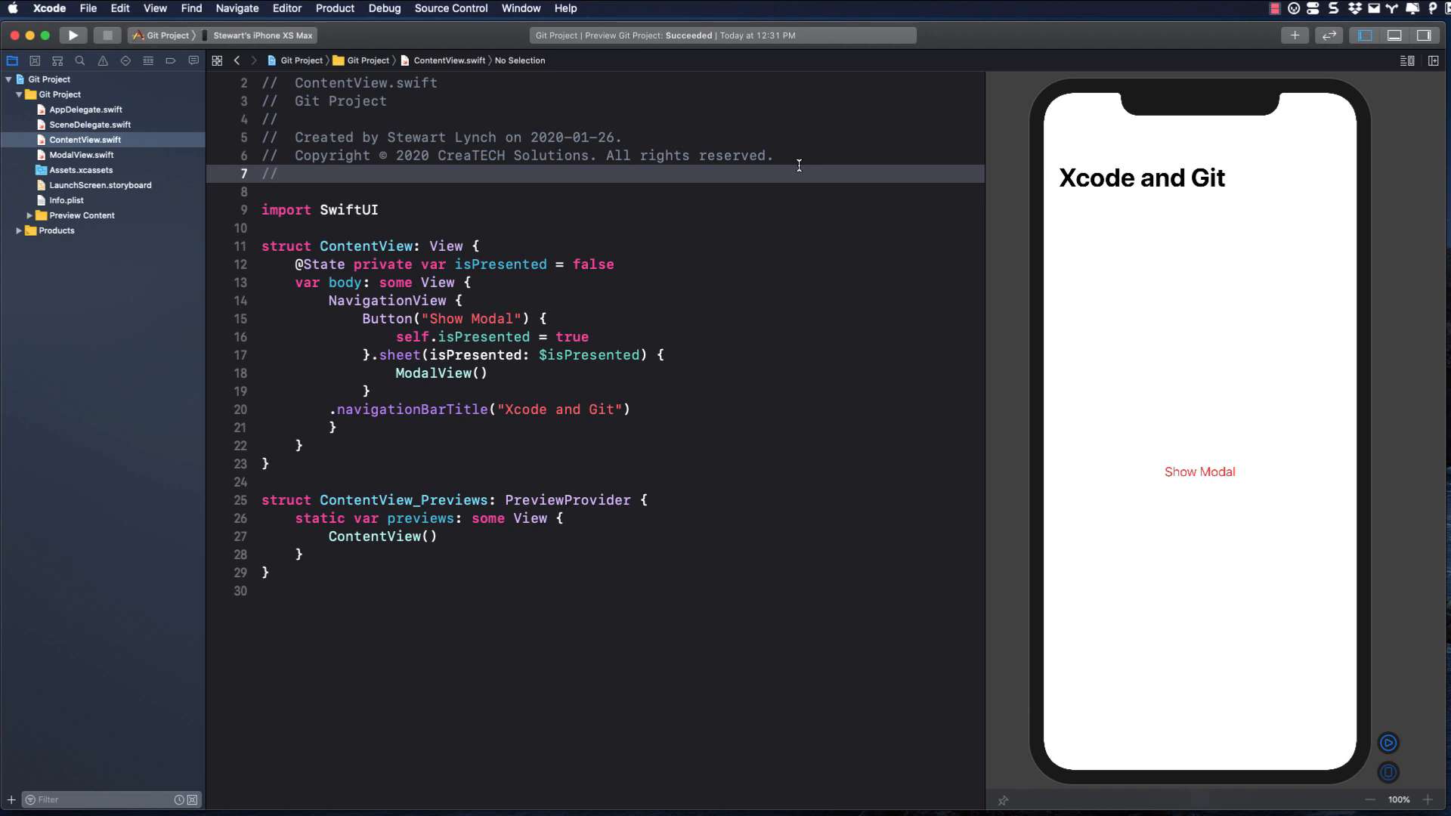
Add .foregroundColor(.red) after the Show Modal Button's closing brace in ContentView.swift.
click(281, 173)
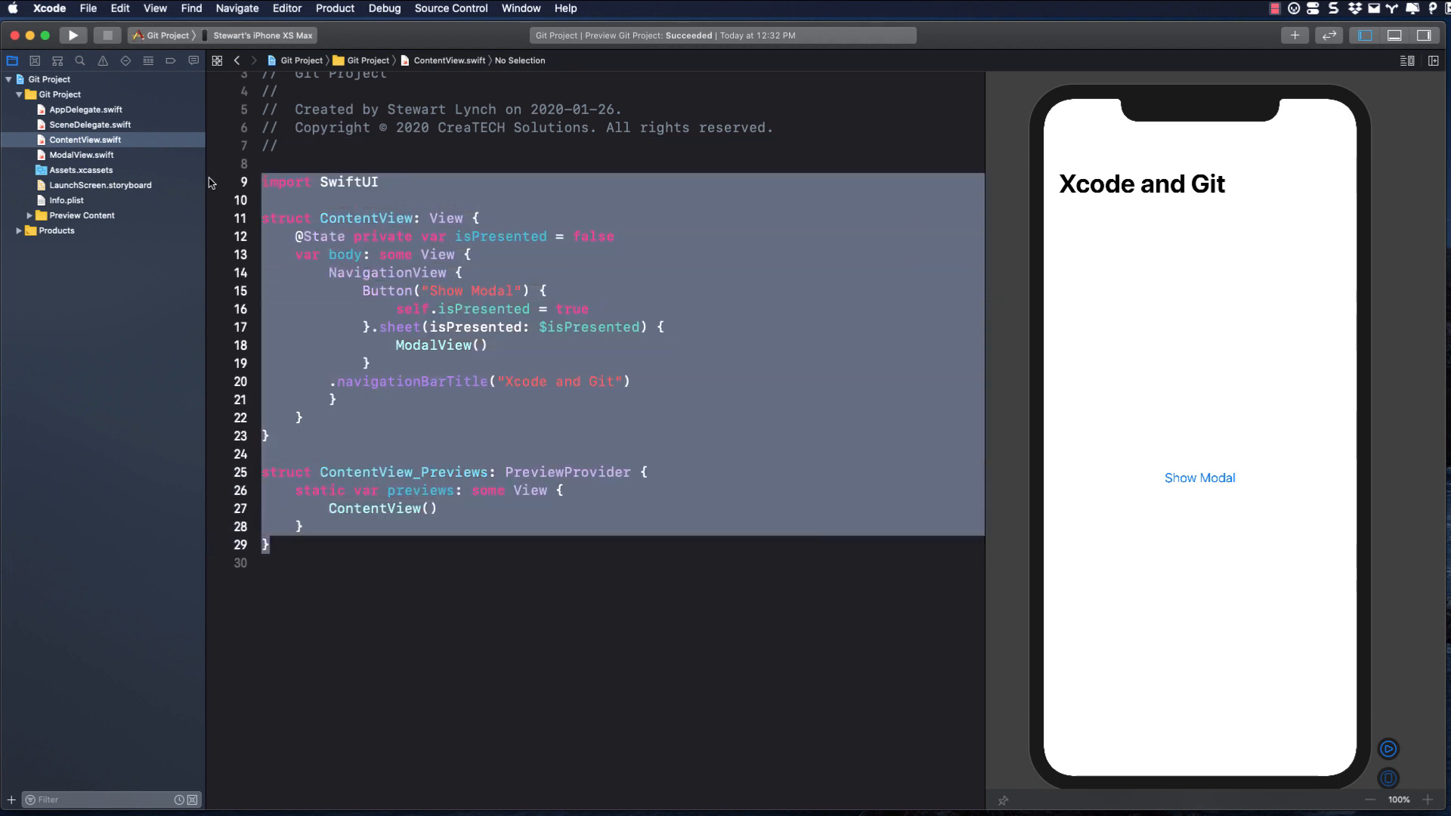
text(.foregroundColor(.red))
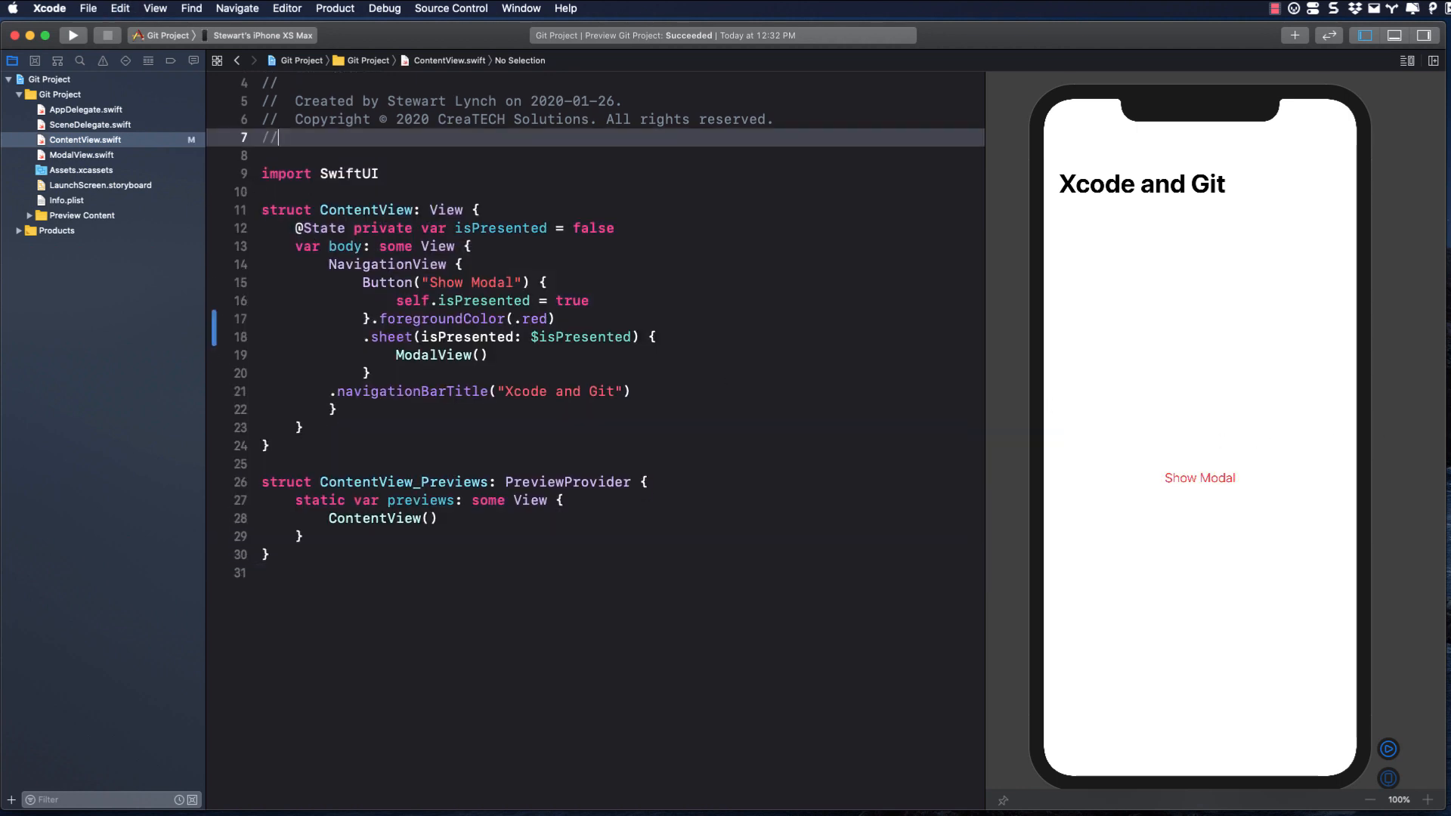
click(452, 9)
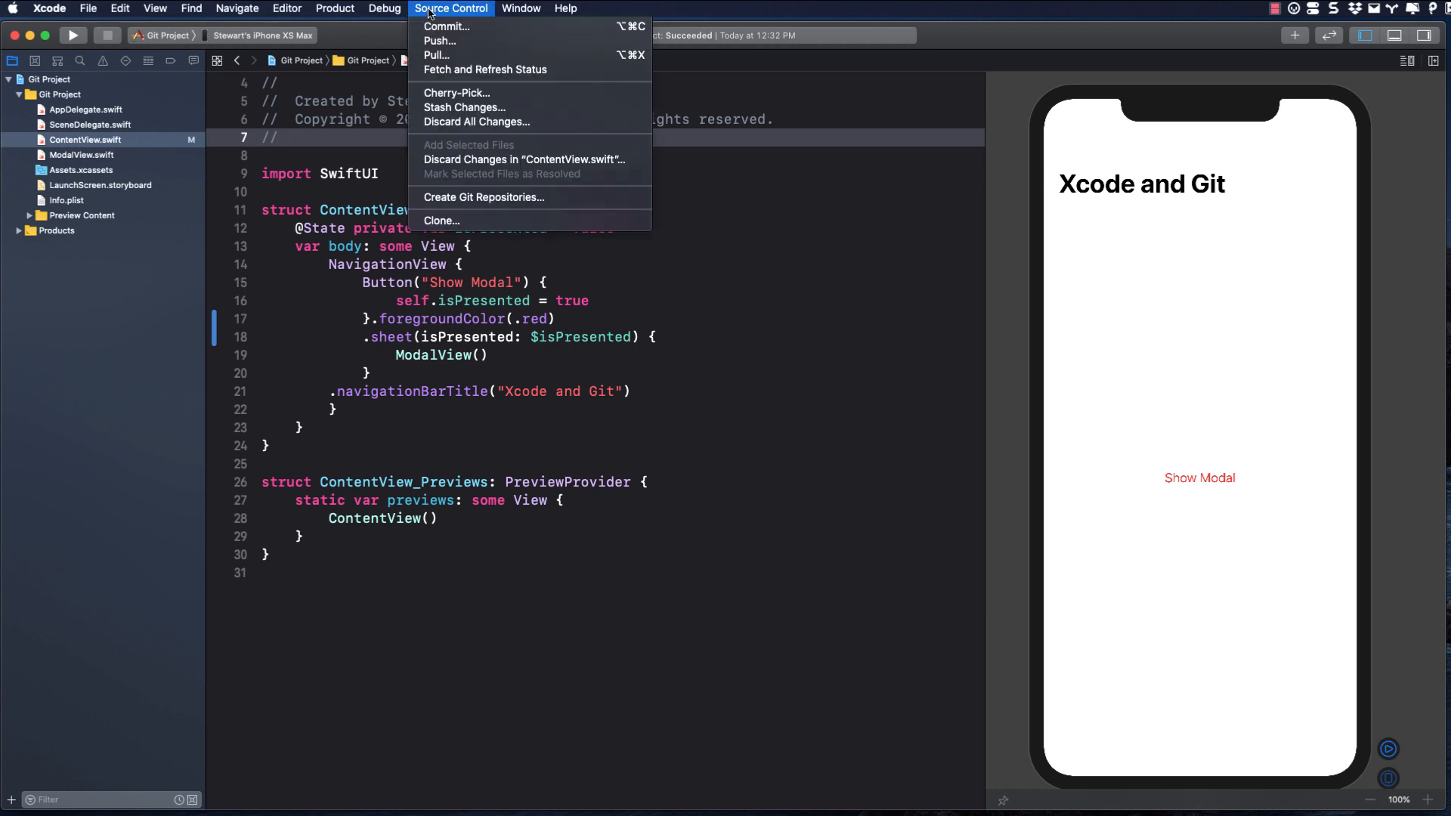
Commit the ContentView.swift colour change with the message 'Added Red button color'.
click(447, 26)
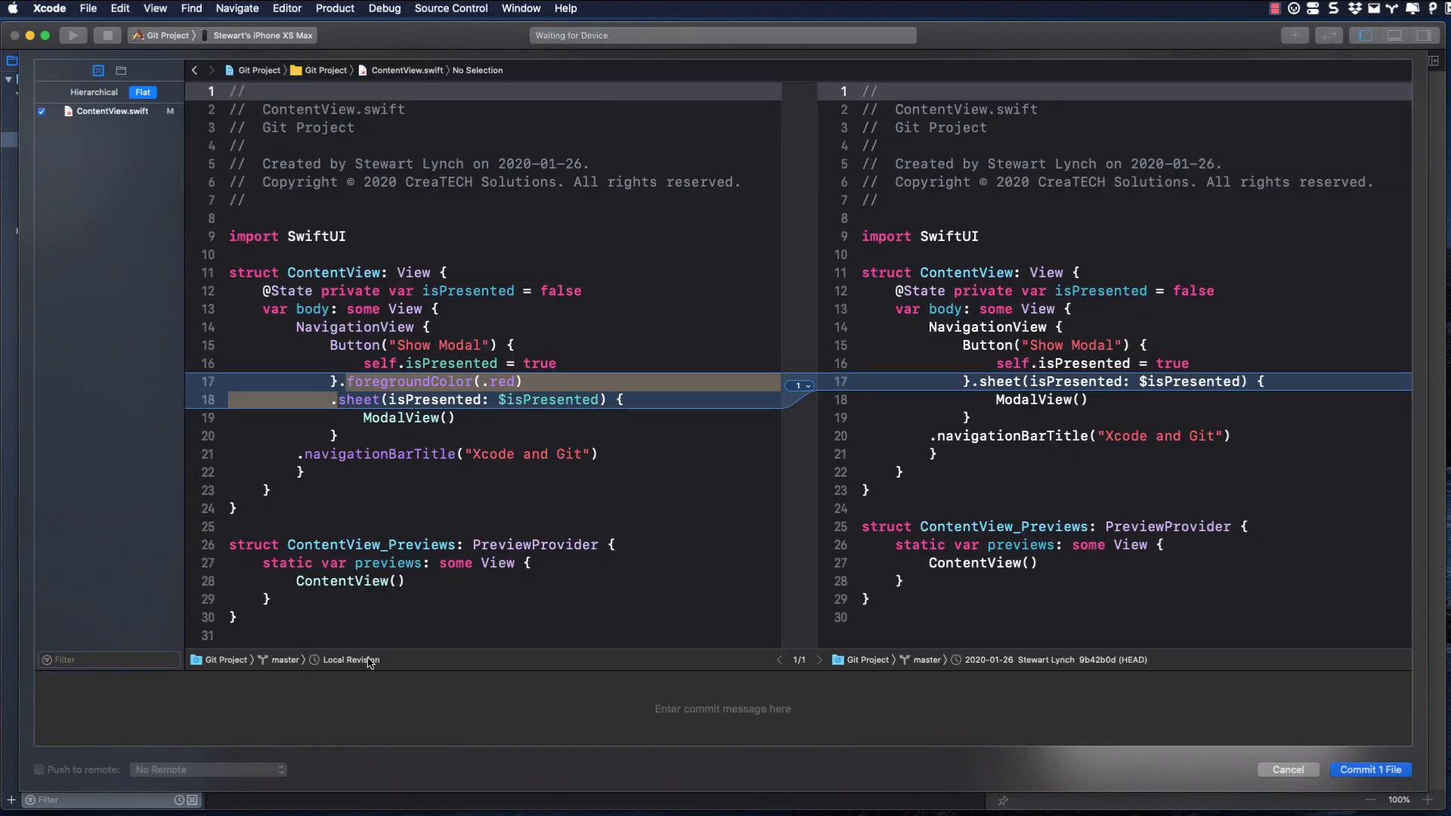
text(Added Red F)
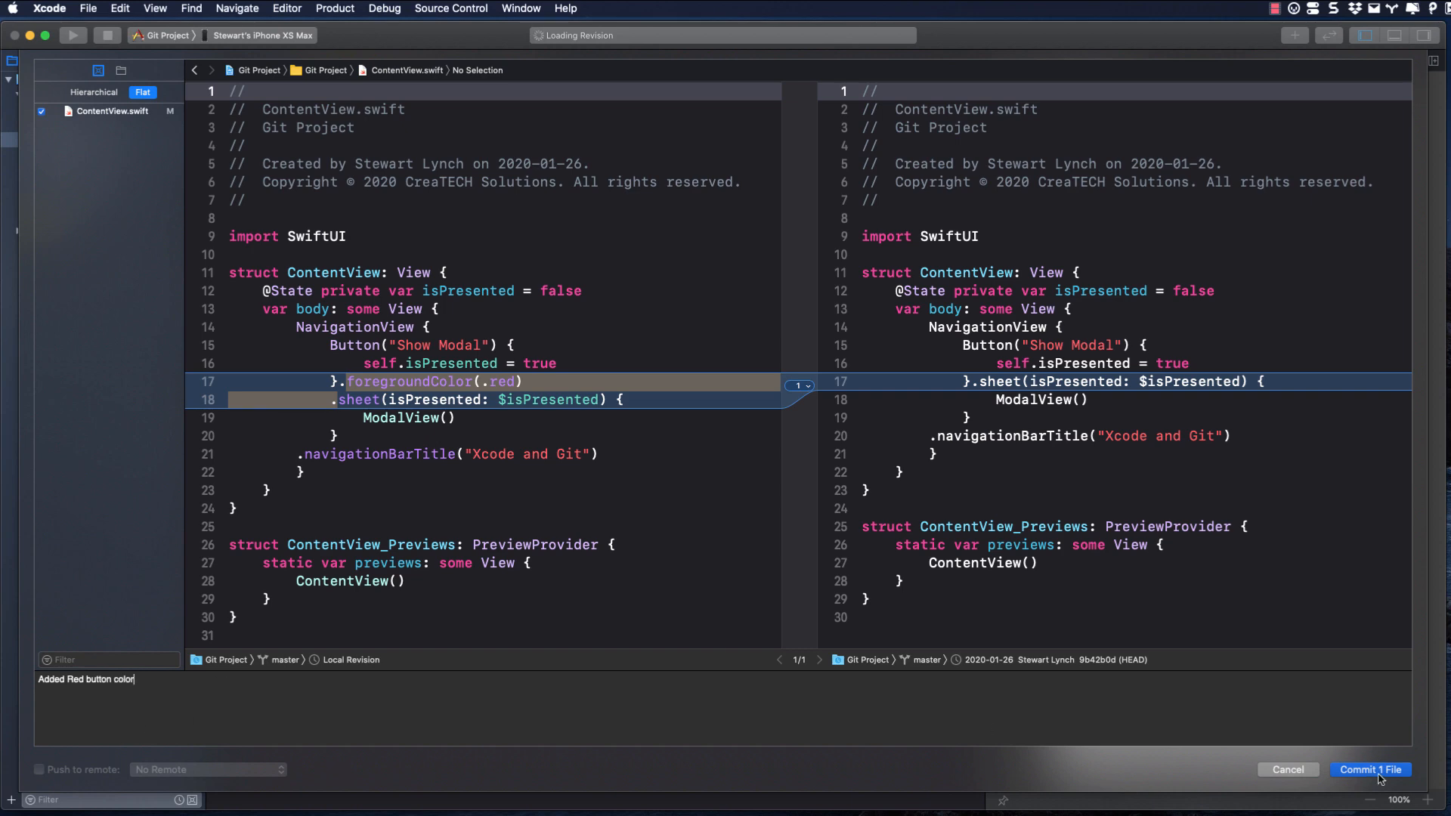
click(1370, 769)
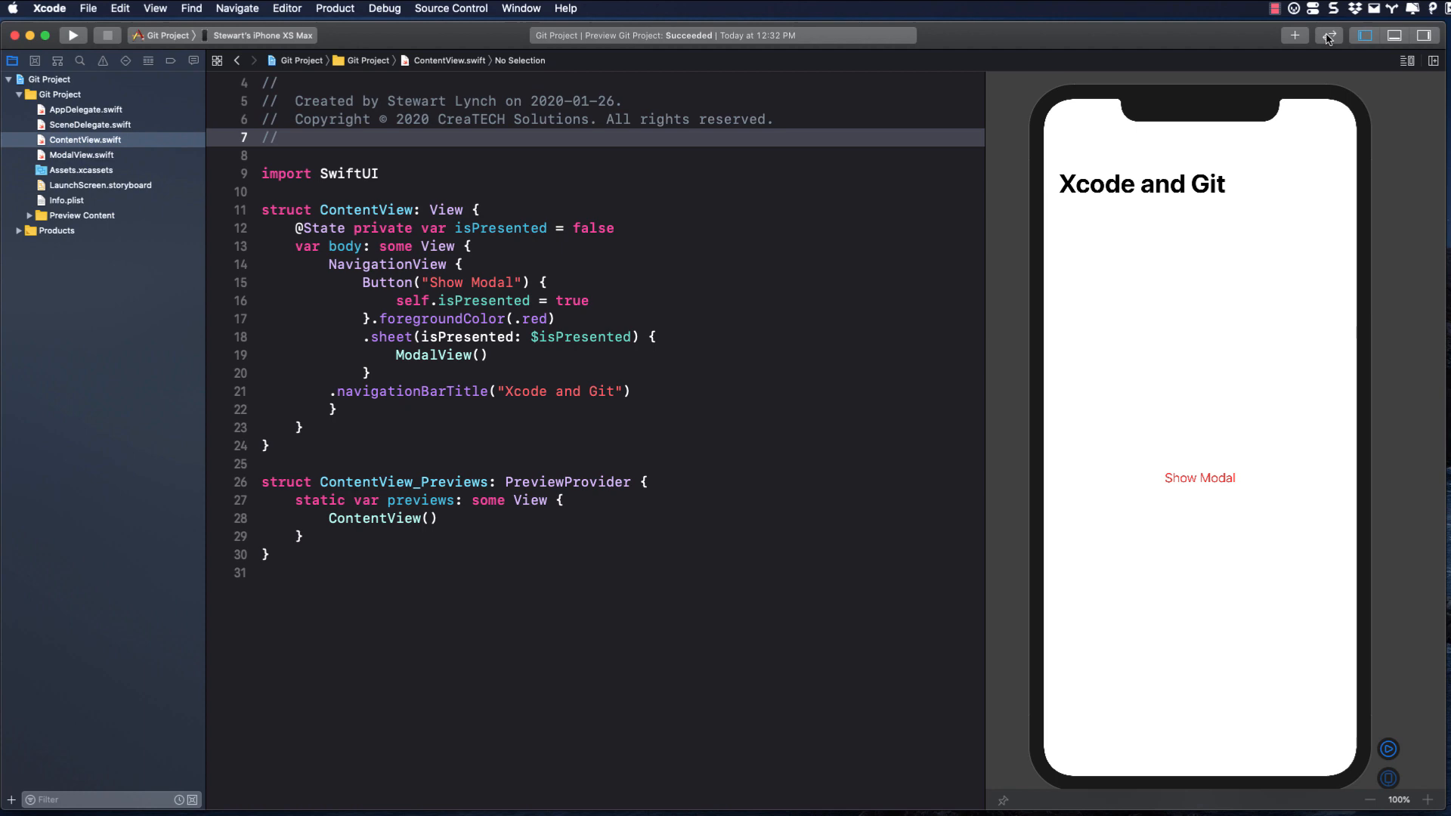
Compare ContentView.swift with the 'Created separate ModalView' commit and discard the red colour change.
click(1327, 35)
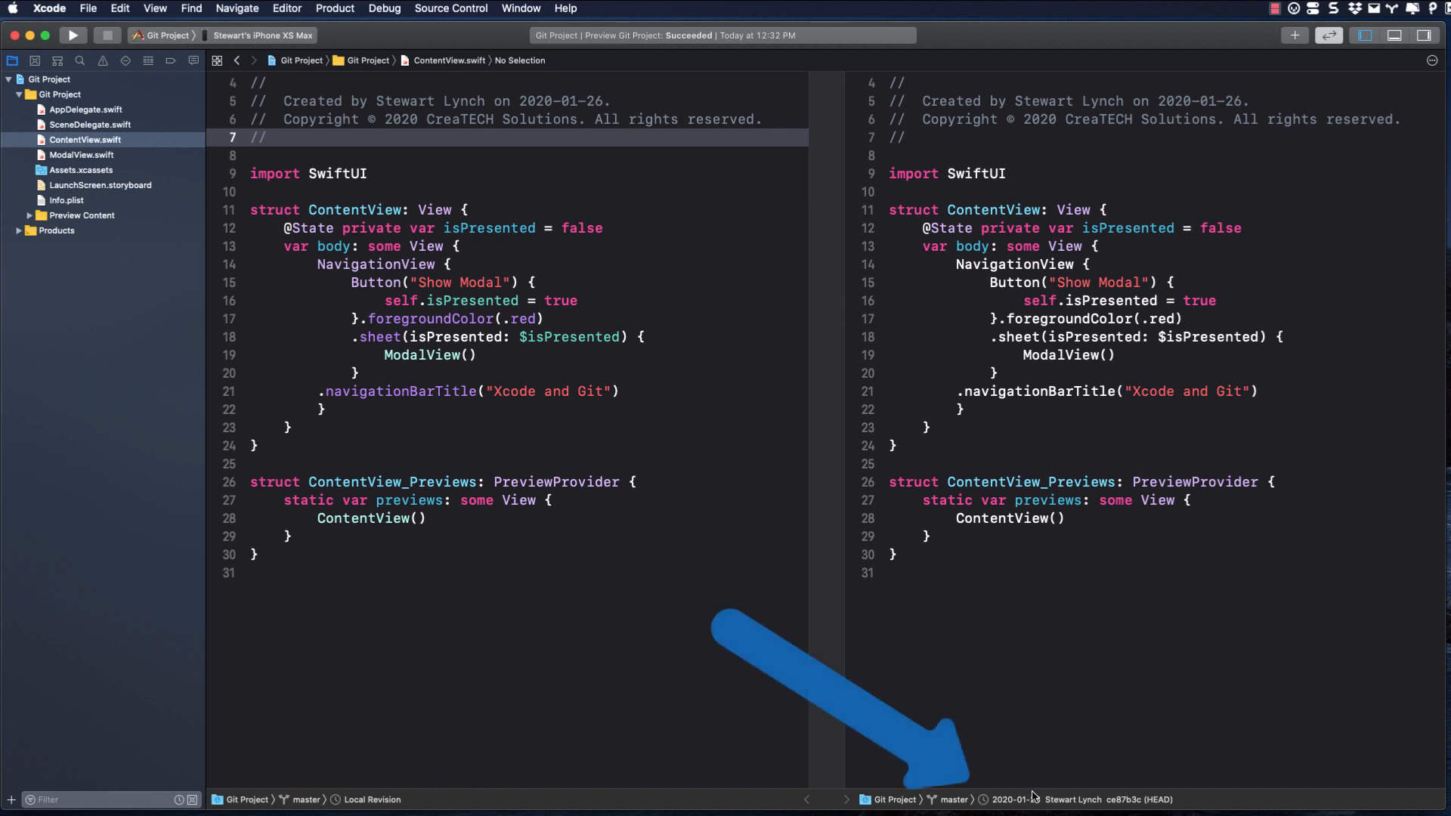
click(1032, 799)
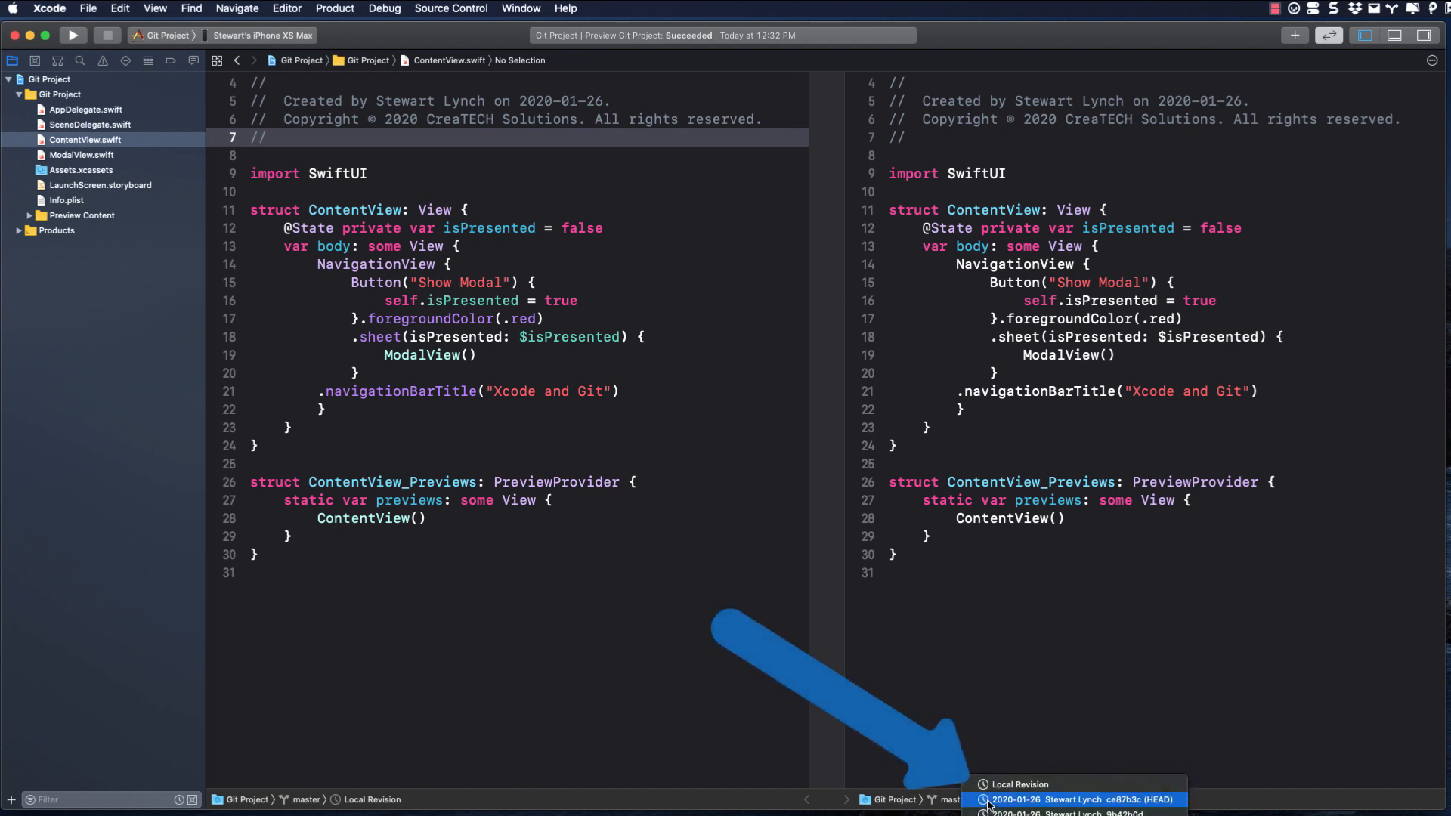
click(1073, 800)
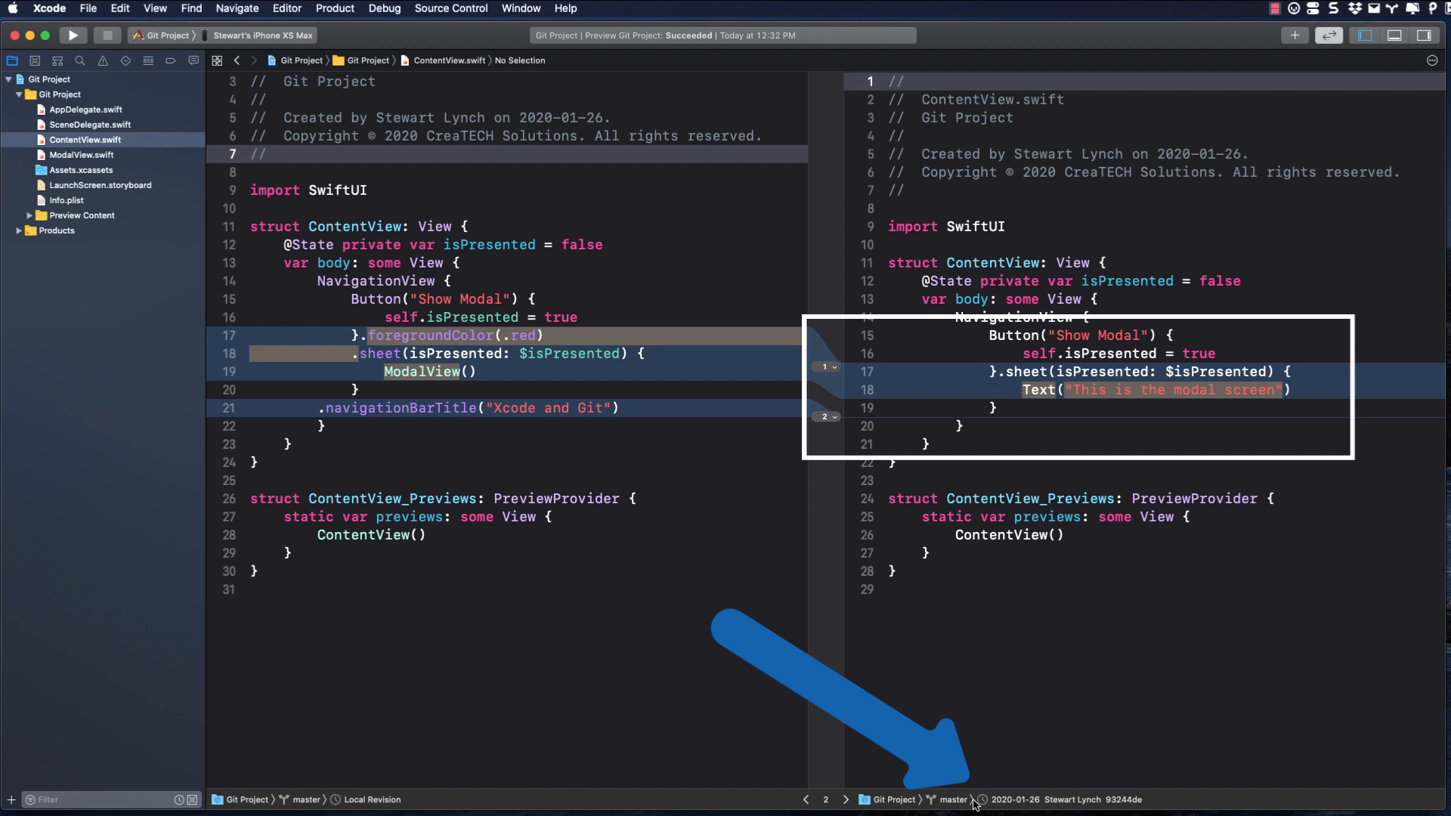
click(957, 799)
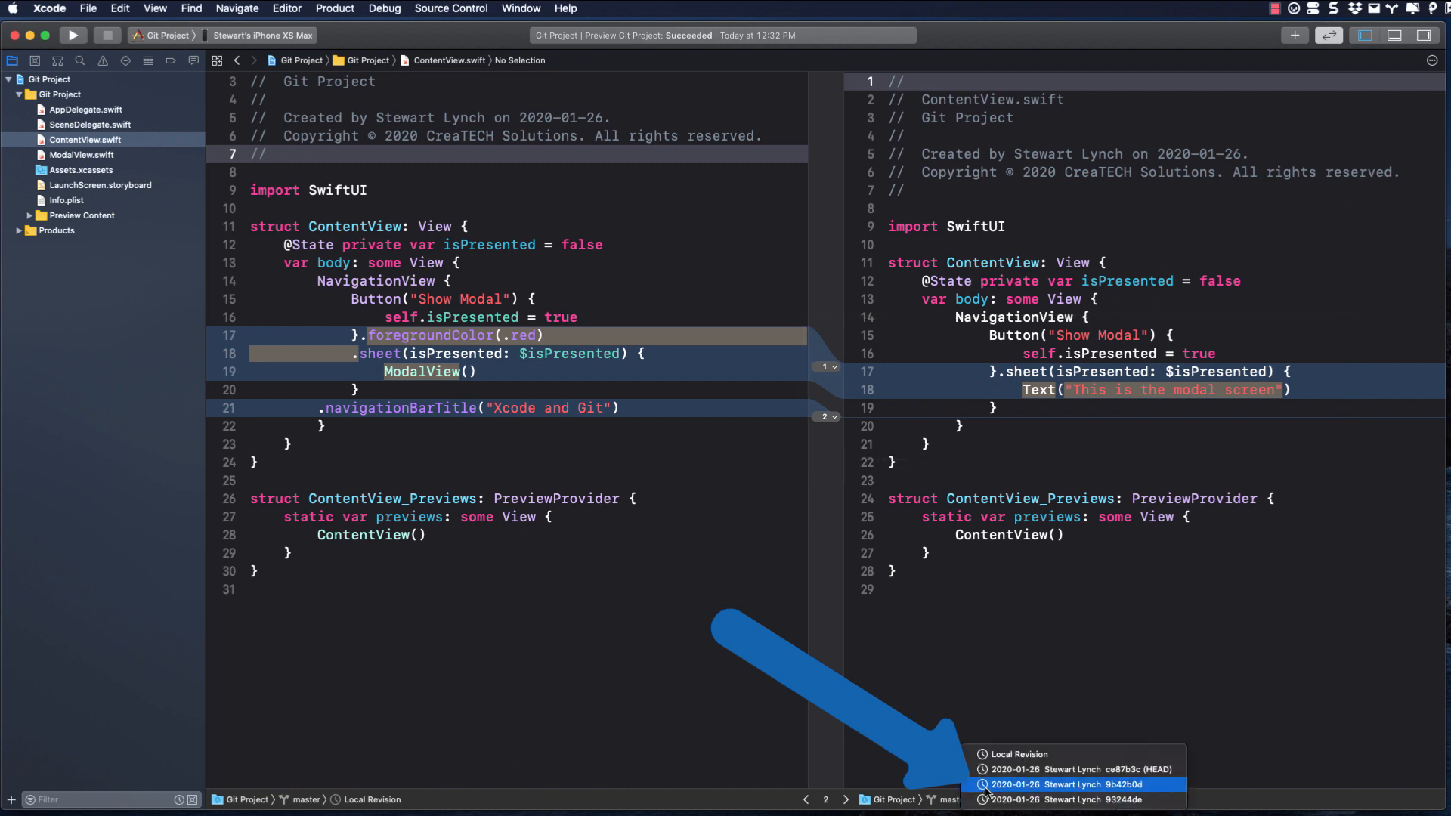
click(1065, 784)
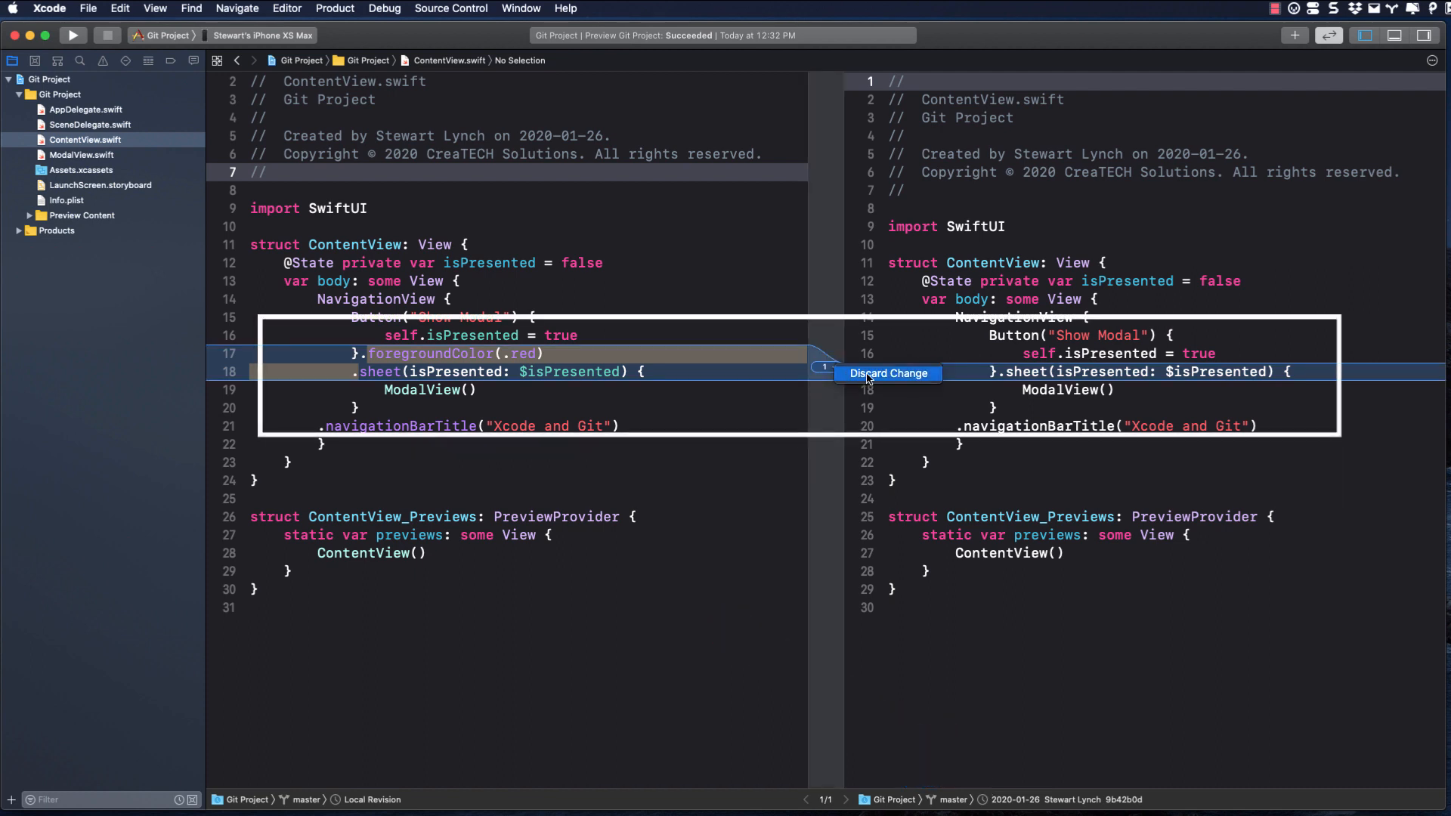
click(887, 373)
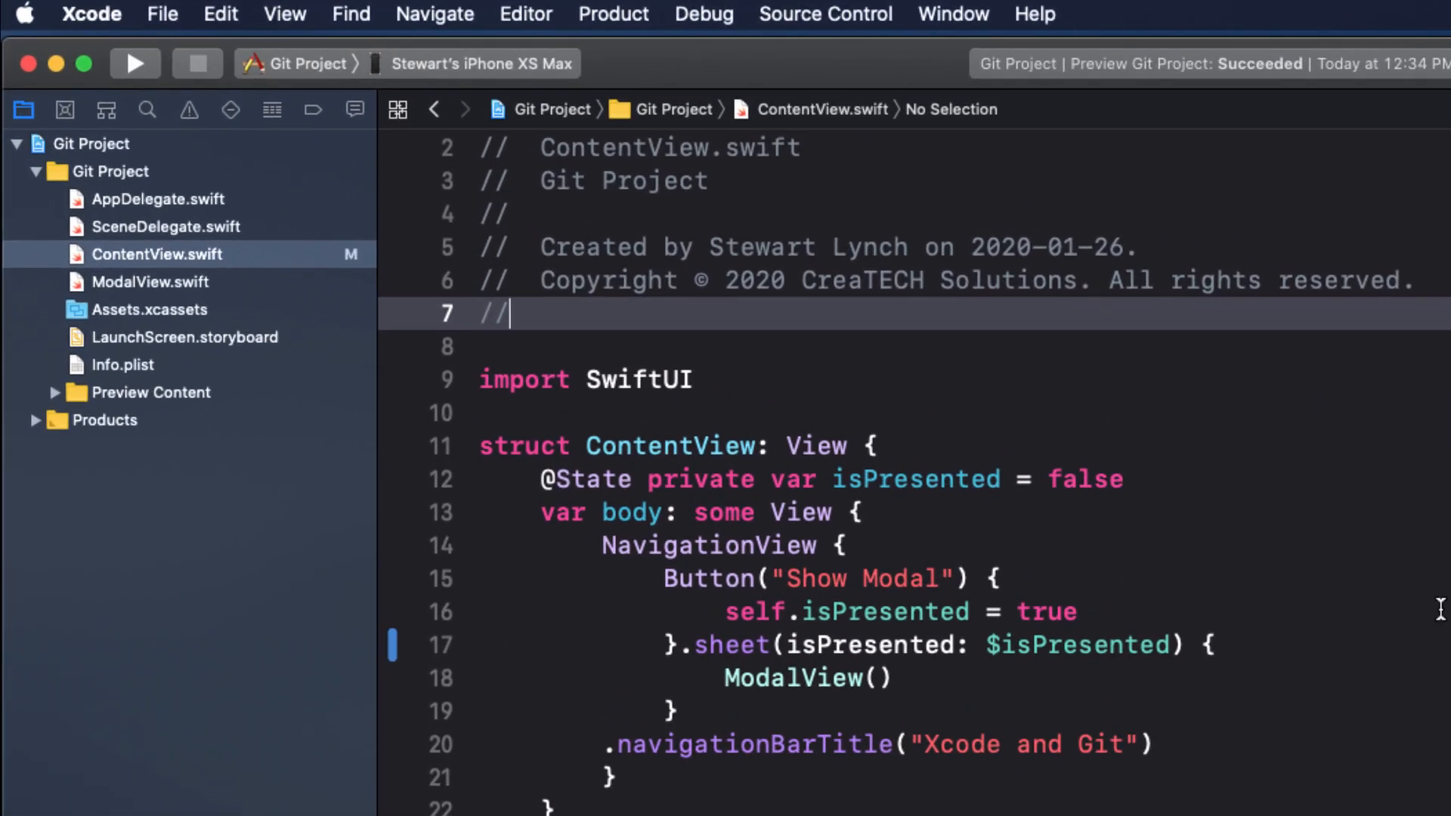
Revert the marked change beside line 17 of ContentView.swift with Discard Change.
click(391, 645)
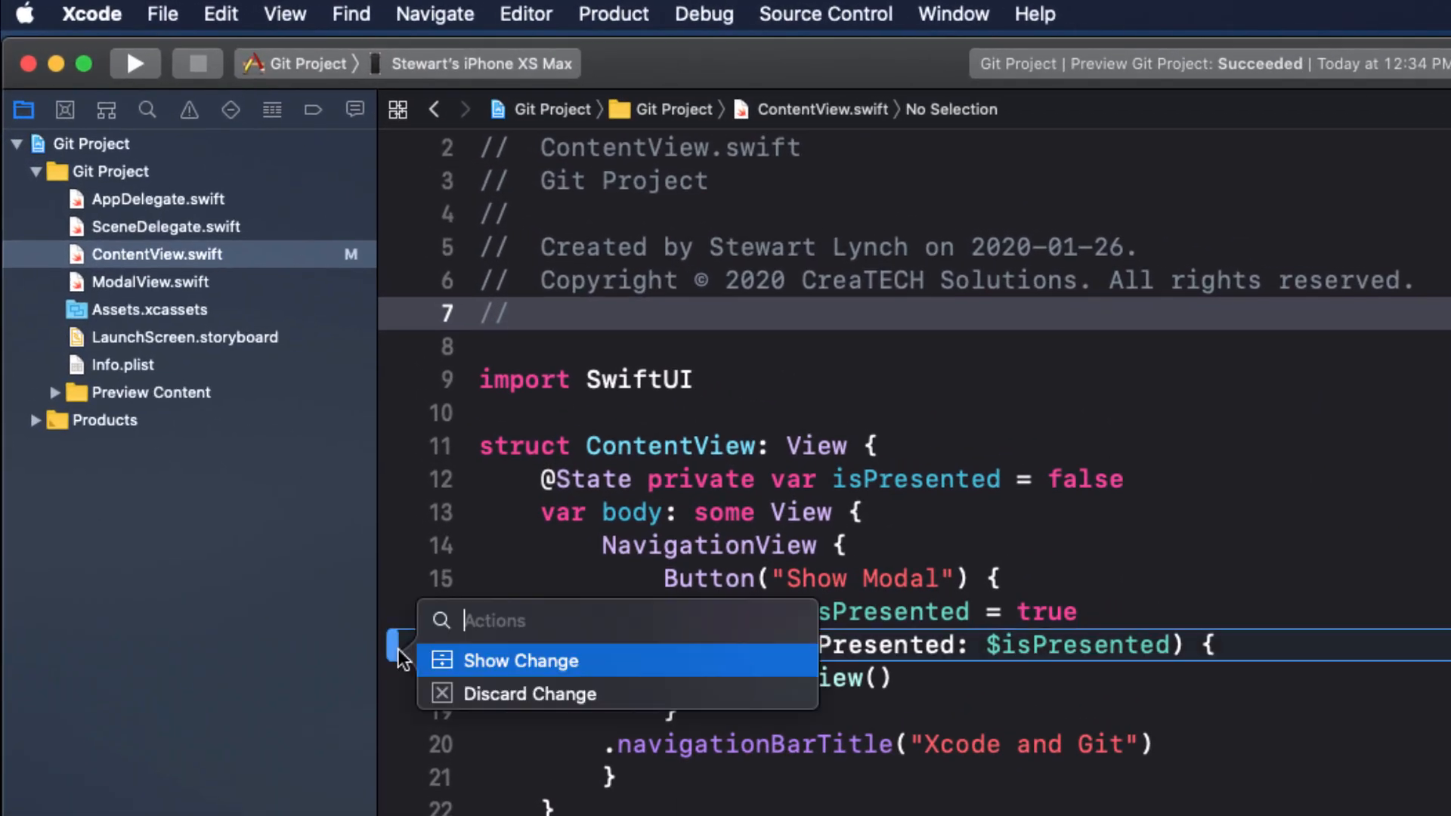
click(521, 659)
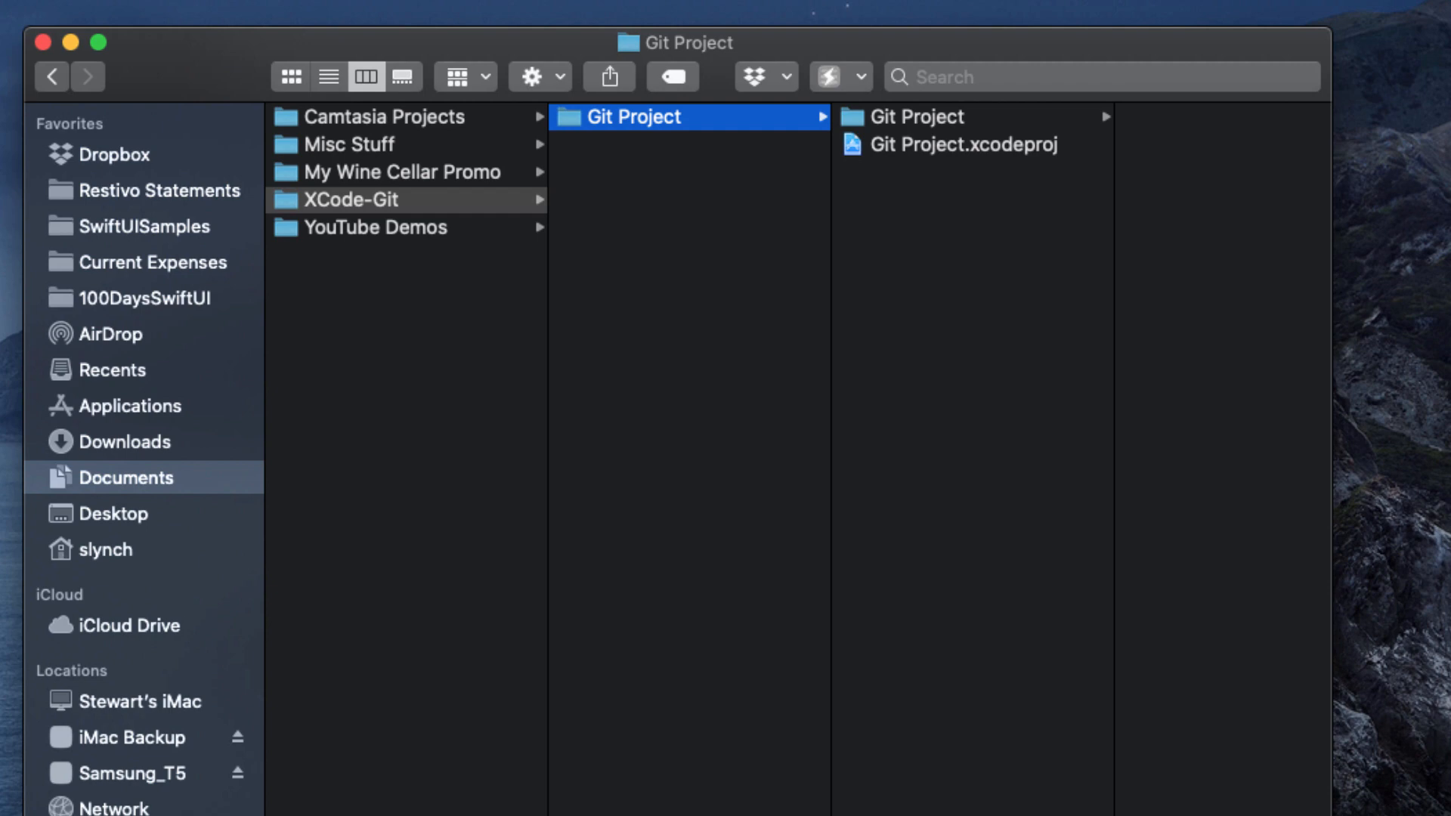
Toggle hidden files with Cmd-Shift-. in Git Project to expose the .git folder.
key(cmd+shift+.)
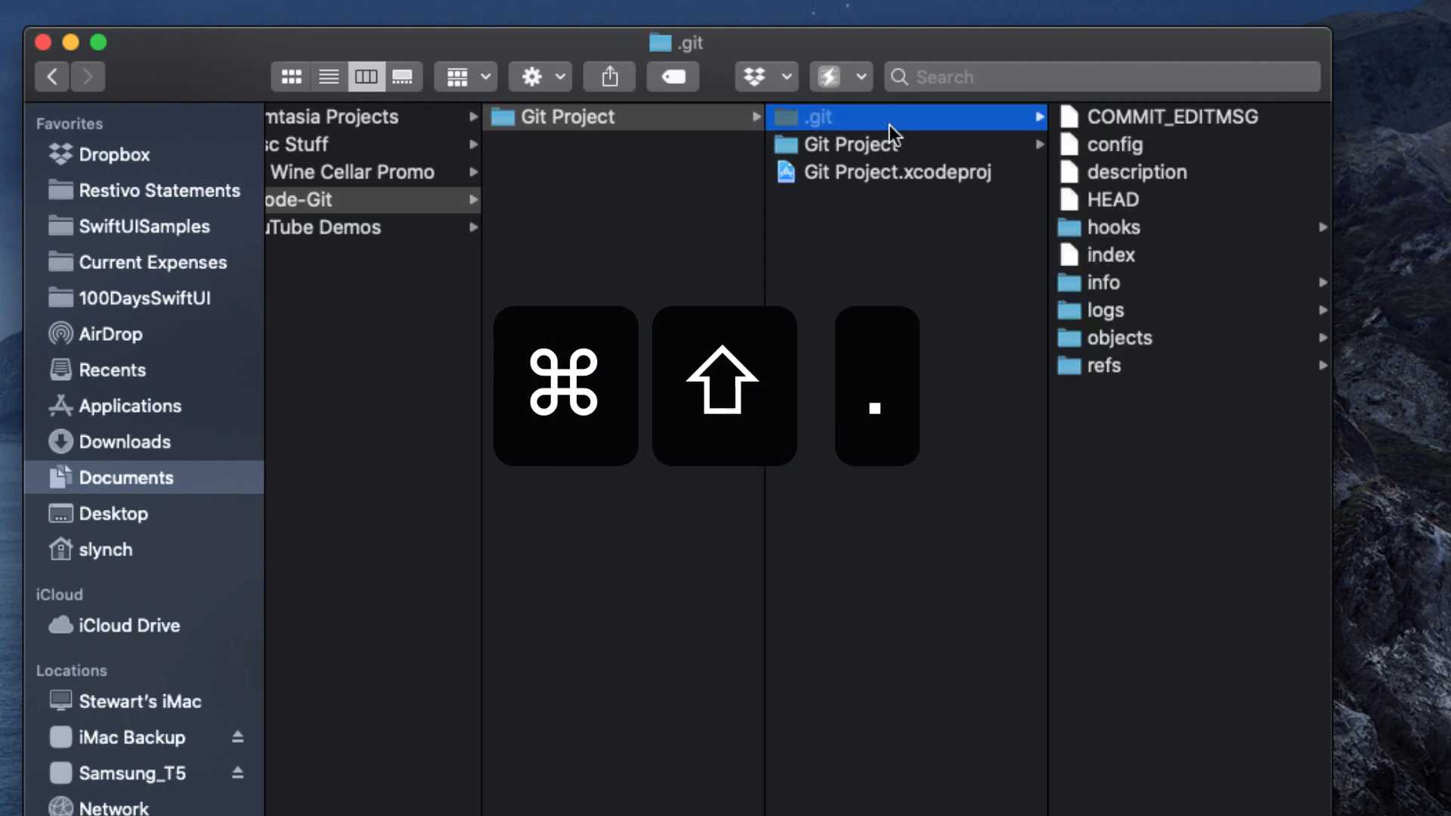
key(cmd+shift+.)
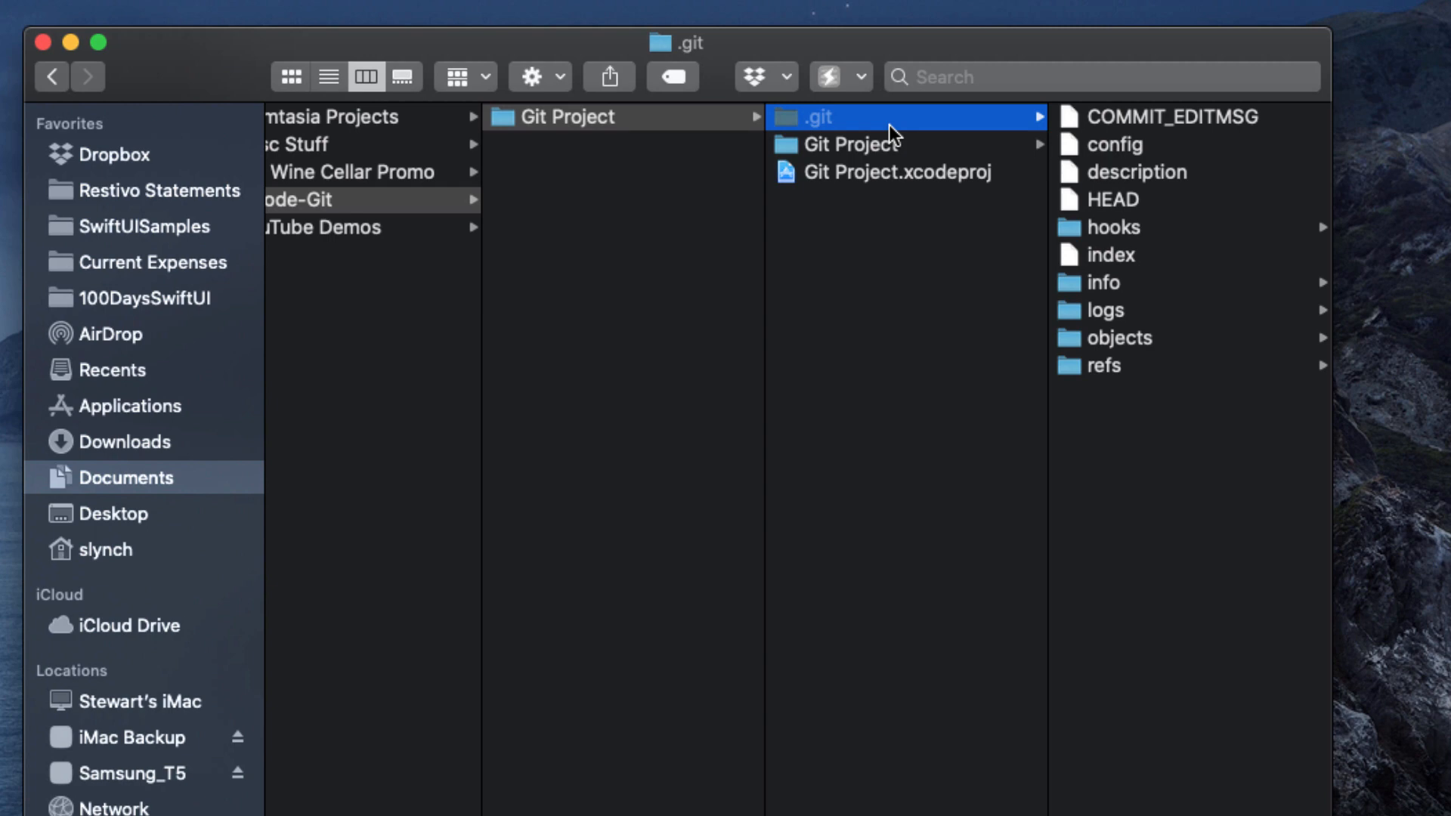
mouse_move(1145, 683)
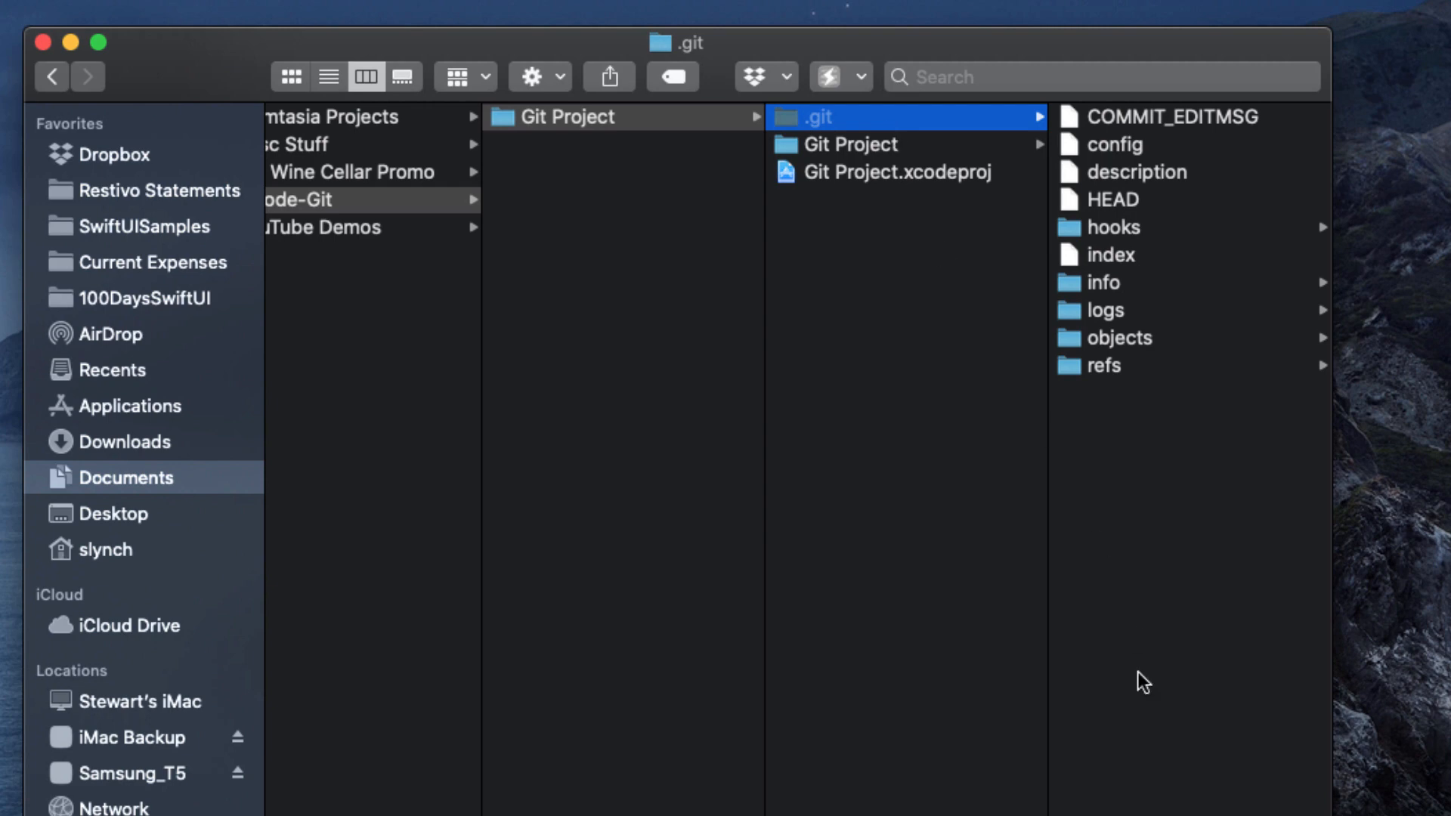
key(cmd+shift)
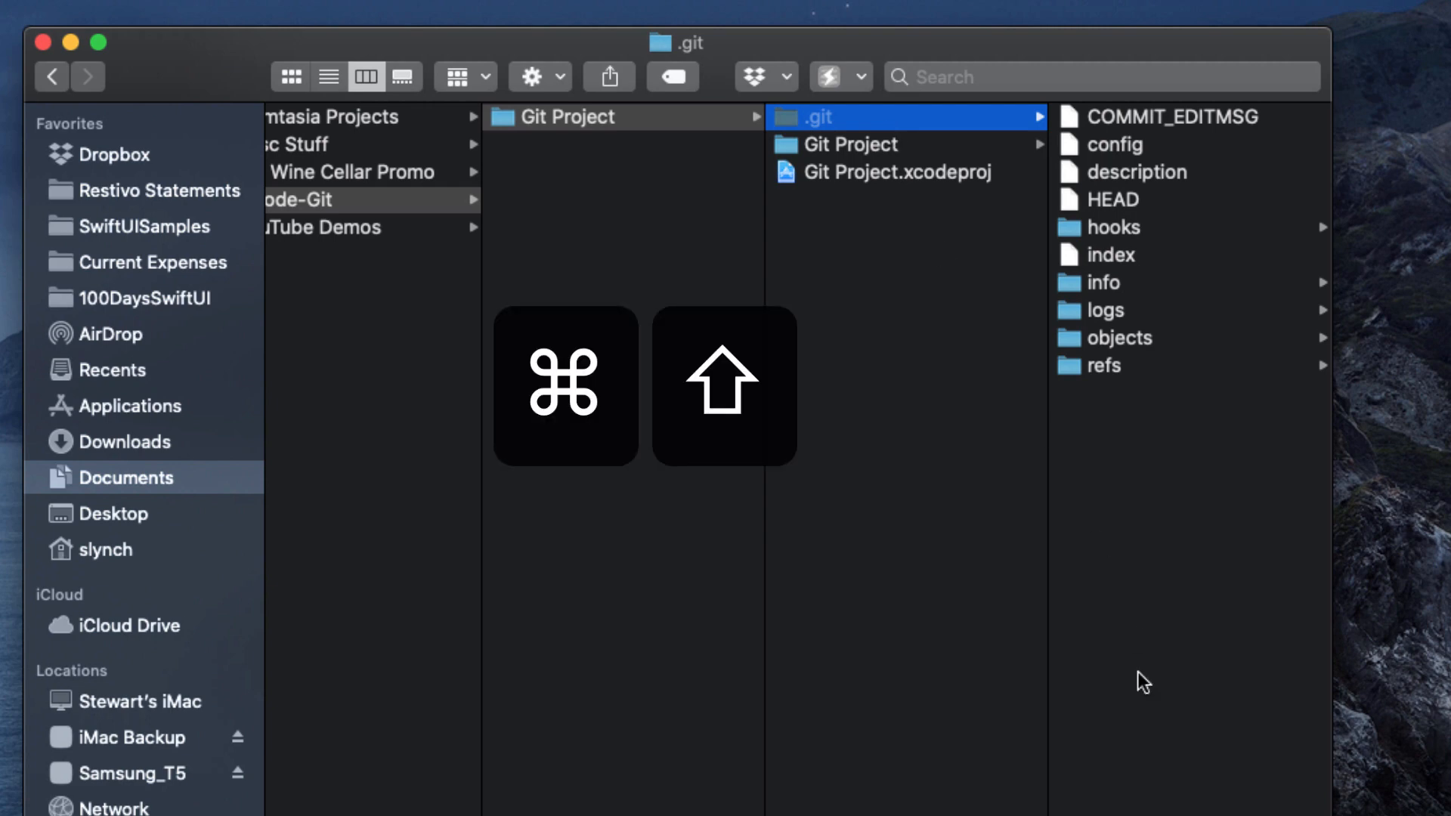